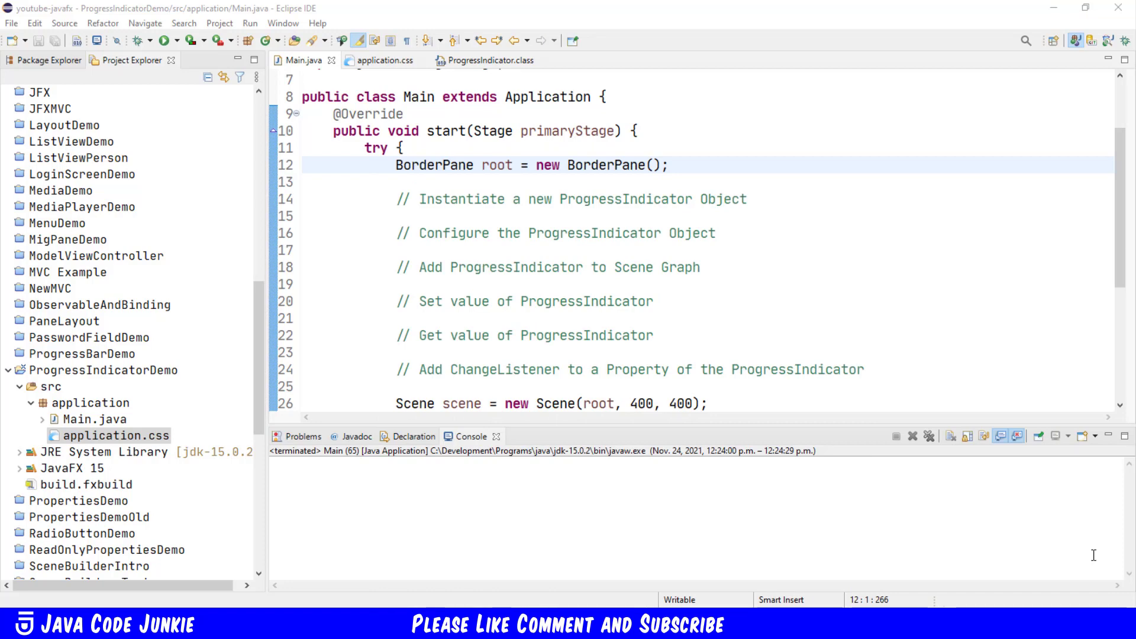
pyautogui.moveTo(823, 219)
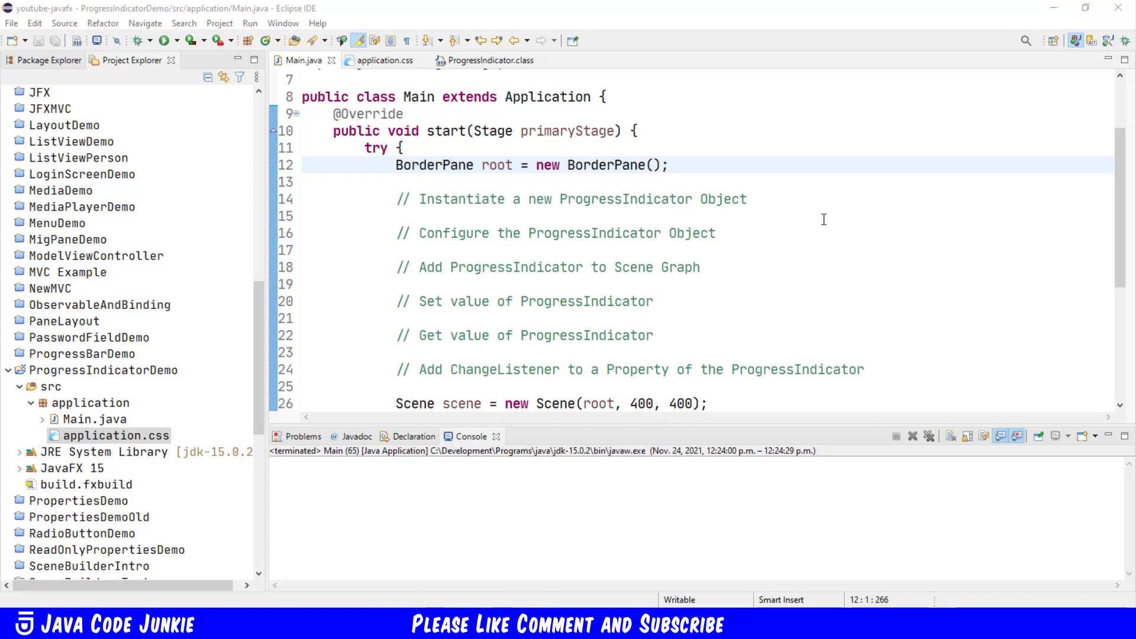
# Step: Add an 'Indeterminate ProgressIndicator' comment and declare progressIndicator = new ProgressIndicator()
pyautogui.press('Enter')
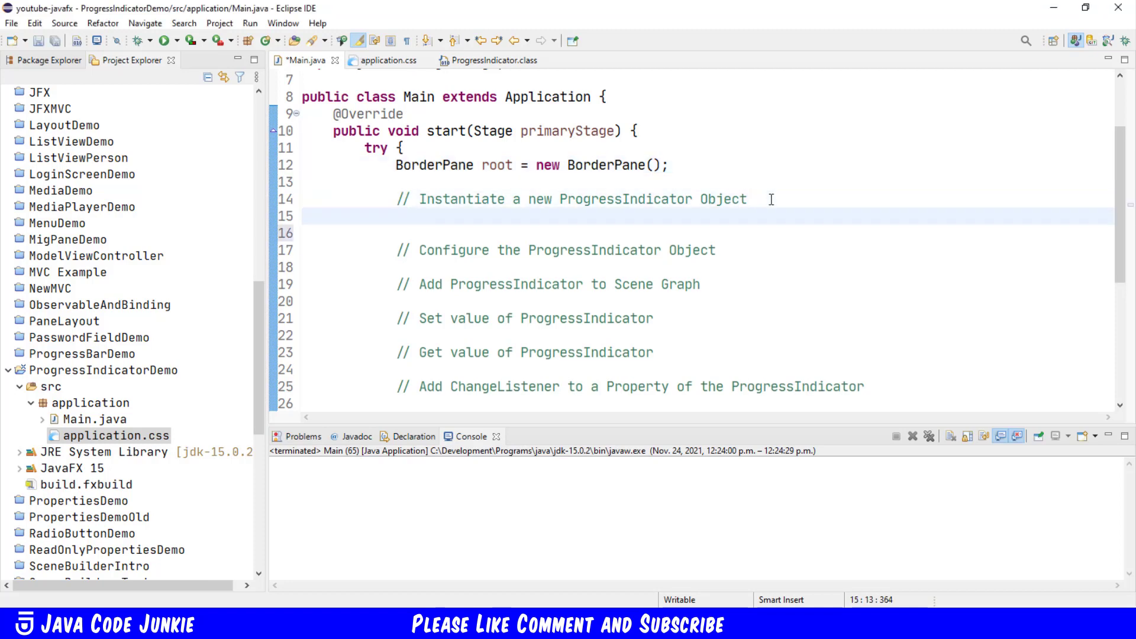
pyautogui.write('//Int')
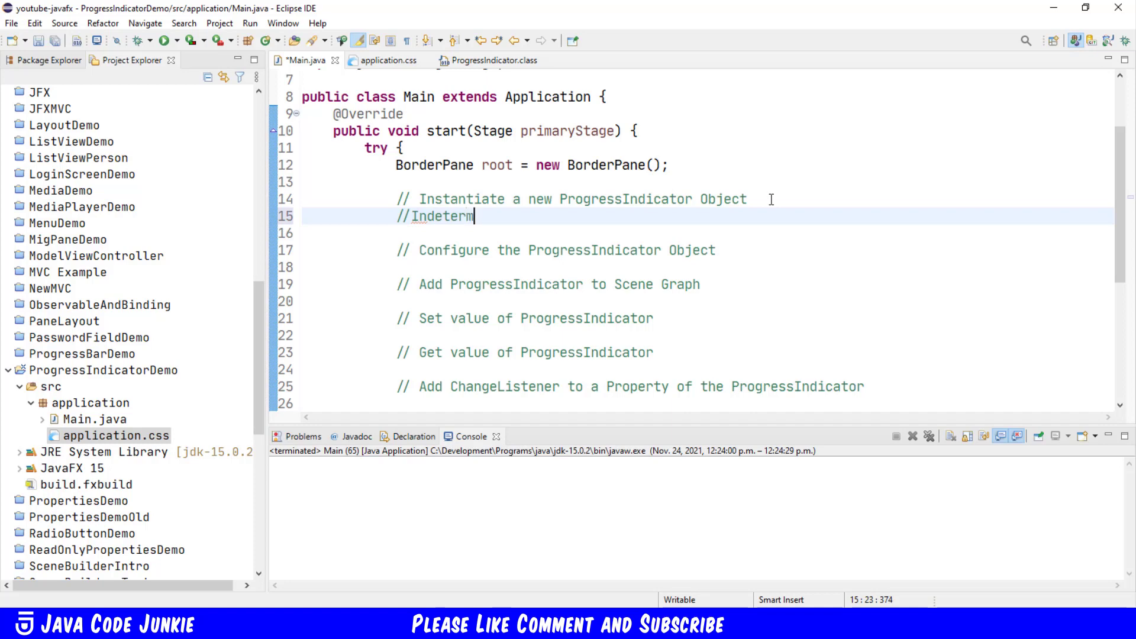
pyautogui.write('inte')
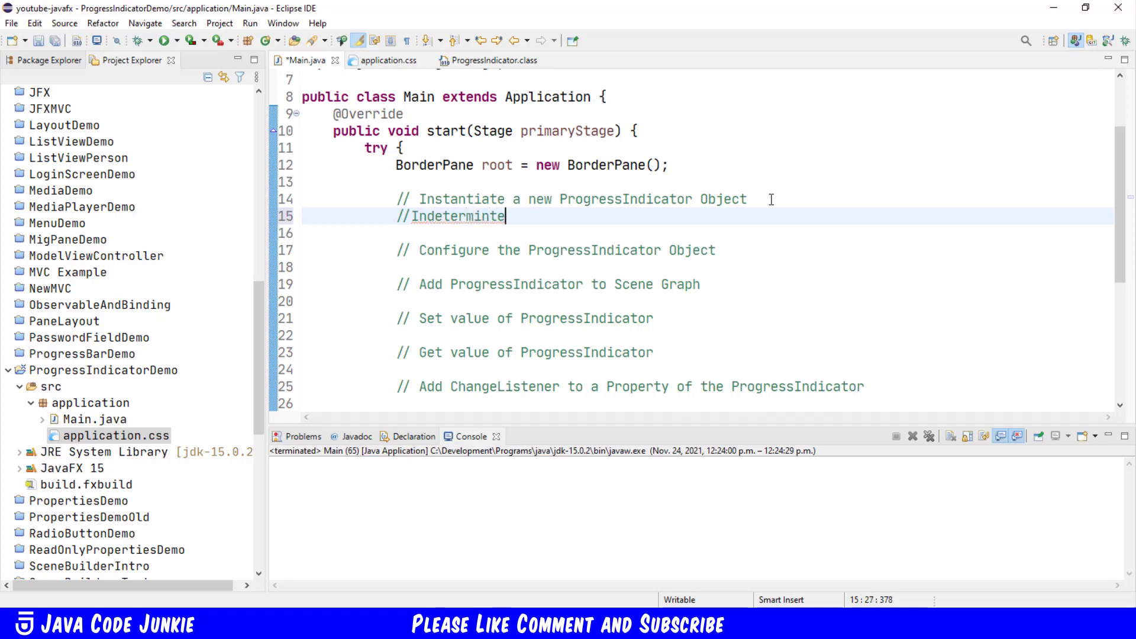
pyautogui.write('ProgressIndicator')
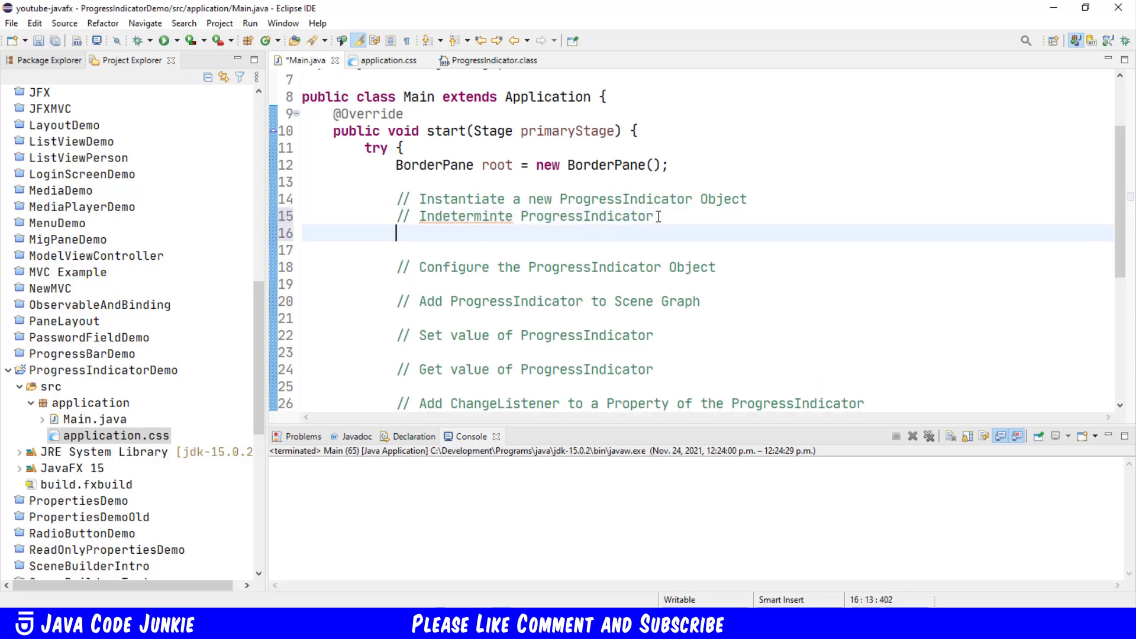
pyautogui.write('Progr')
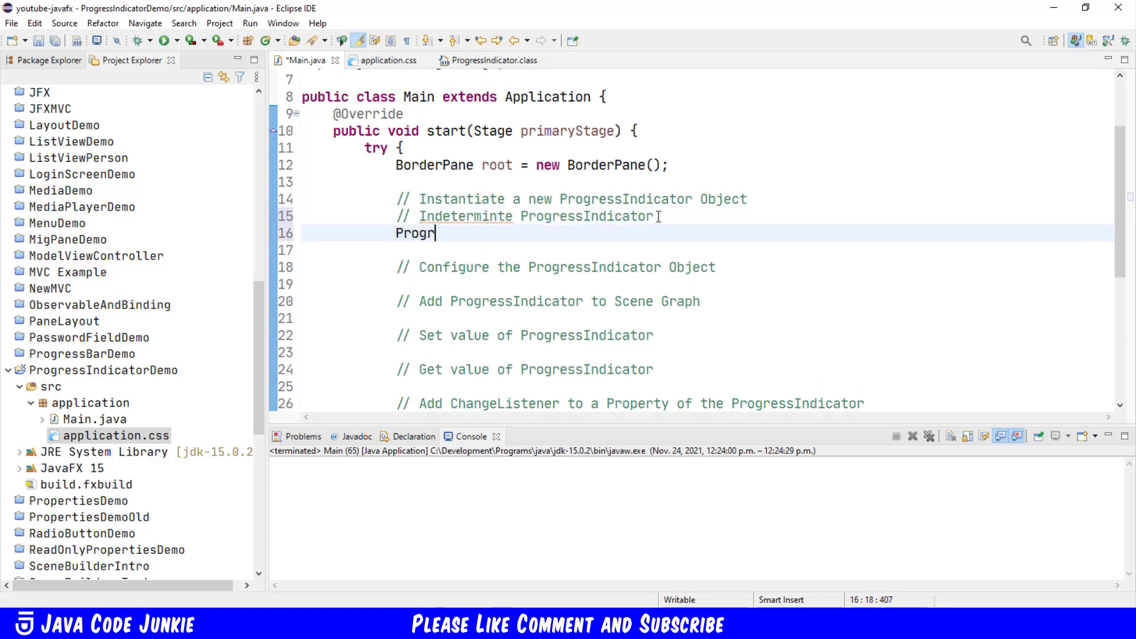
pyautogui.write('essIndicator p')
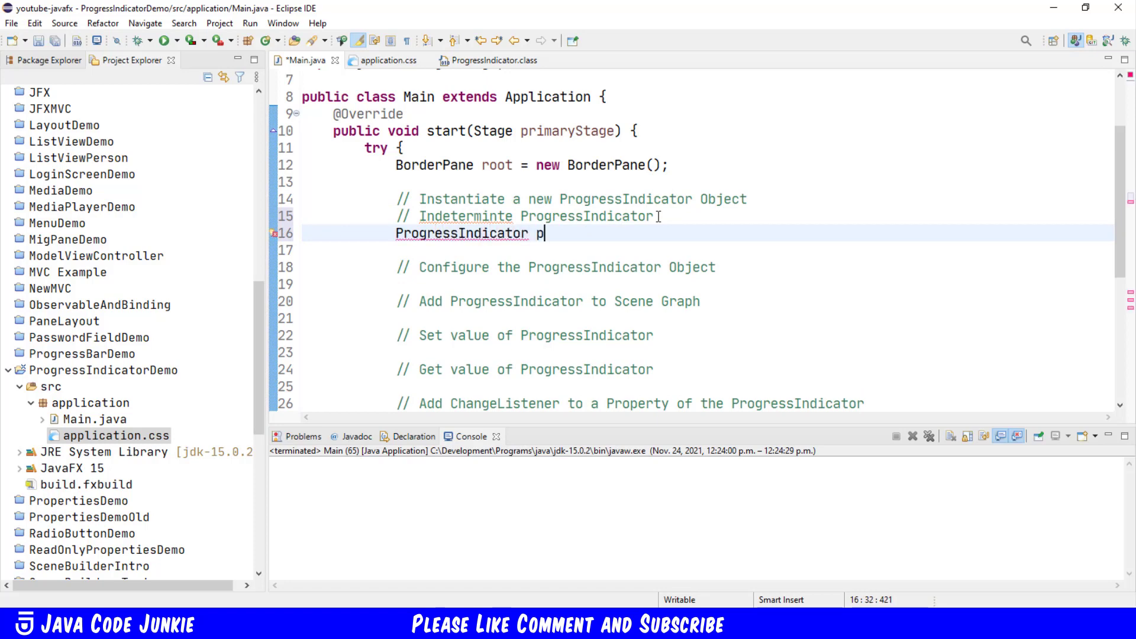
pyautogui.write('rogressIn')
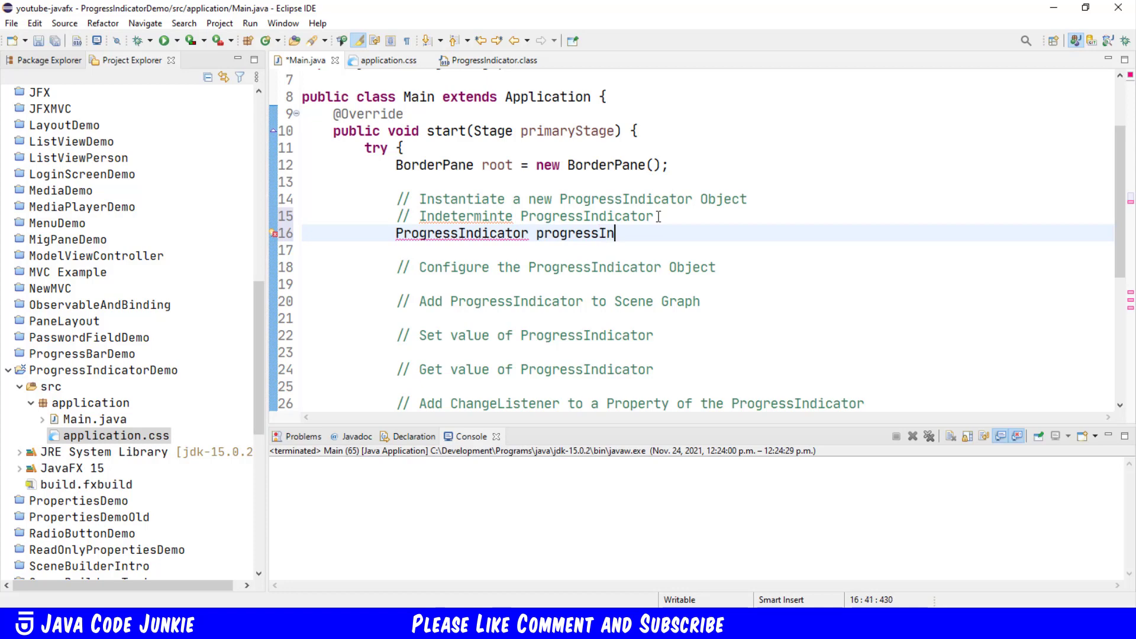
pyautogui.write('dicator')
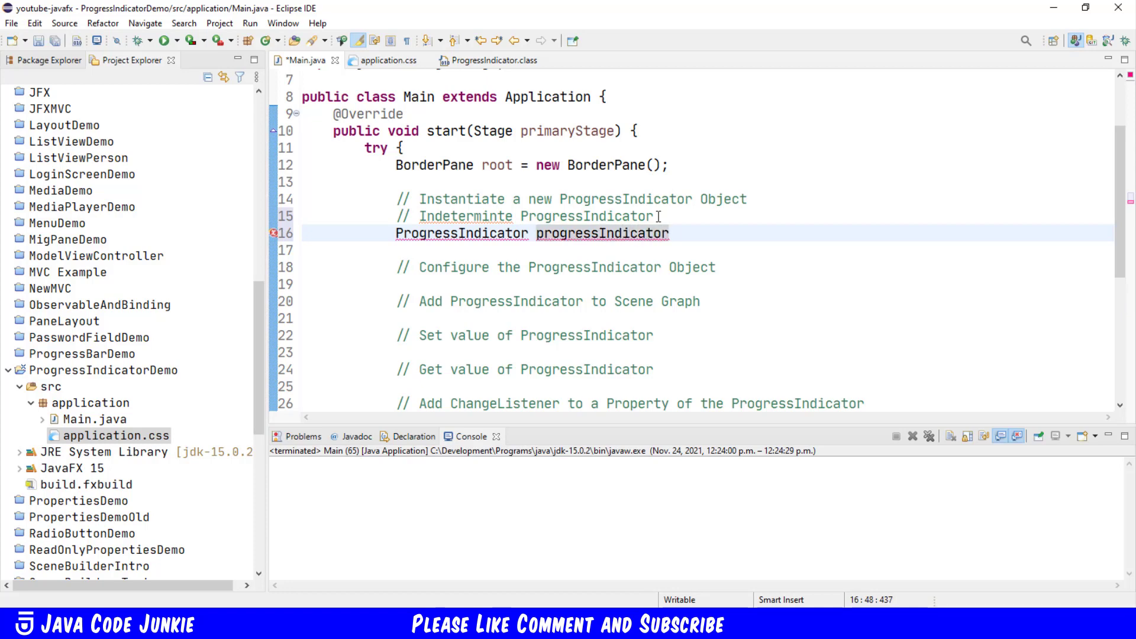
pyautogui.write('= new')
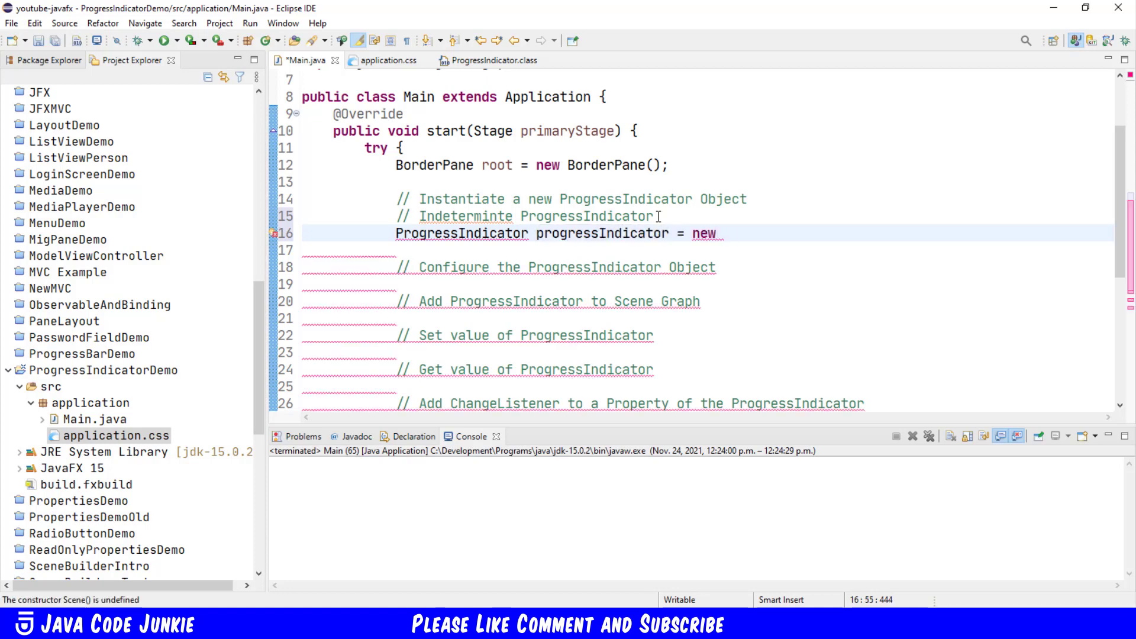
pyautogui.write('ProgressIn')
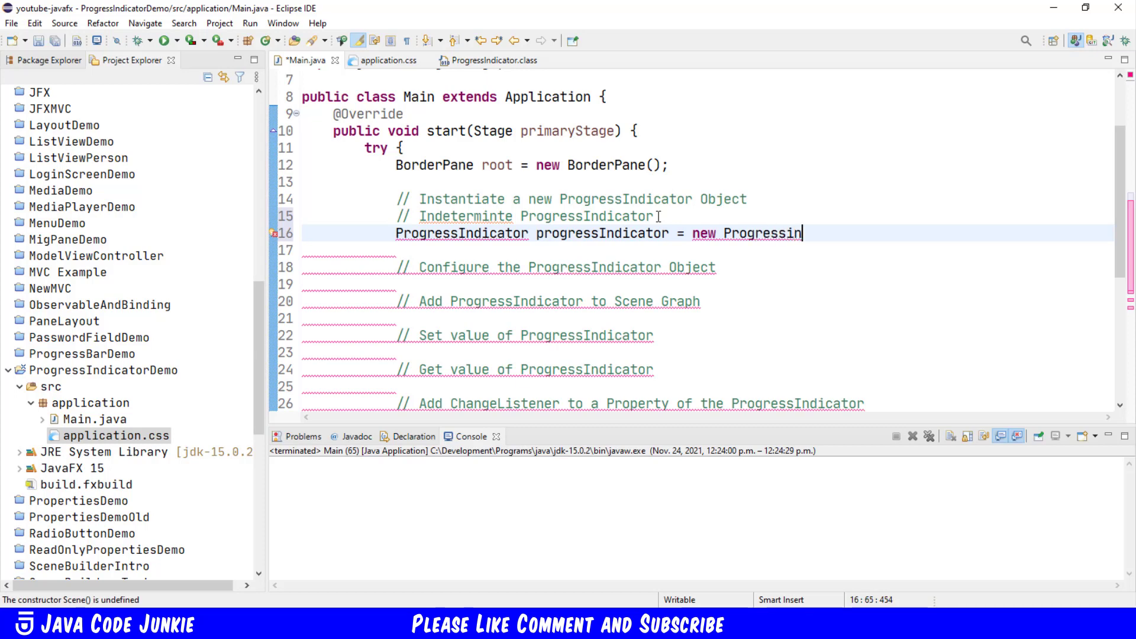
pyautogui.write('dicator();')
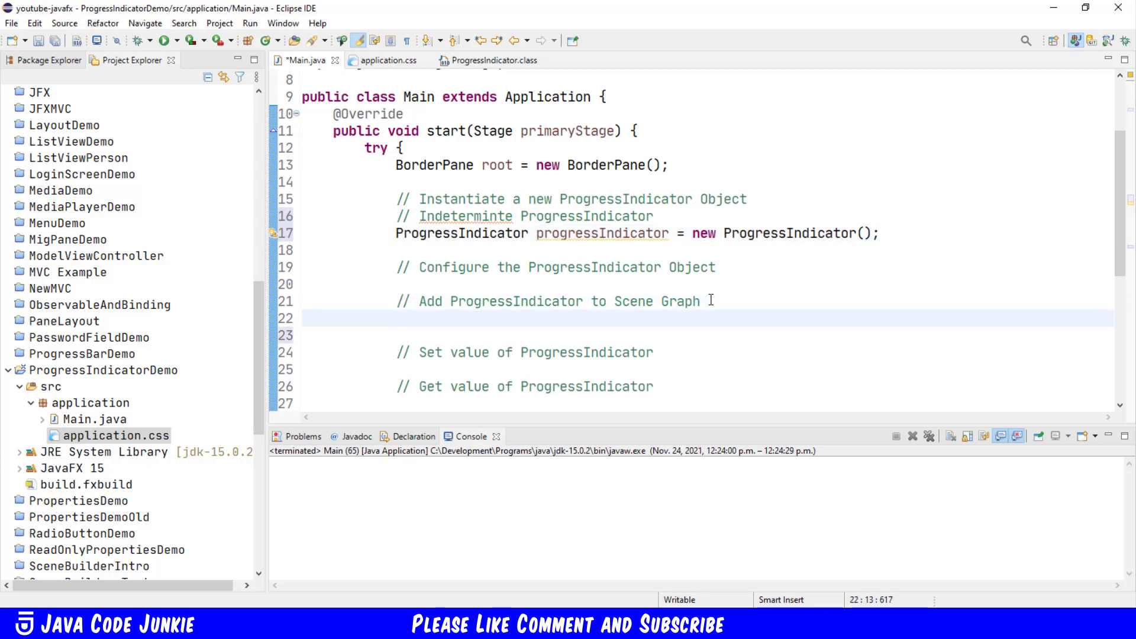
# Step: Place the indicator in the centre of root with root.setCenter(progressIndicator)
pyautogui.write('root')
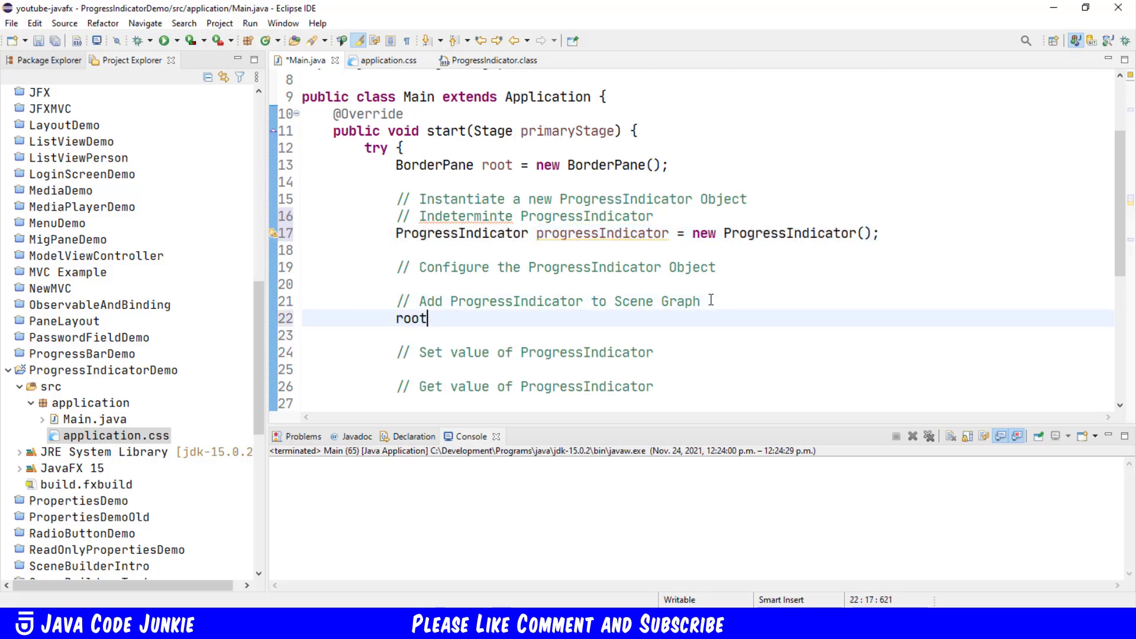
pyautogui.write('.setcenter(progressIndicator);')
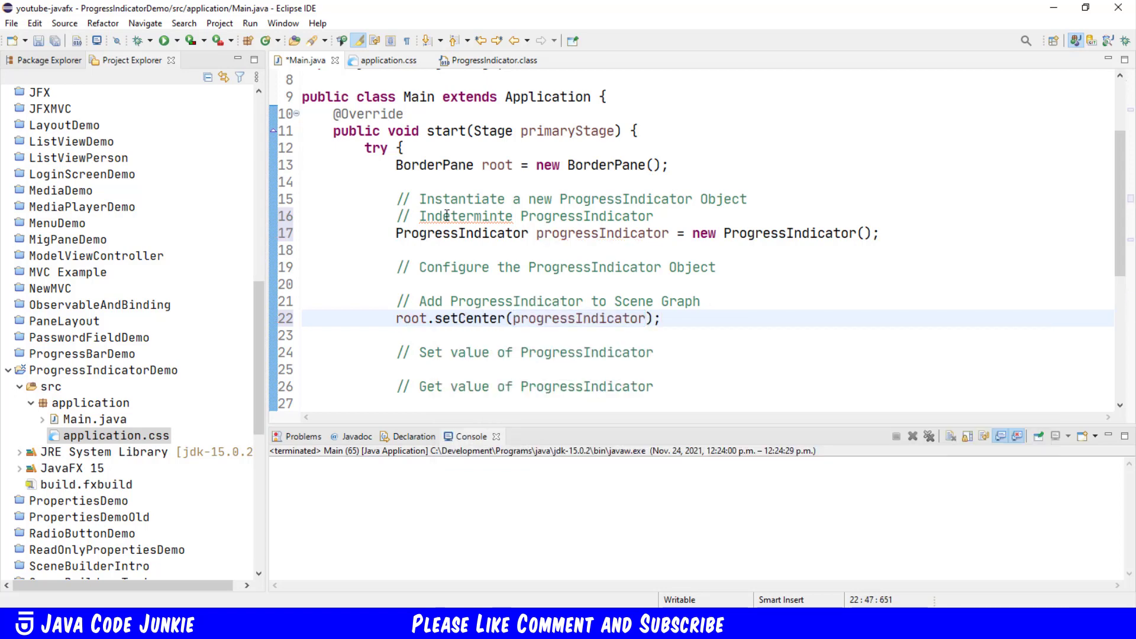
pyautogui.click(498, 216)
pyautogui.write('a')
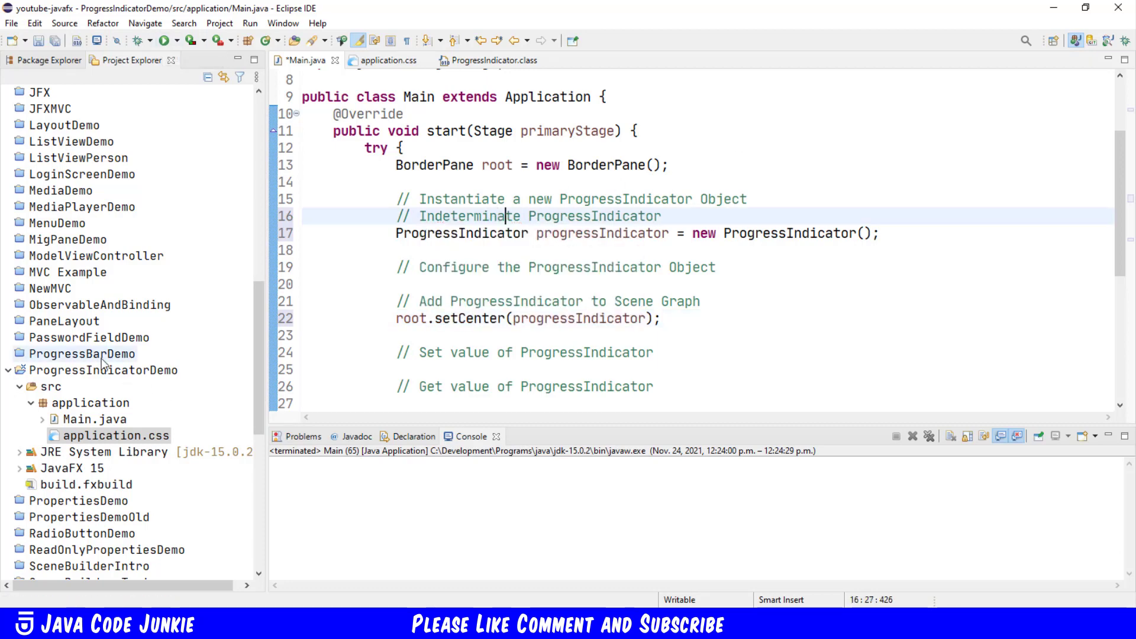
pyautogui.click(103, 370)
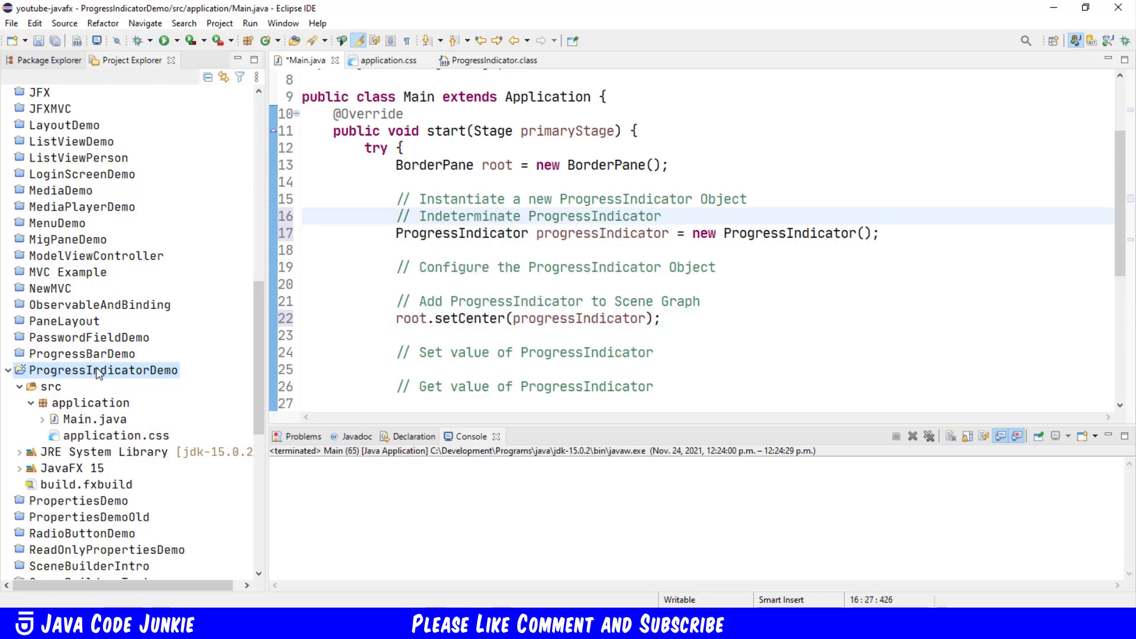
# Step: Run ProgressIndicatorDemo as a Java application, view the red spinner, and close the window
pyautogui.rightClick(101, 371)
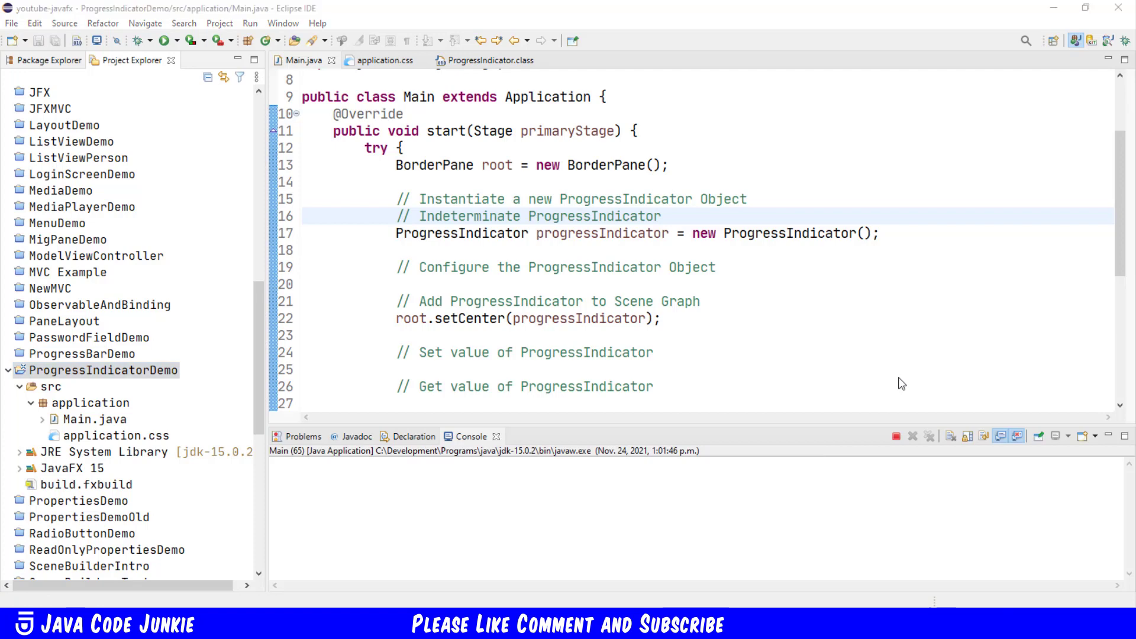
pyautogui.click(167, 41)
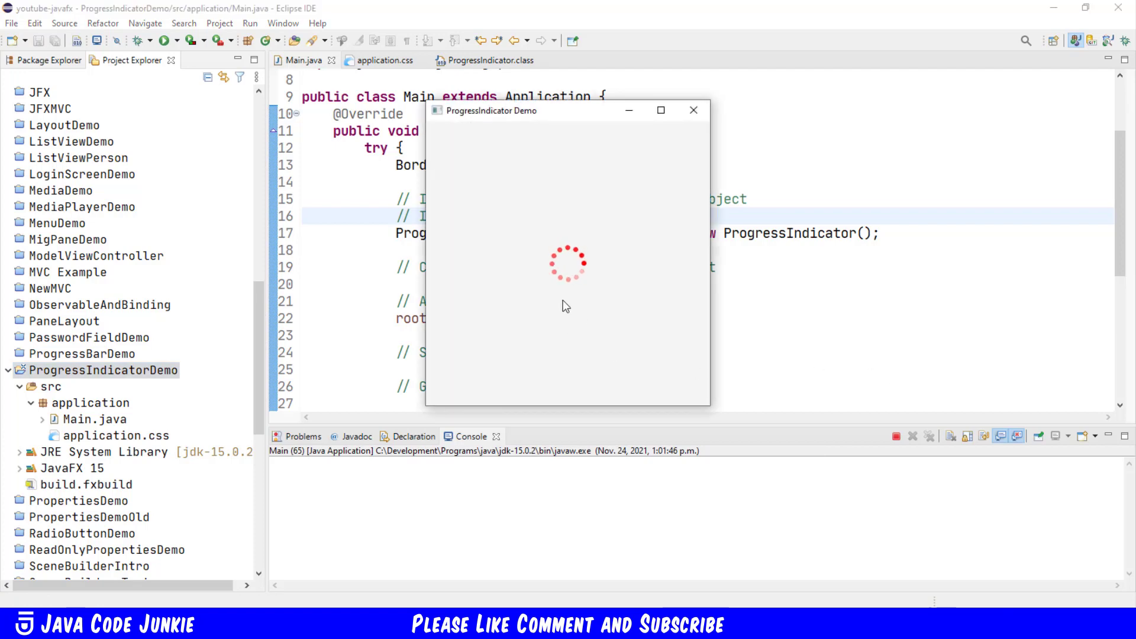
pyautogui.moveTo(550, 228)
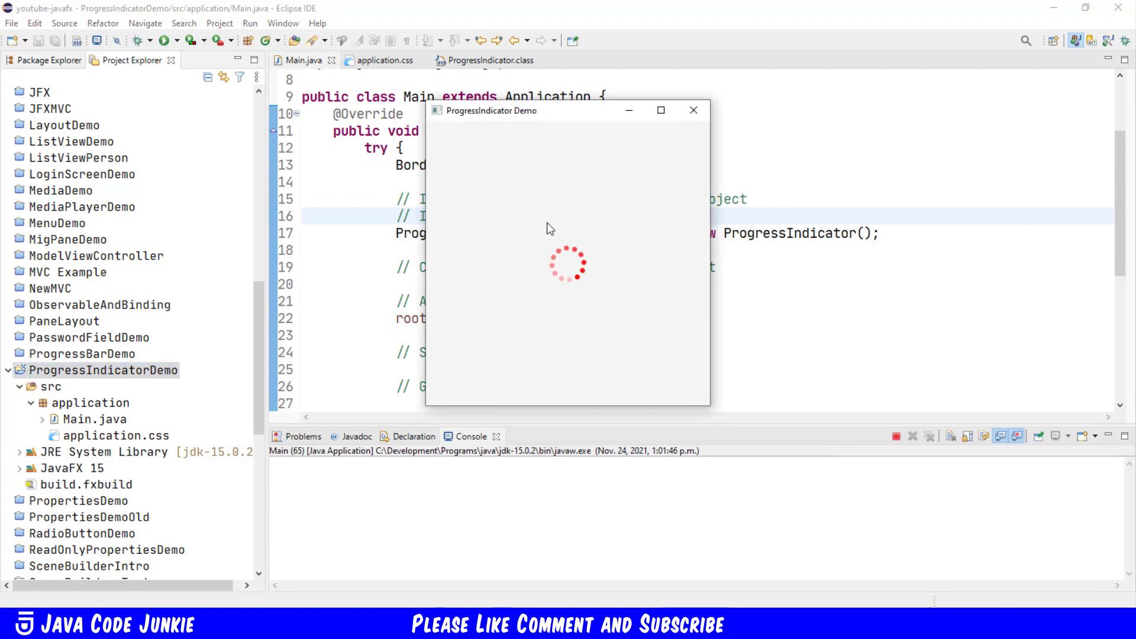
pyautogui.moveTo(532, 225)
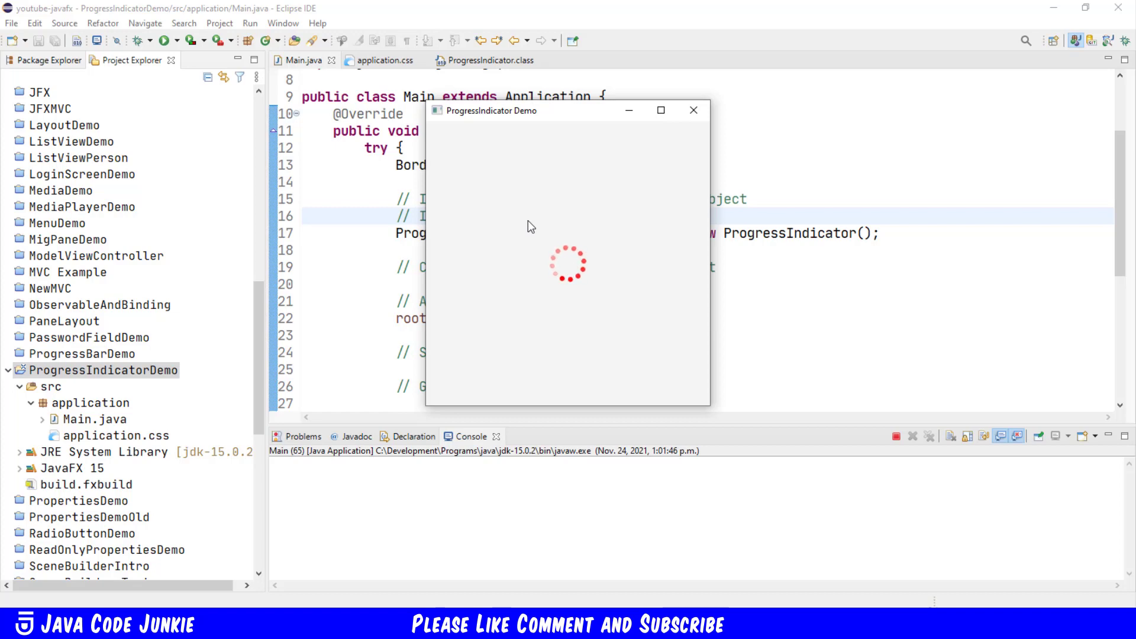
pyautogui.click(694, 110)
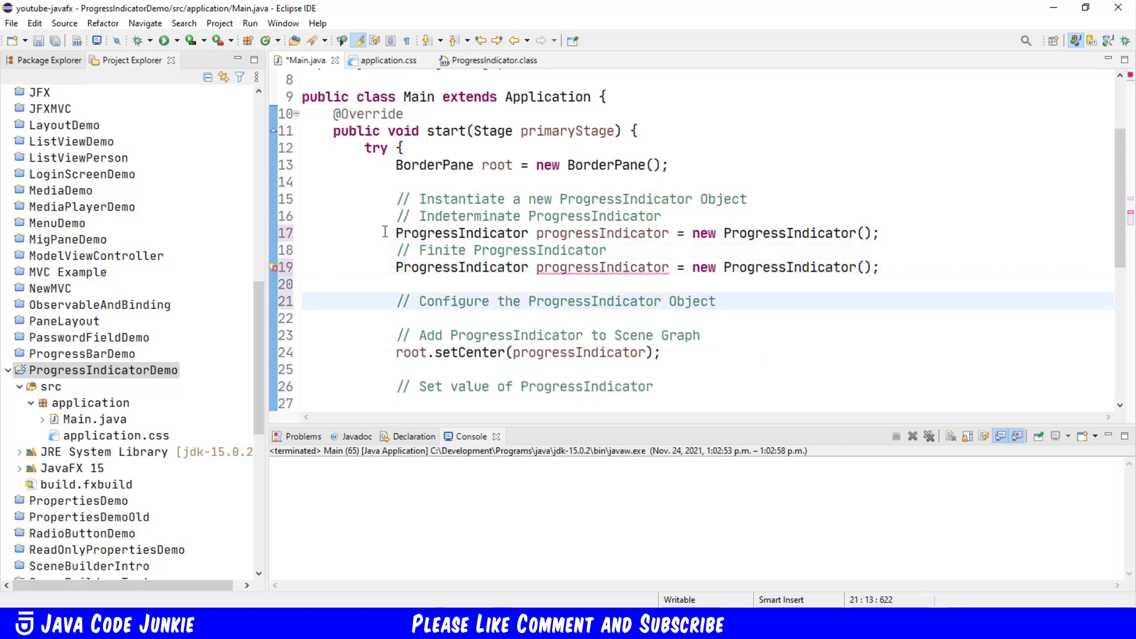
# Step: Comment out the indeterminate line, declare a finite new ProgressIndicator(0.00), and rerun
pyautogui.click(403, 233)
pyautogui.write('0.00')
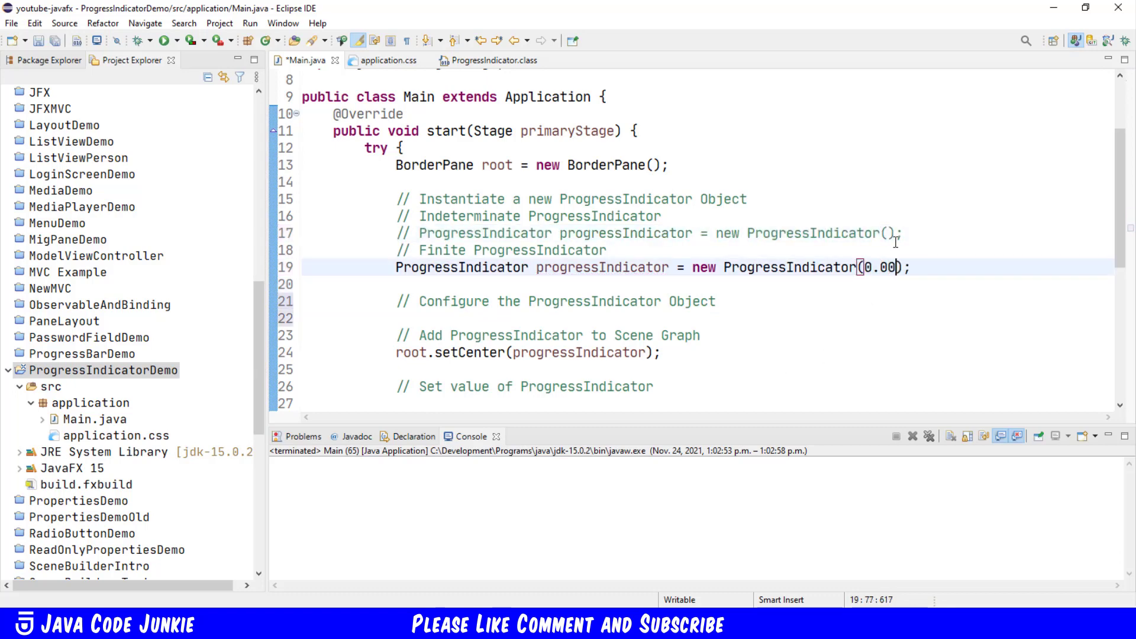
pyautogui.click(166, 41)
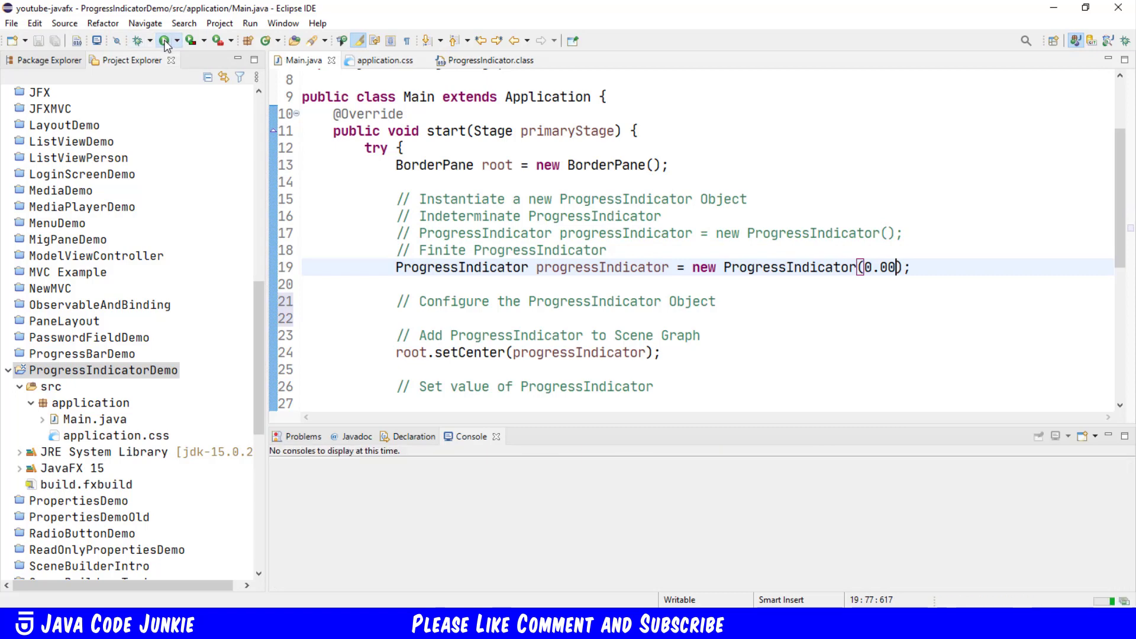
pyautogui.click(166, 41)
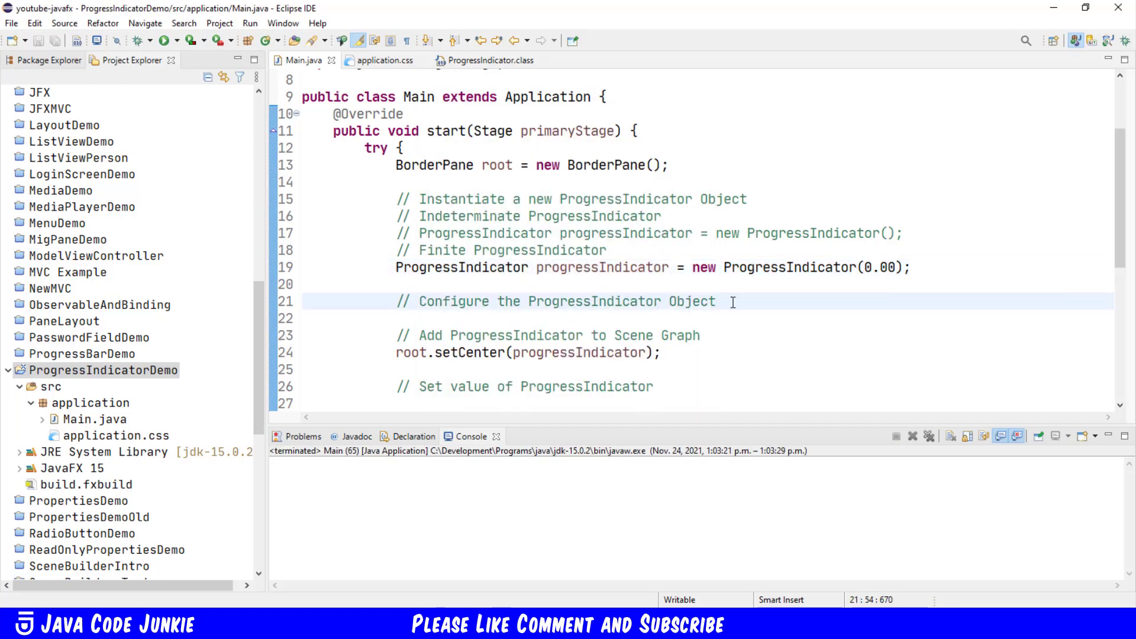
# Step: Set the indicator's minimum size with setMinSize(150, 150) and relaunch to see it at 0%
pyautogui.press('Return')
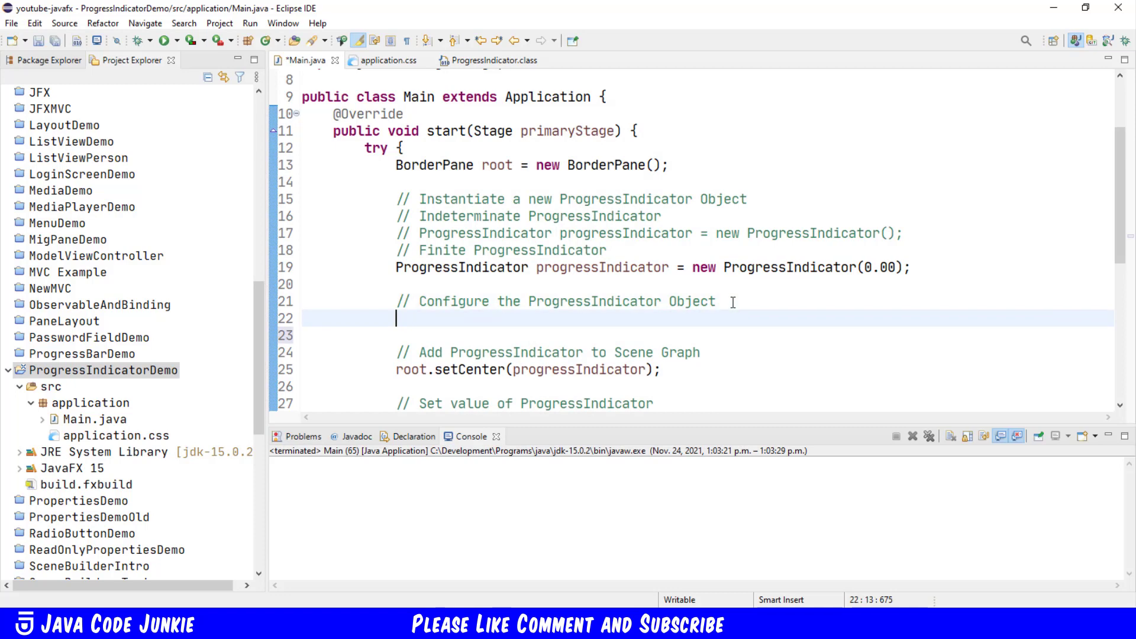
pyautogui.write('progressIndicator.setMinSize(0, 0);')
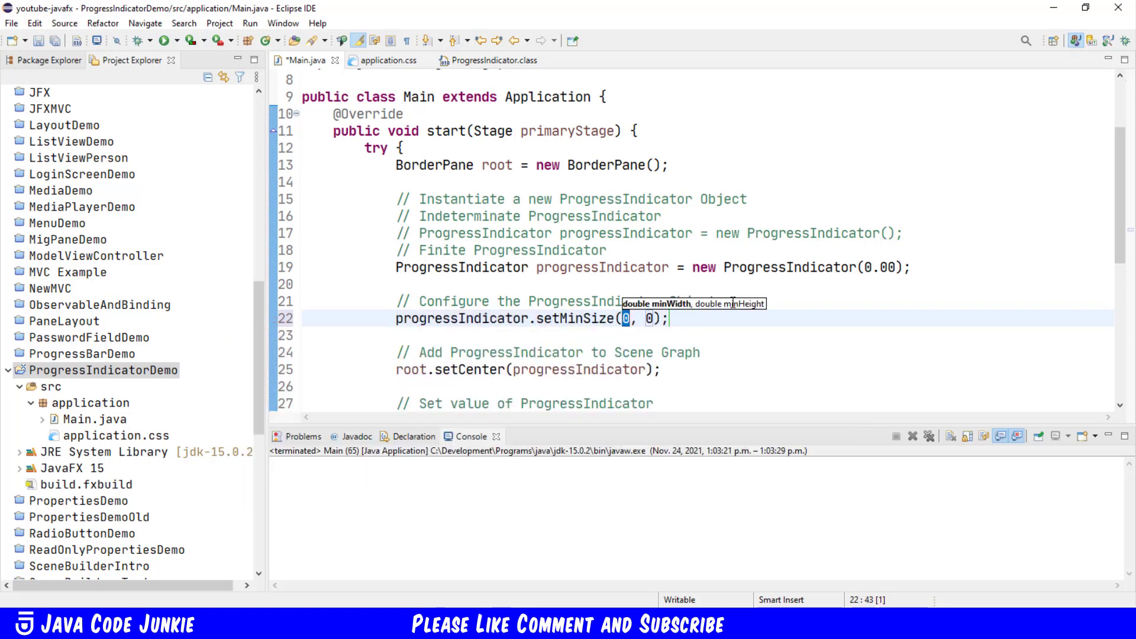
pyautogui.write('150')
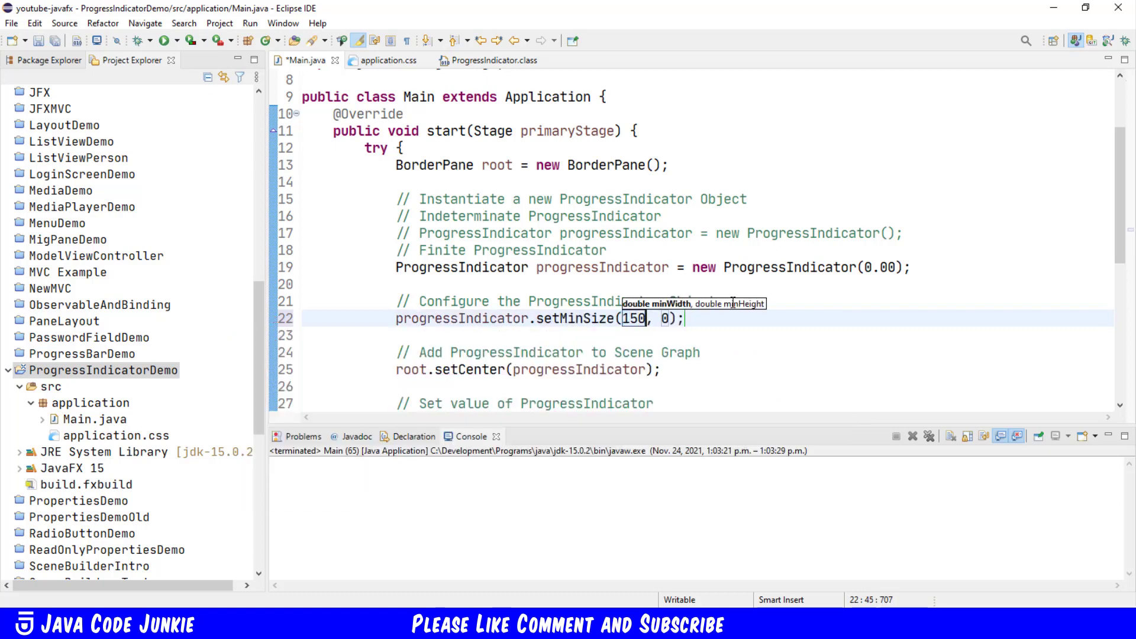
pyautogui.write('1501')
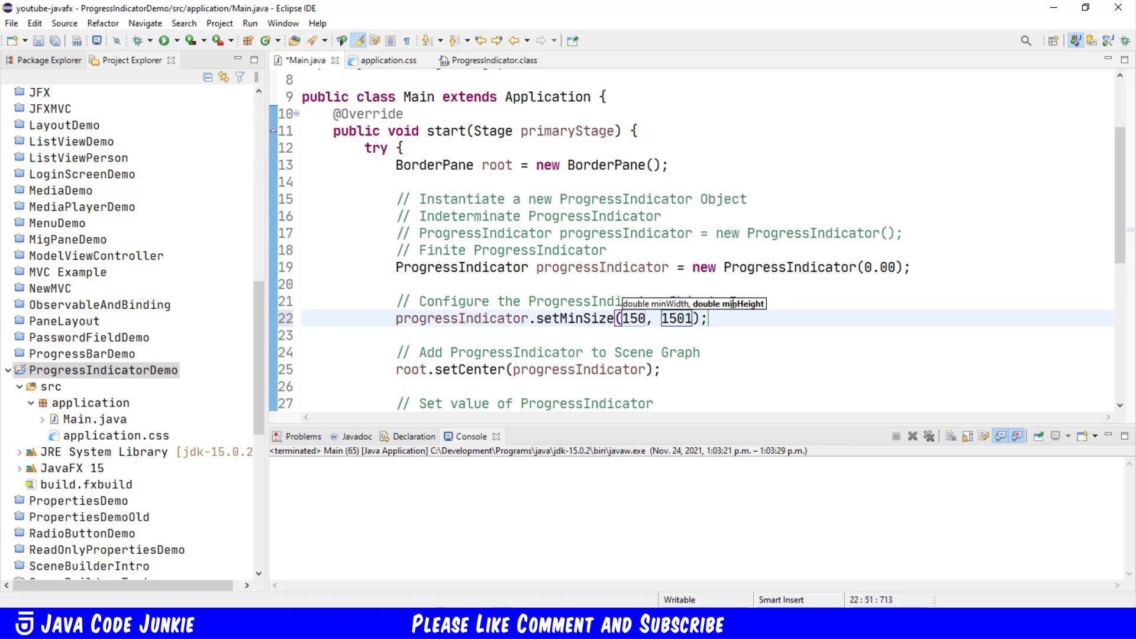
pyautogui.doubleClick(632, 318)
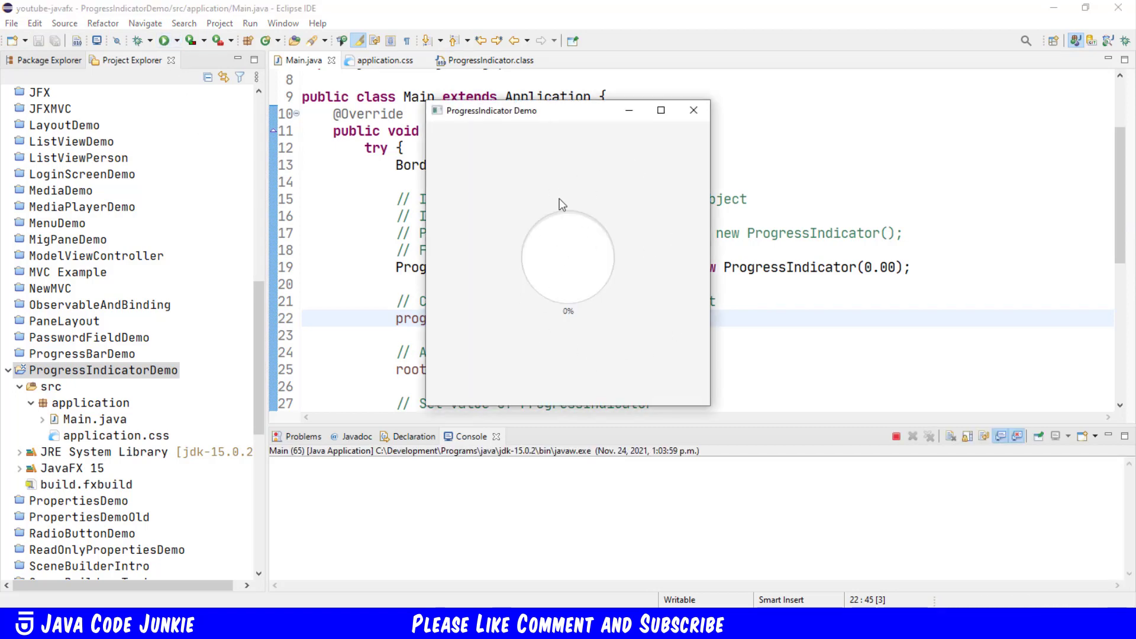
# Step: Change the starting value to new ProgressIndicator(0.25) and rerun to see a 25% quarter
pyautogui.click(692, 111)
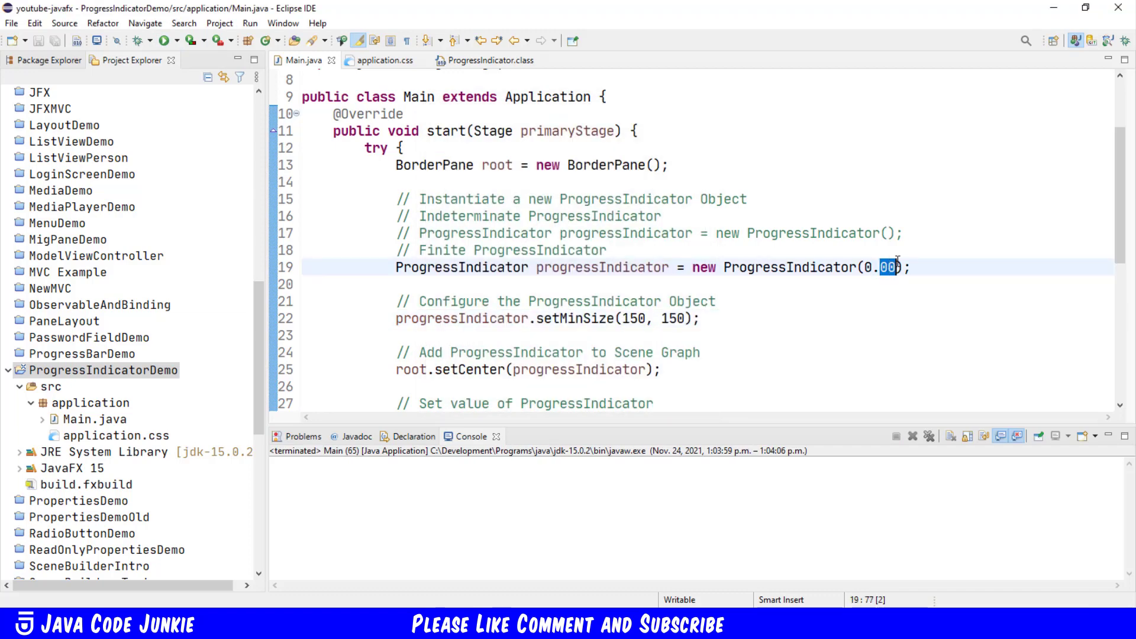
pyautogui.write('0.25')
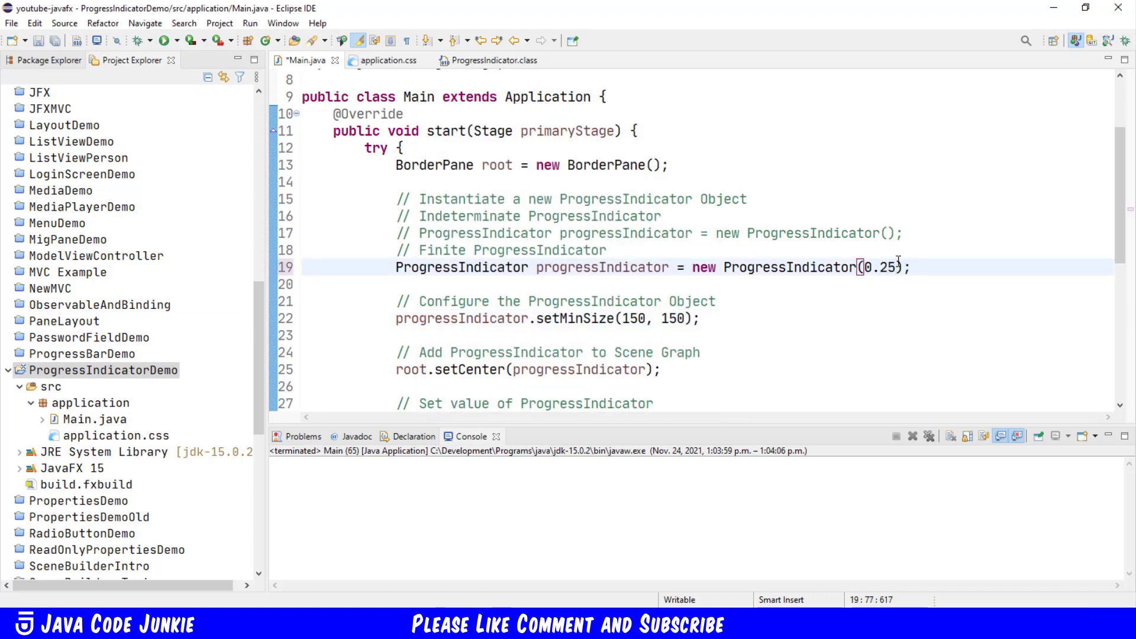
pyautogui.click(166, 41)
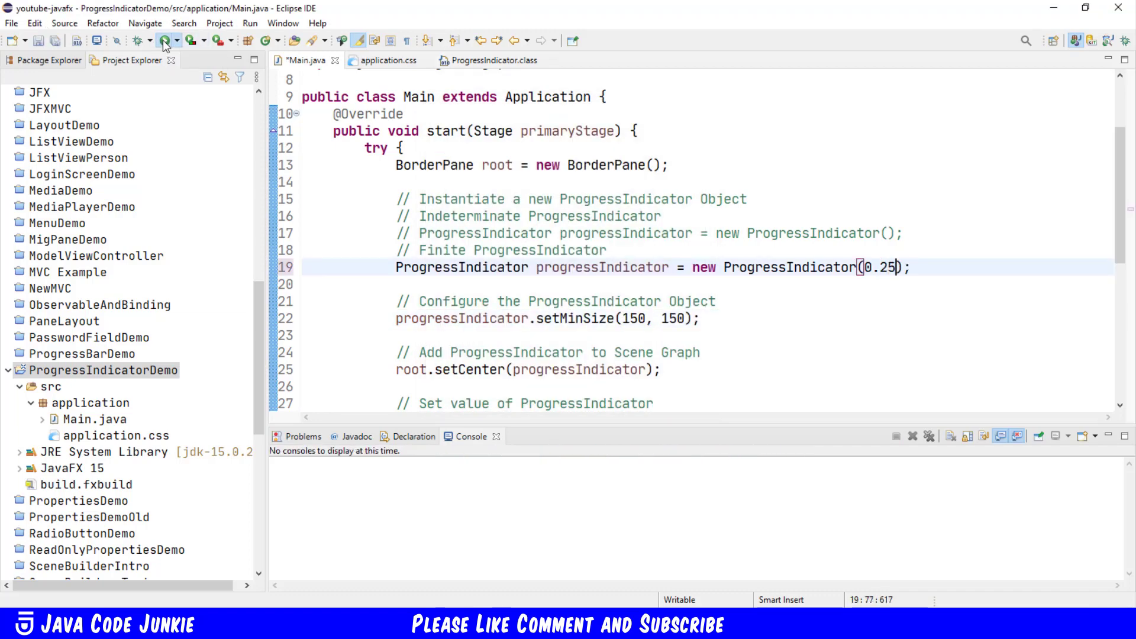
pyautogui.click(166, 41)
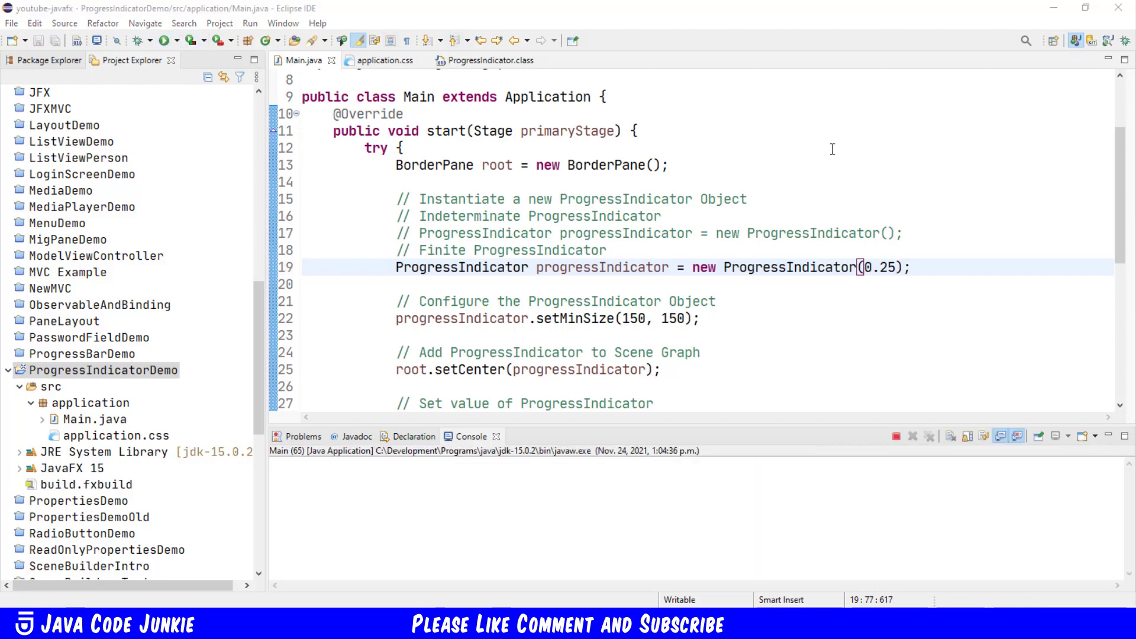
pyautogui.click(166, 40)
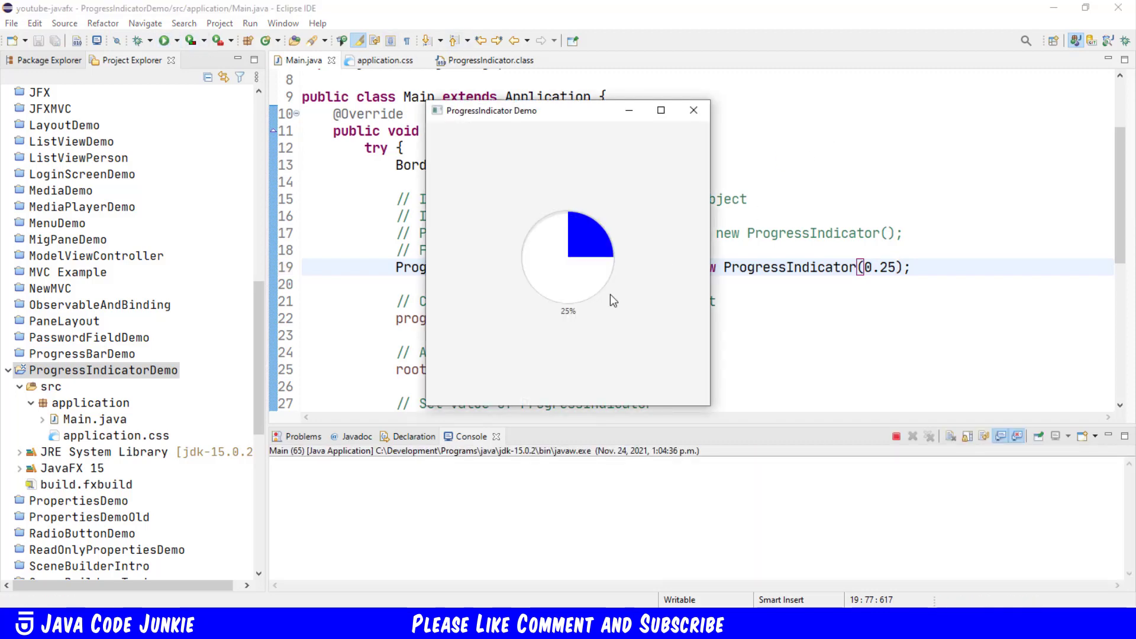
pyautogui.moveTo(598, 310)
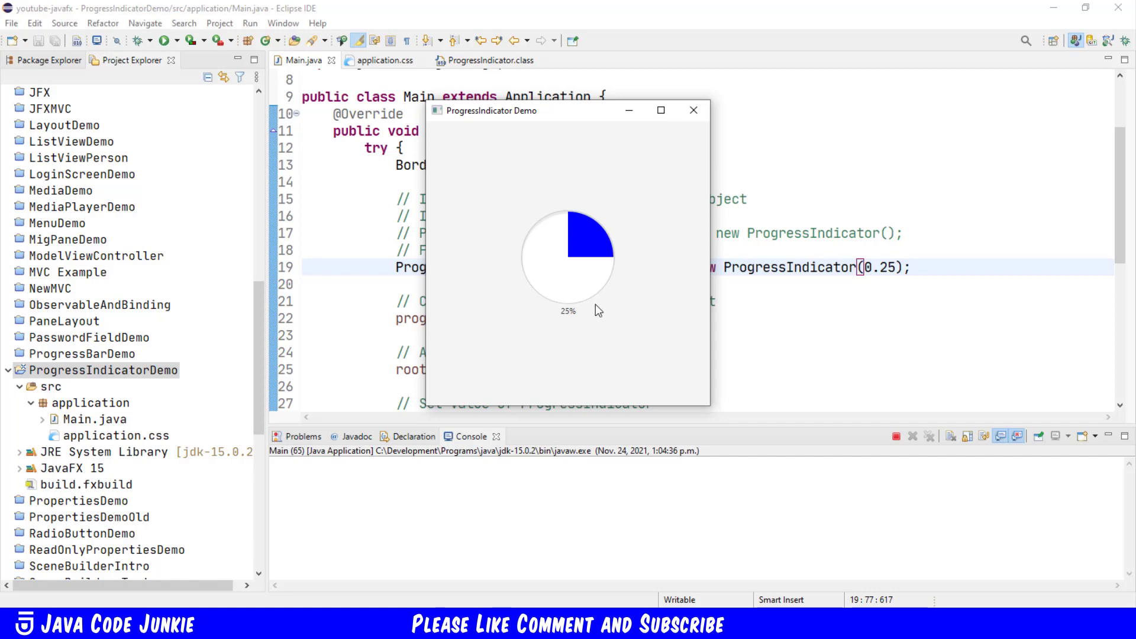
pyautogui.moveTo(674, 112)
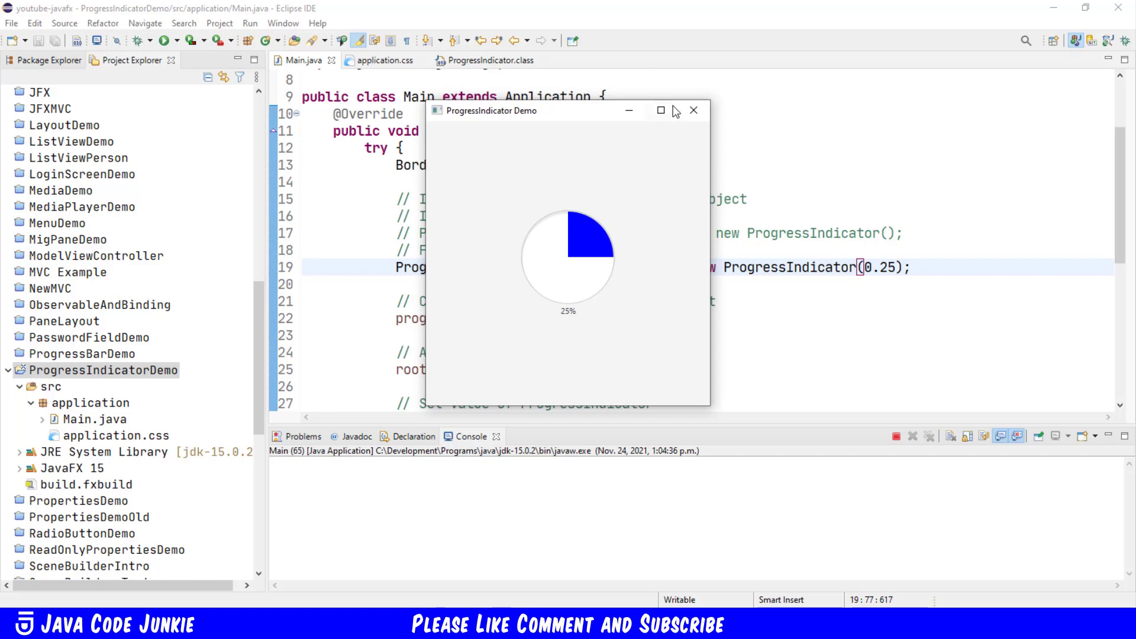
# Step: Style the indicator red with setStyle("-fx-progress-color: red;")
pyautogui.click(693, 110)
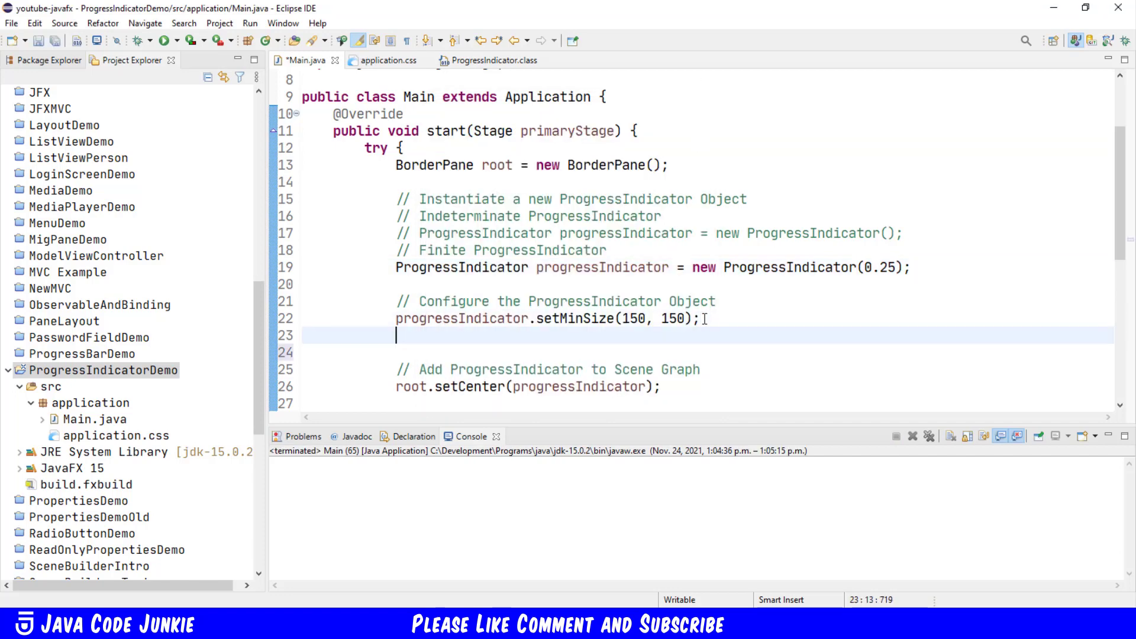
pyautogui.write('prog')
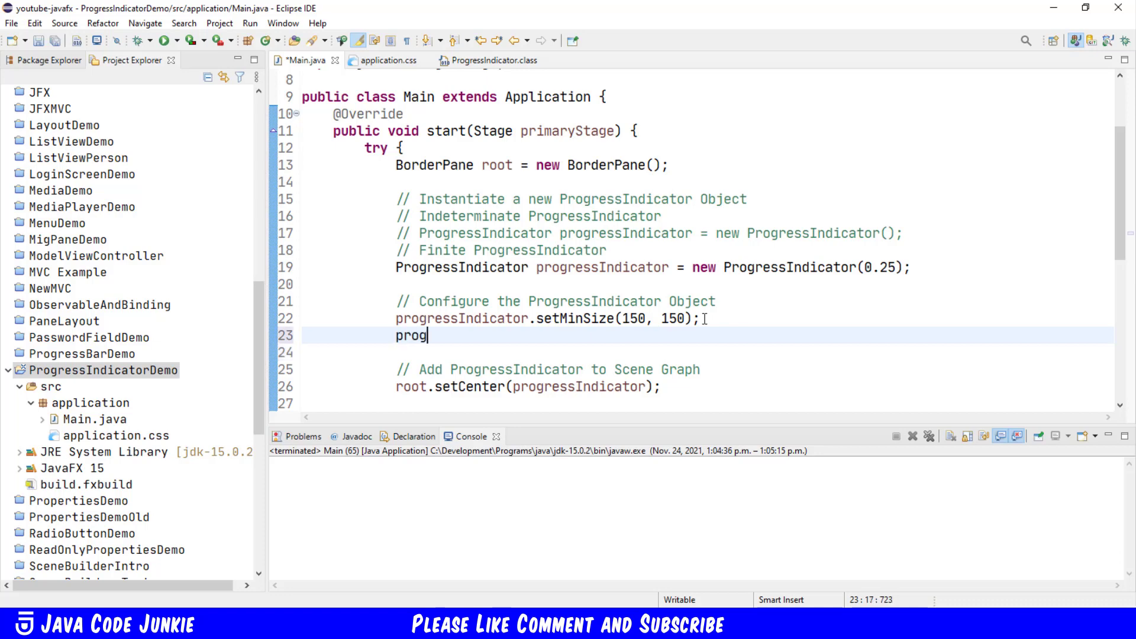
pyautogui.write('ressIndicator.')
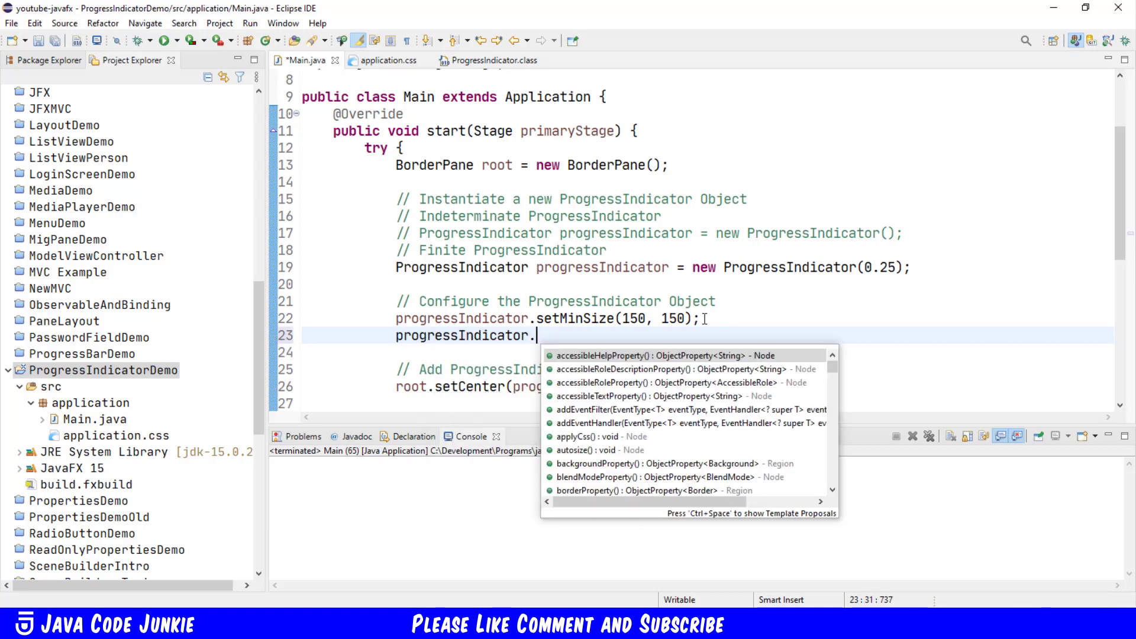
pyautogui.write('setstyle("");')
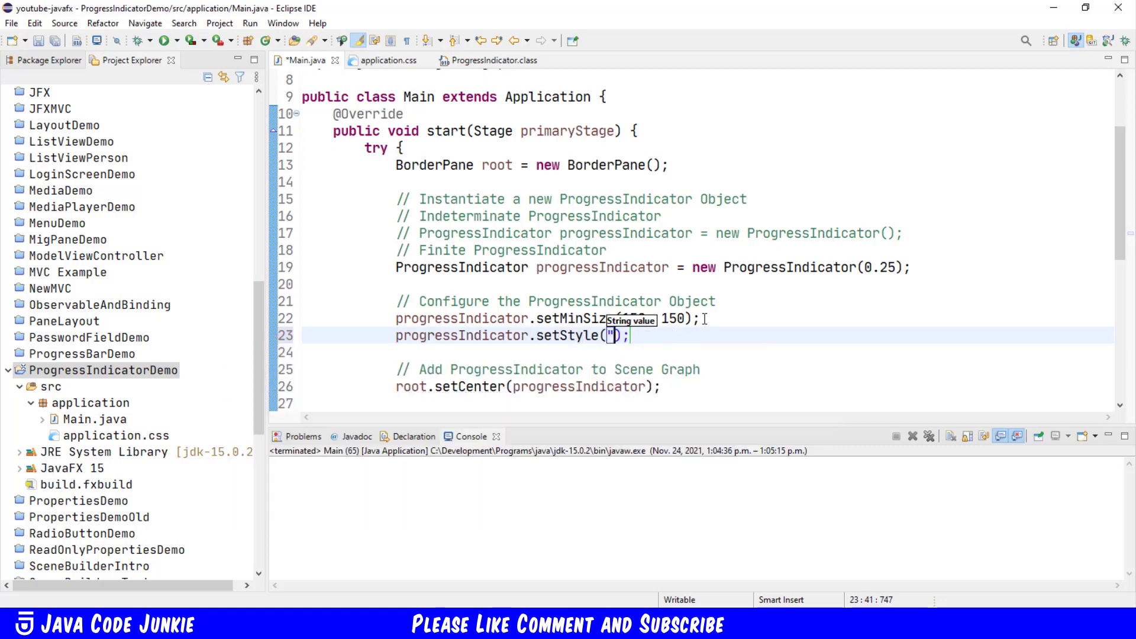
pyautogui.write('"')
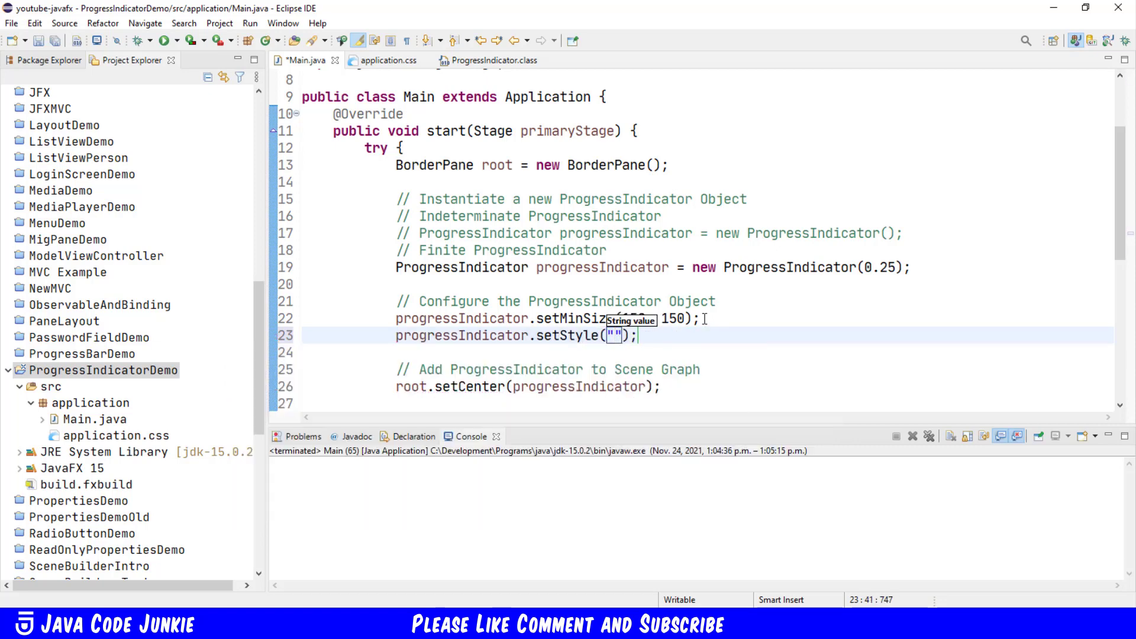
pyautogui.write('-')
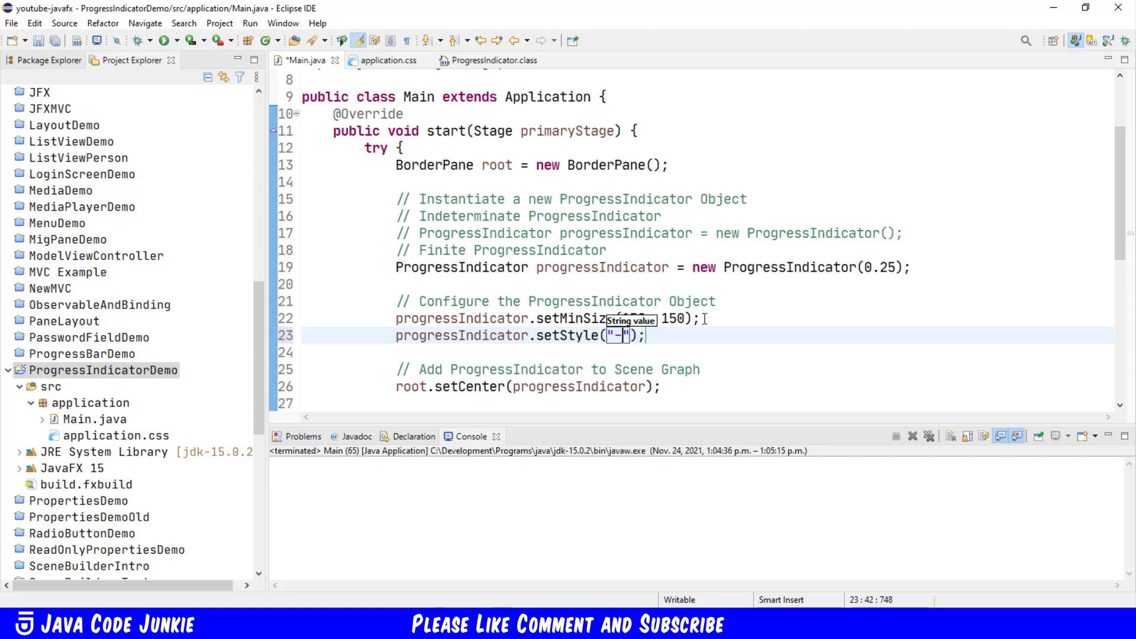
pyautogui.write('fx-')
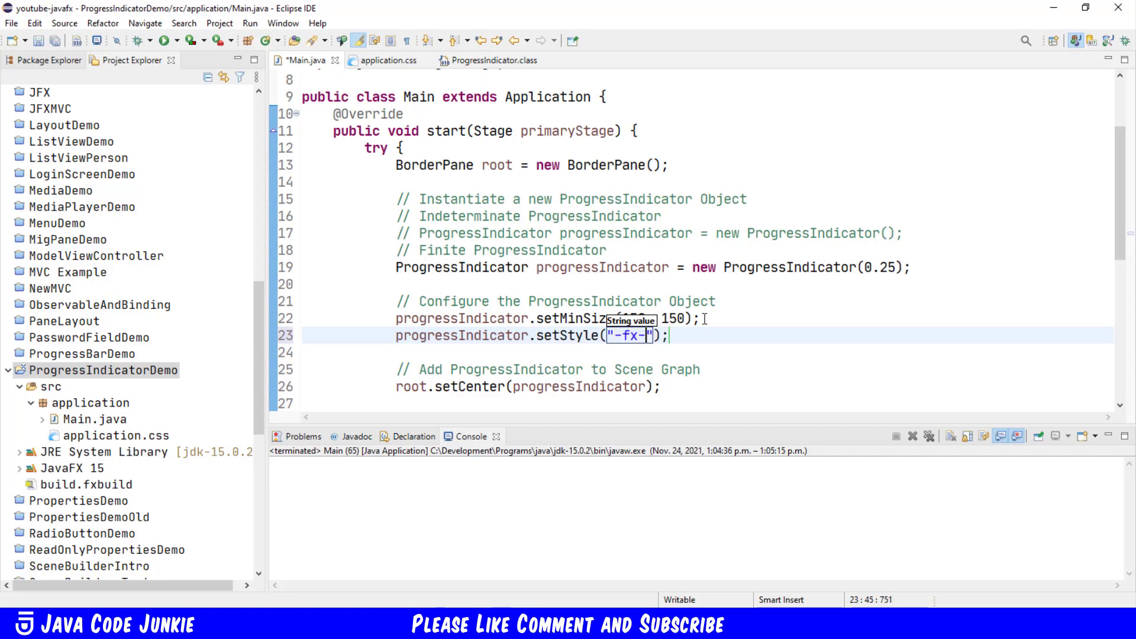
pyautogui.write('progress-')
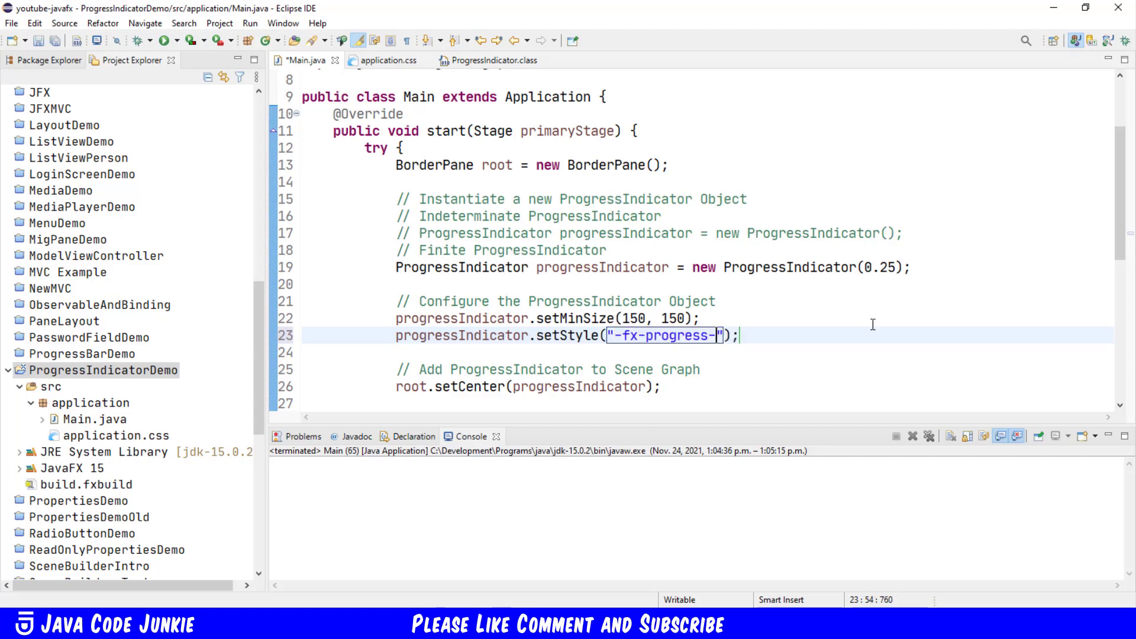
pyautogui.write('color:')
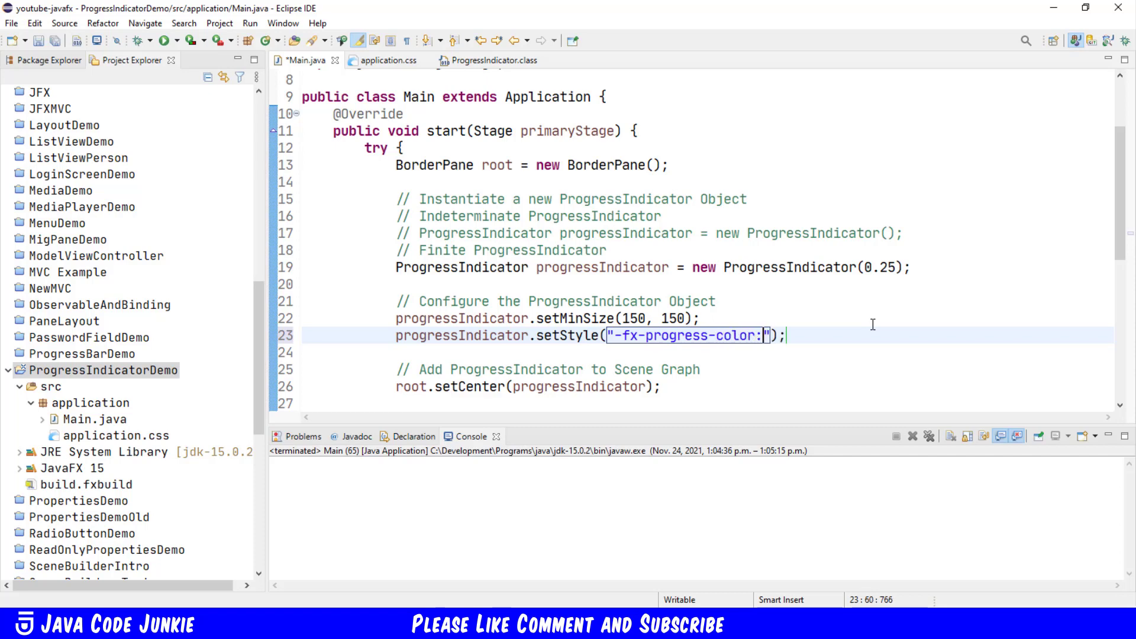
pyautogui.write('red')
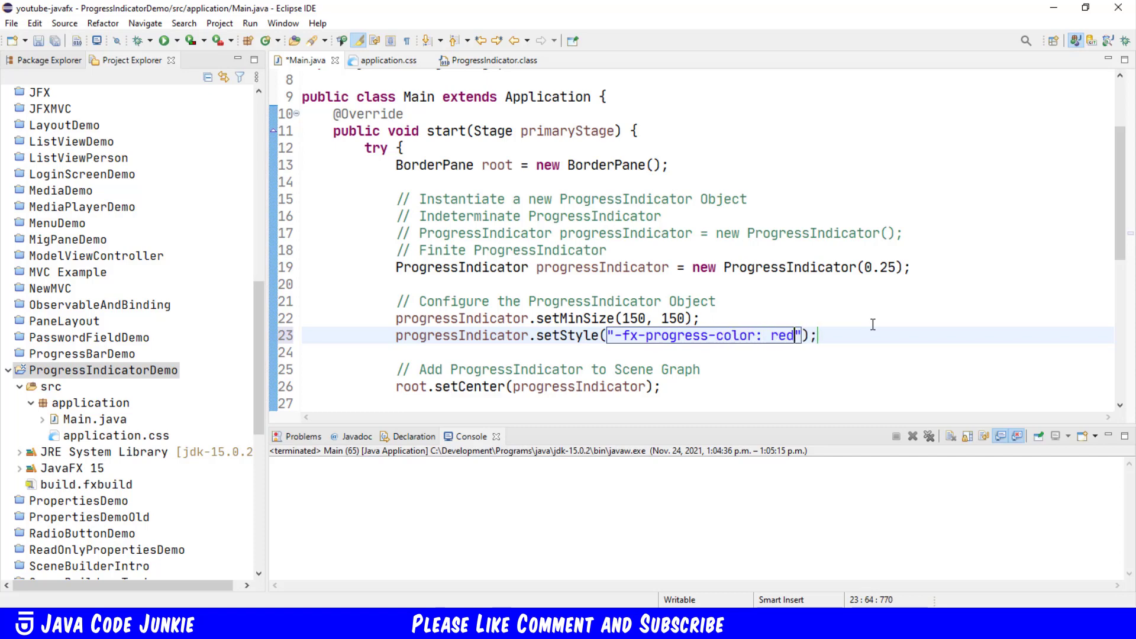
pyautogui.write(';')
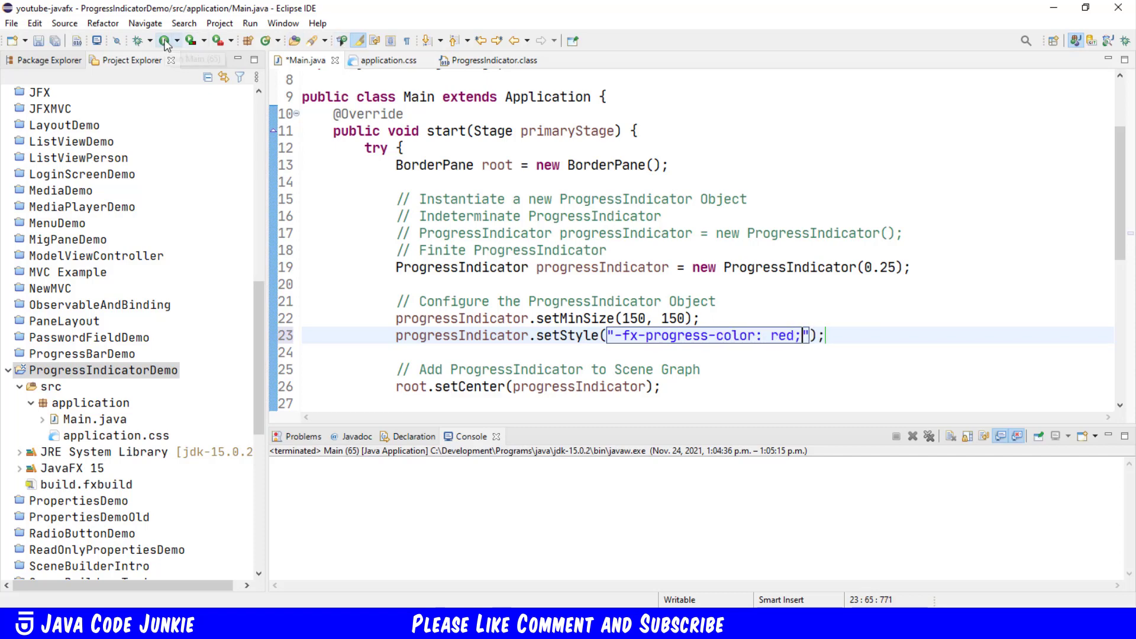
# Step: Run the app to see the red 25% indicator, then close the demo window
pyautogui.click(165, 40)
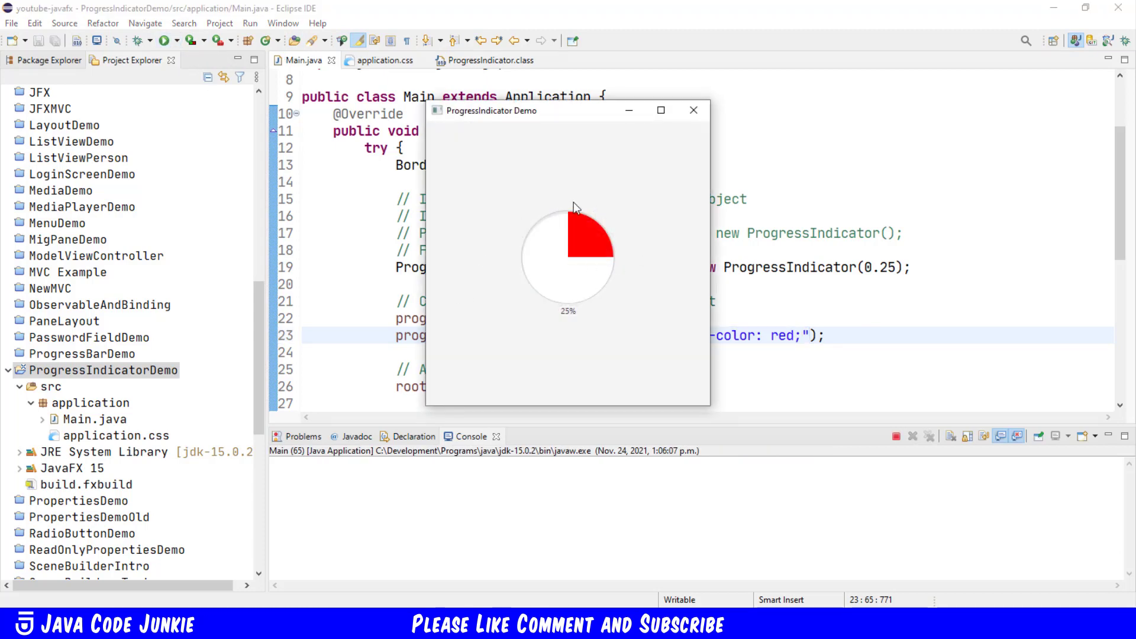
pyautogui.moveTo(694, 110)
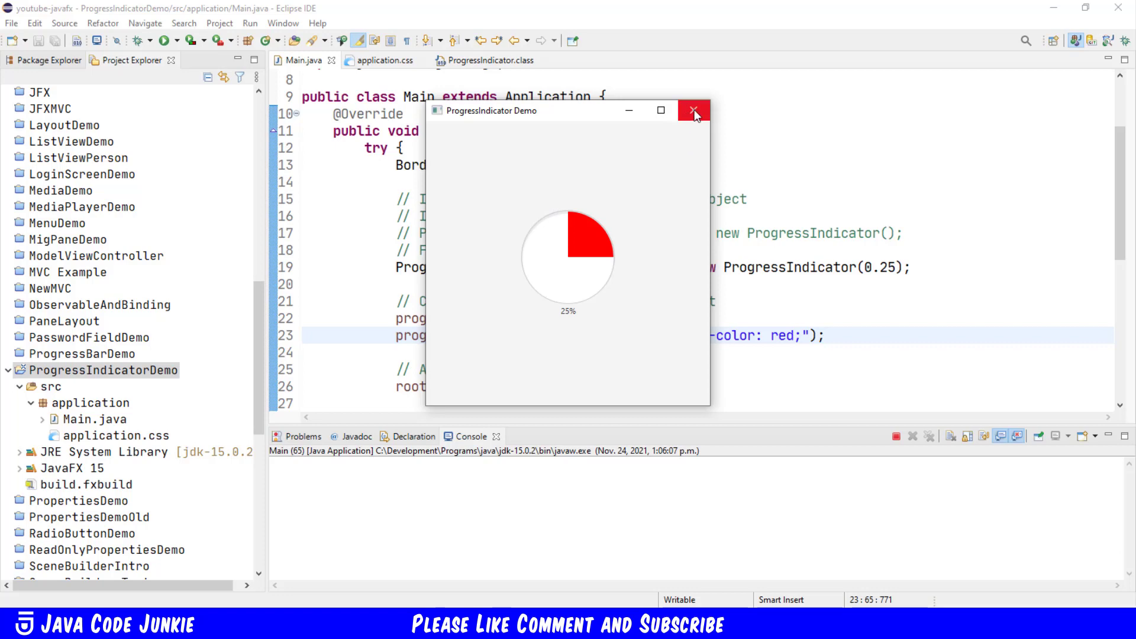
pyautogui.click(692, 110)
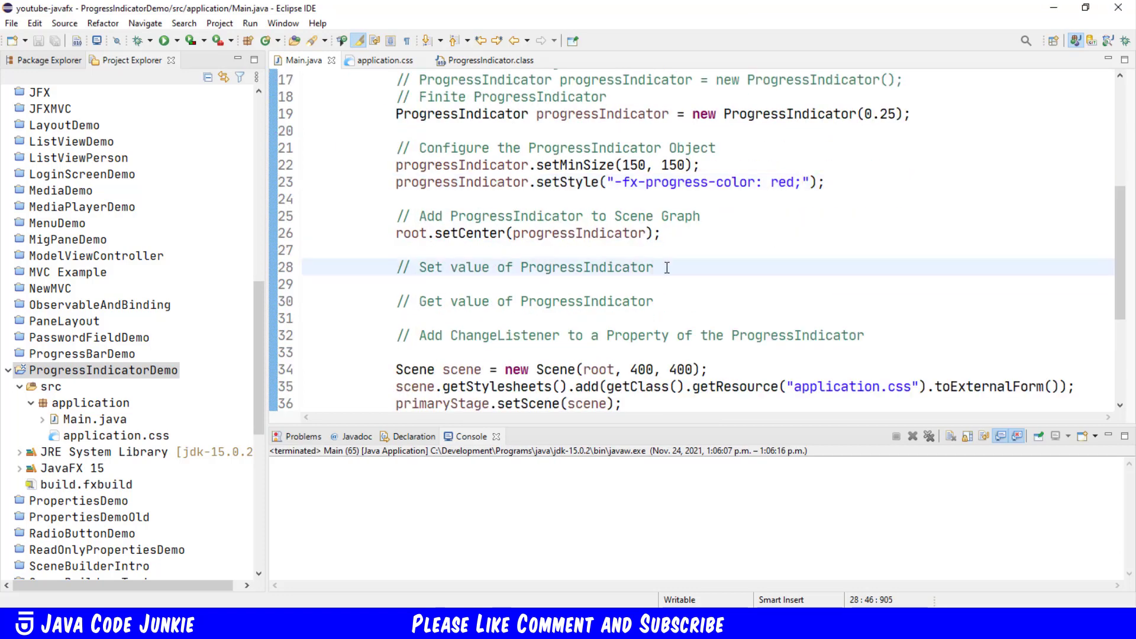
# Step: Under the 'Set value' comment, call progressIndicator.setProgress(0.37)
pyautogui.write('pr')
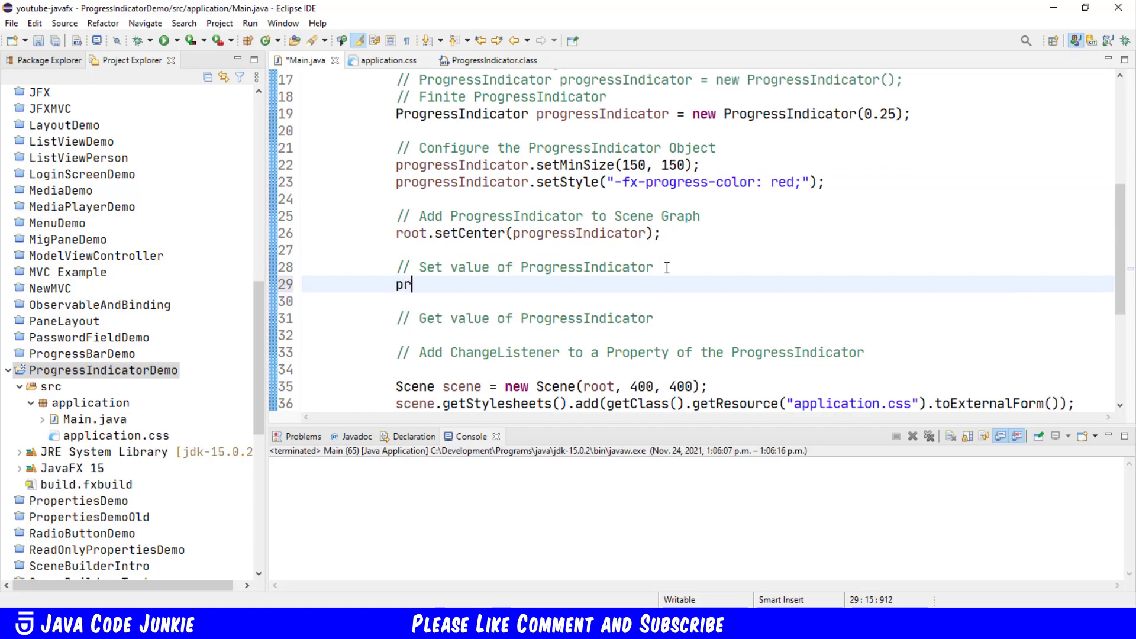
pyautogui.write('pr')
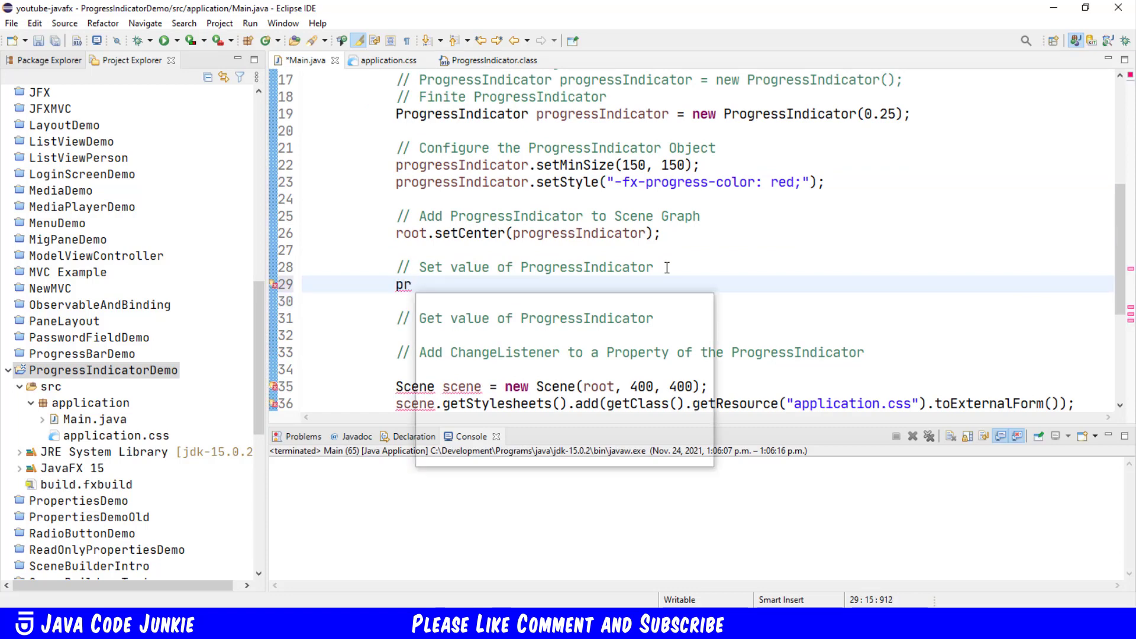
pyautogui.write('ogressIndicator')
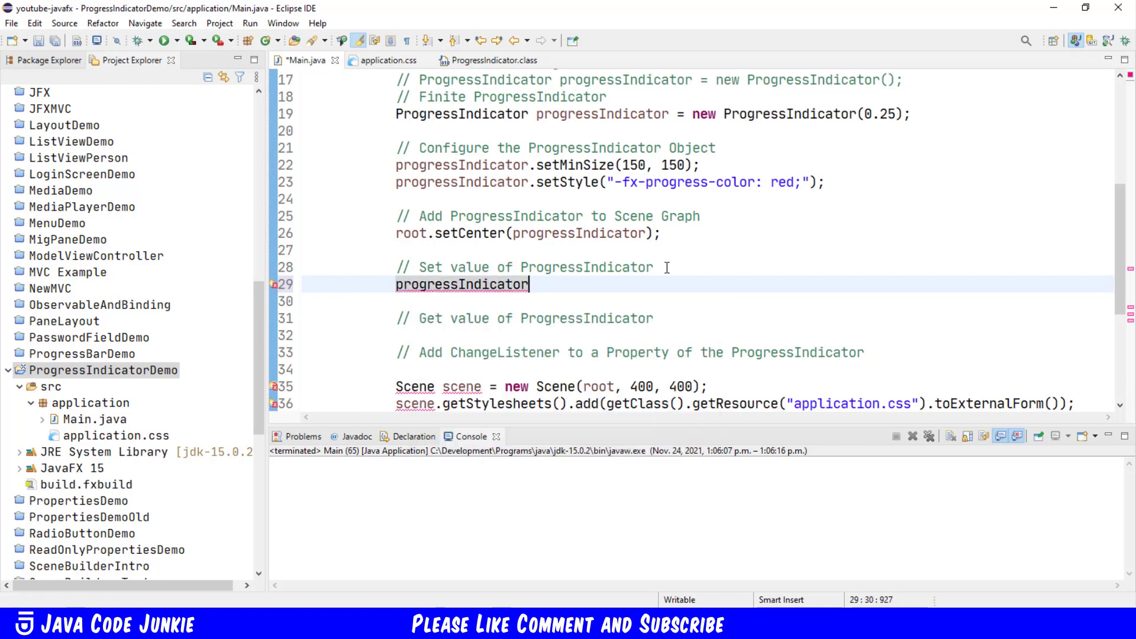
pyautogui.write('.setprogress();g')
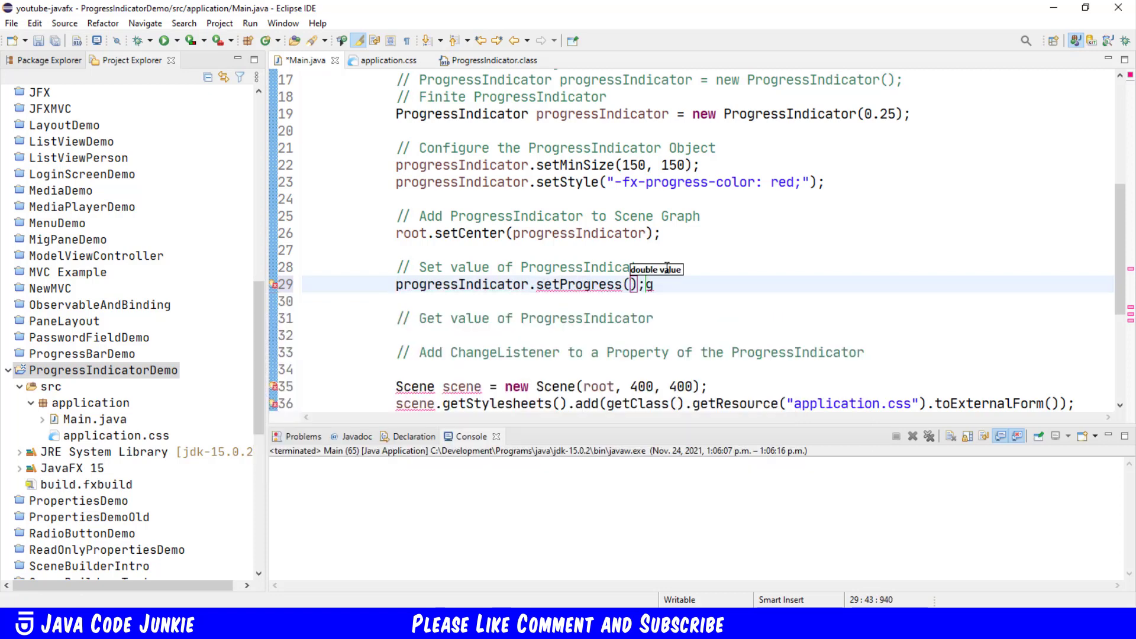
pyautogui.write('0.37')
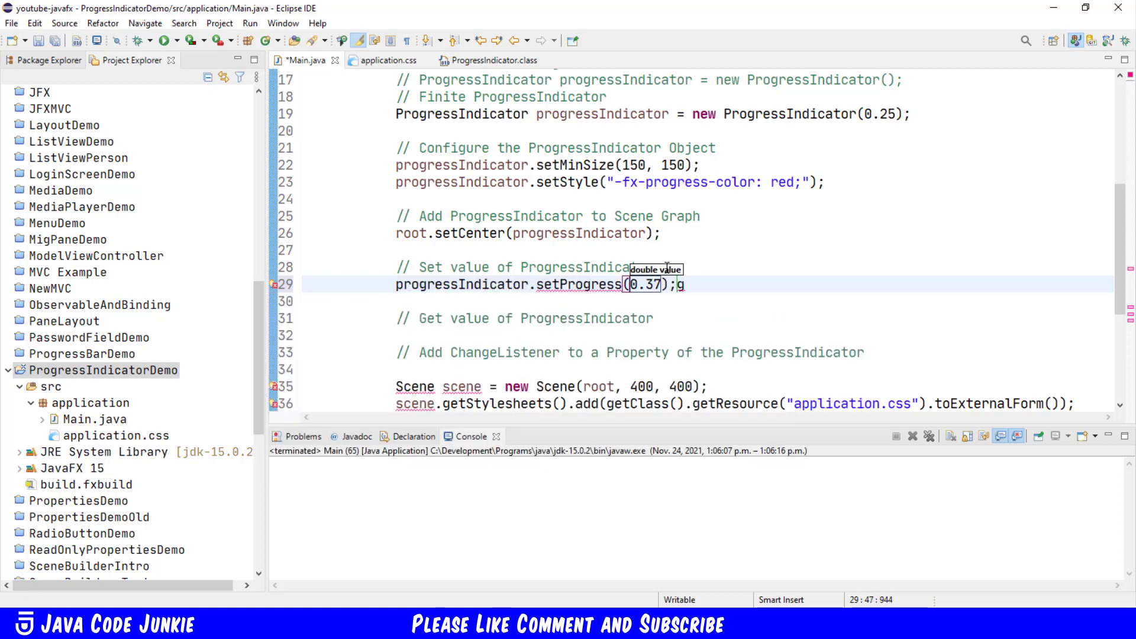
pyautogui.write('progressIndicator')
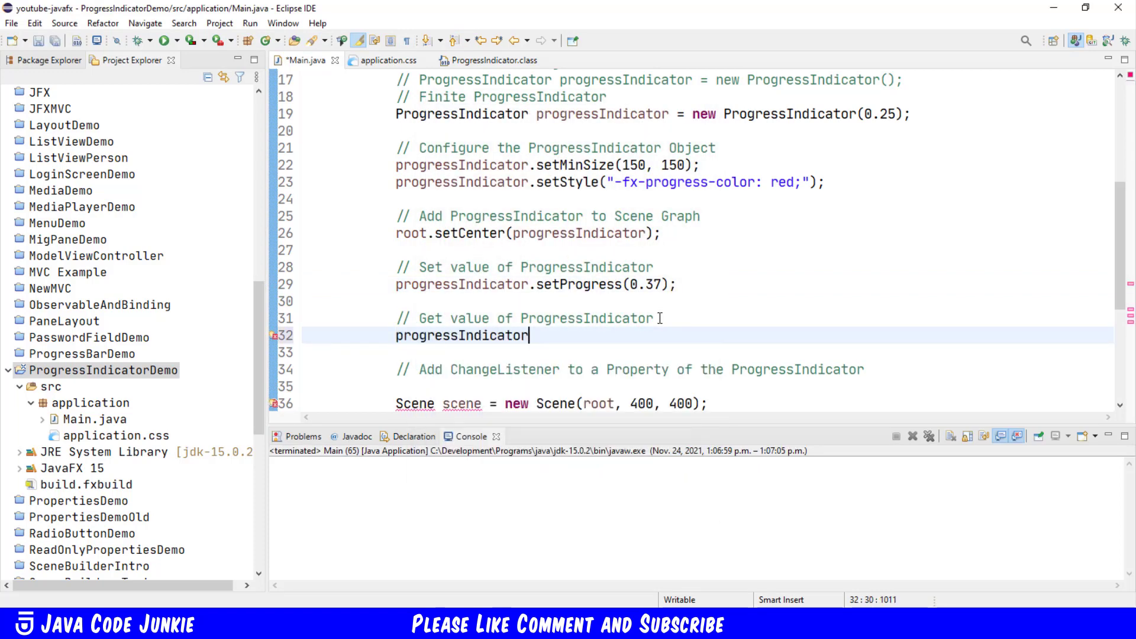
# Step: Store progressIndicator.getProgress() in a Double named progress under the 'Get value' comment
pyautogui.write('.getpro')
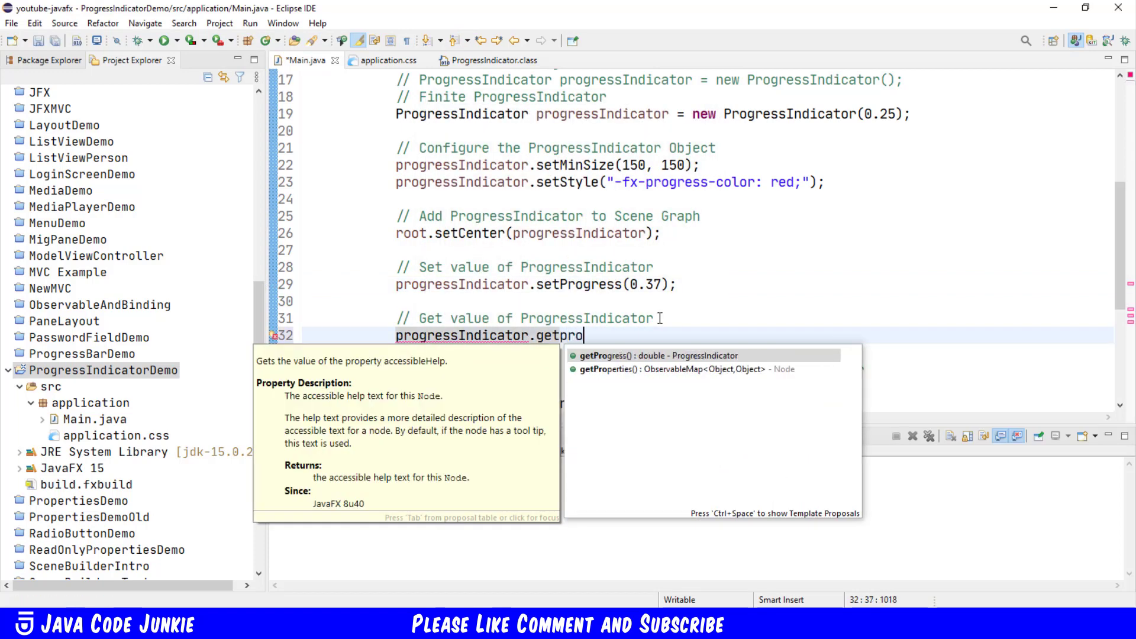
pyautogui.click(689, 355)
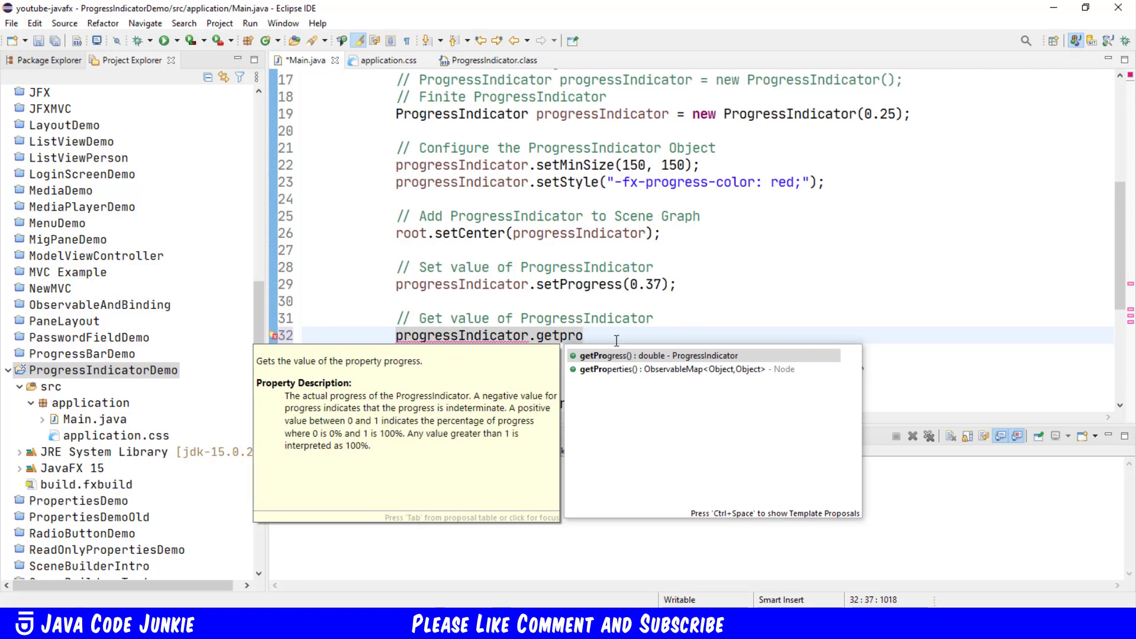
pyautogui.moveTo(660, 355)
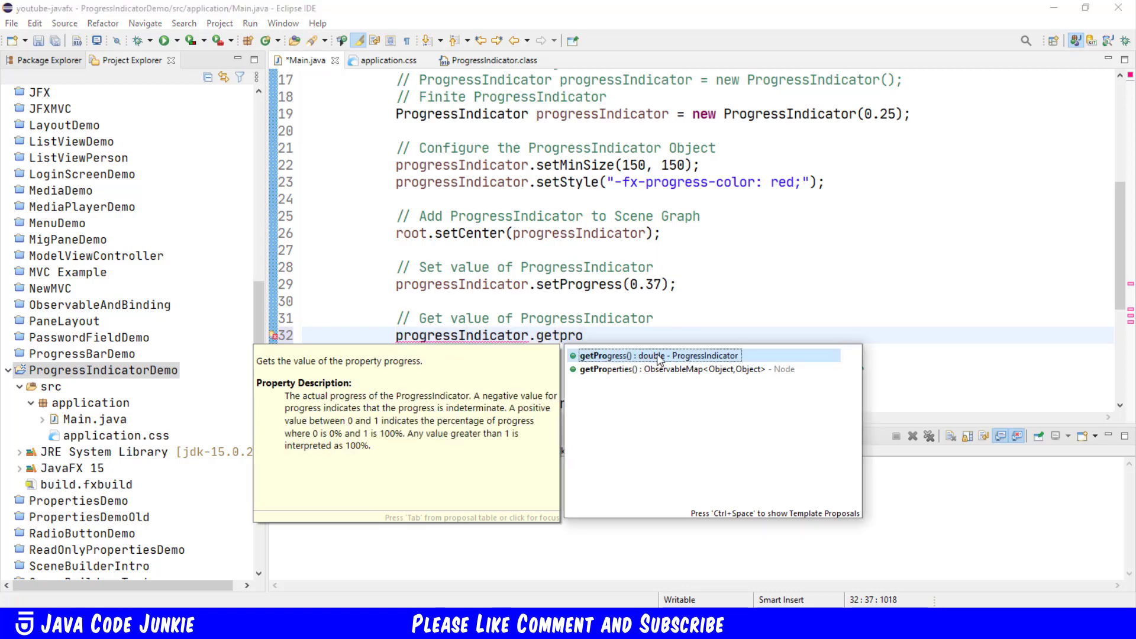
pyautogui.press('Escape')
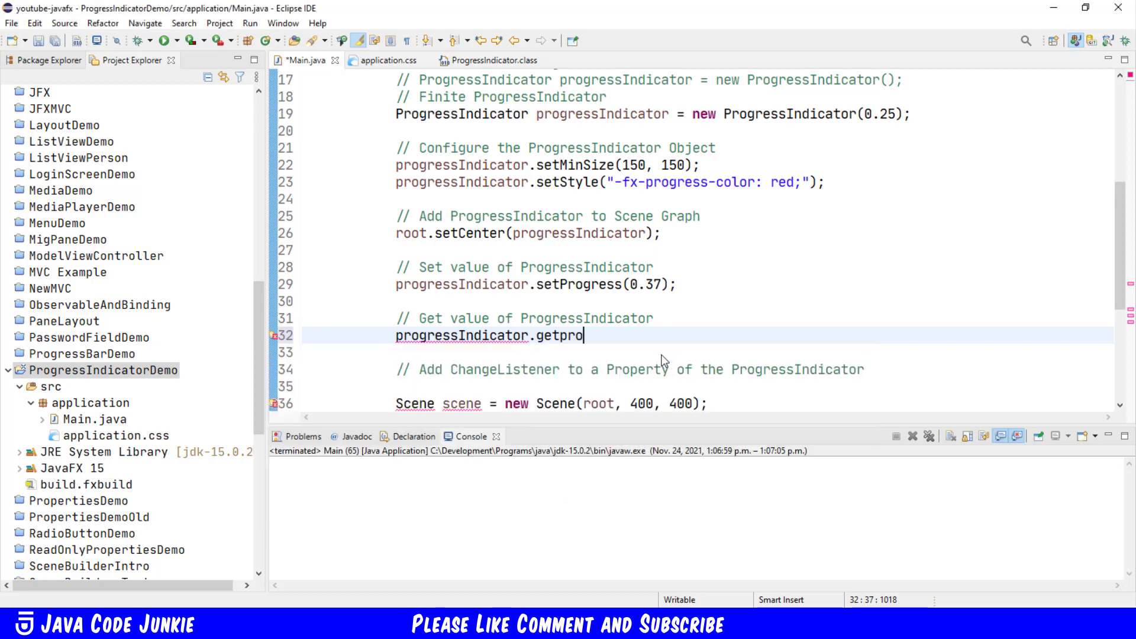
pyautogui.write('gress();')
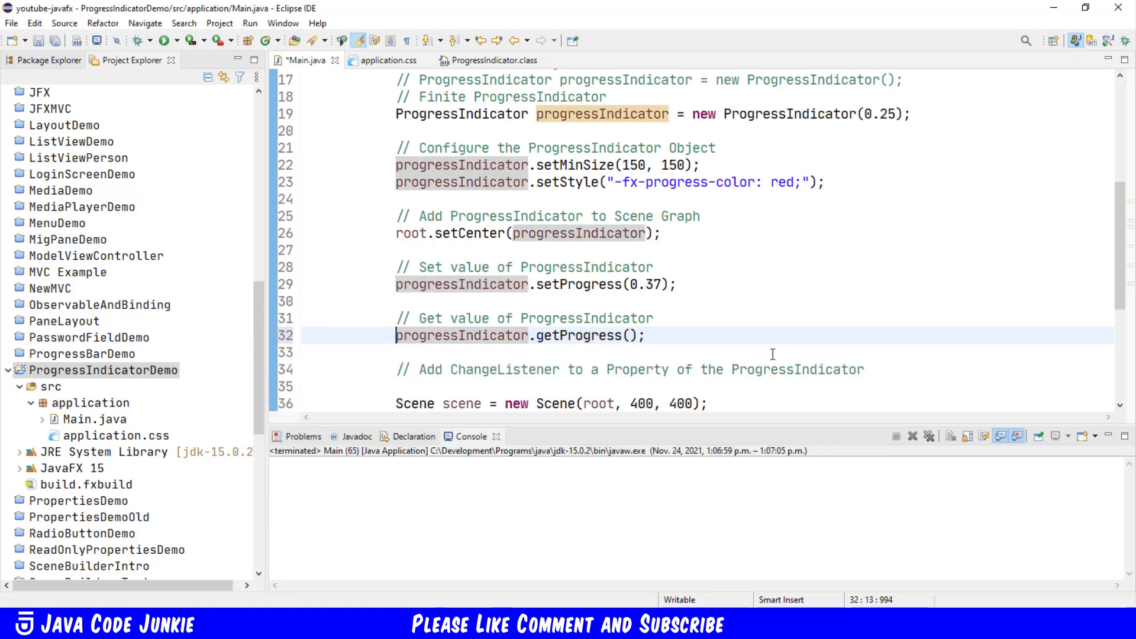
pyautogui.write('Double progress =')
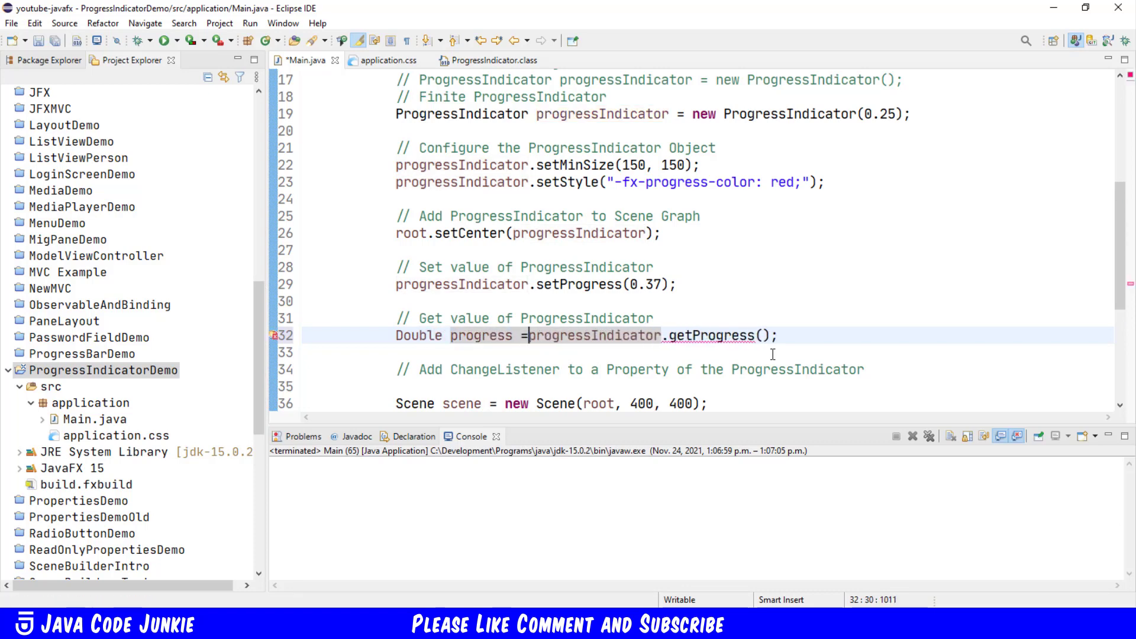
# Step: Print "Current Progress: " + progress to the console with System.out.println
pyautogui.write('s')
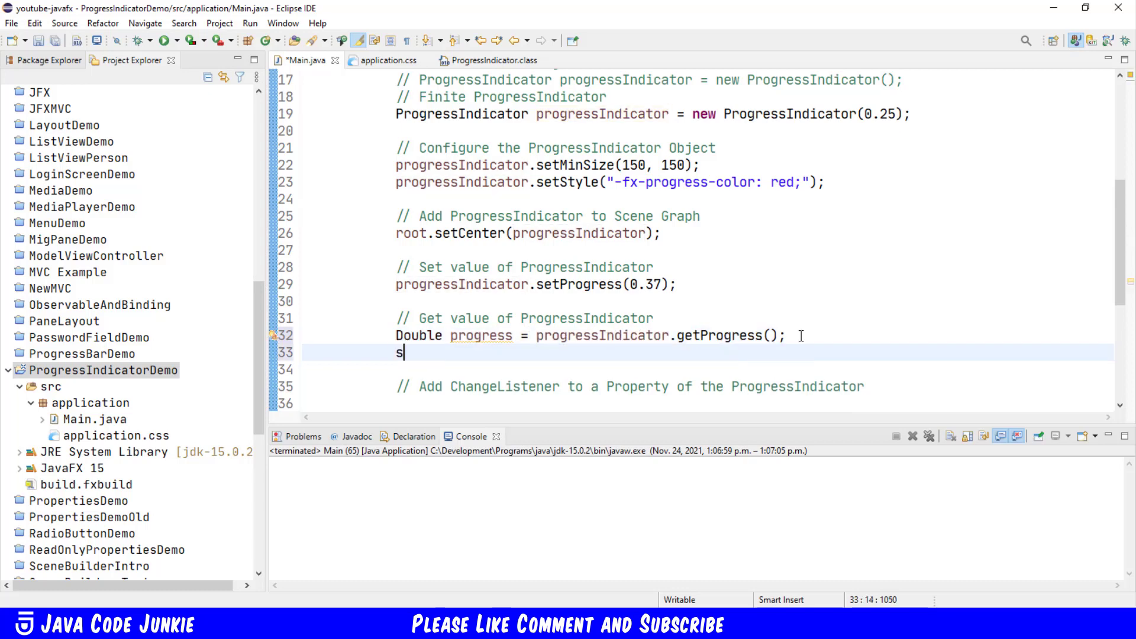
pyautogui.write('ysout')
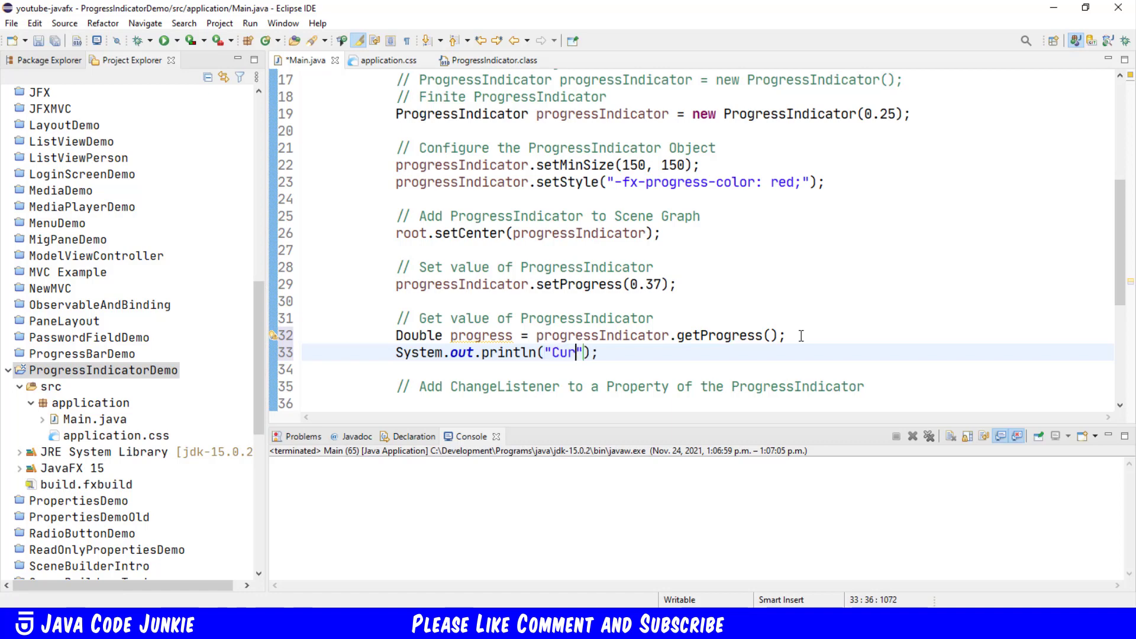
pyautogui.write('rent P')
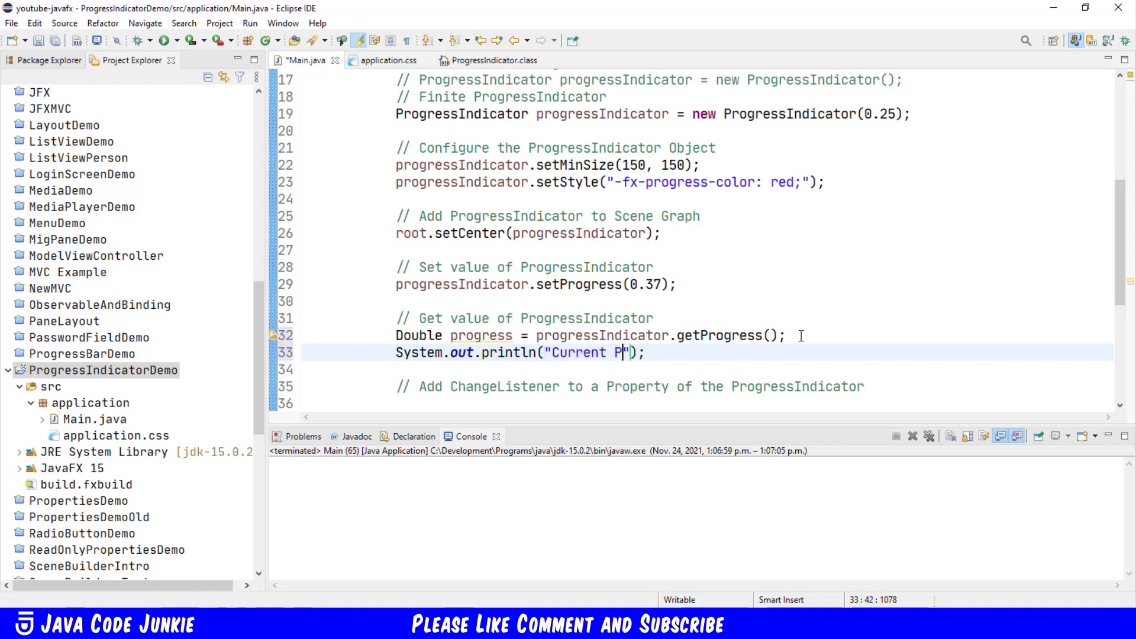
pyautogui.write('rogress')
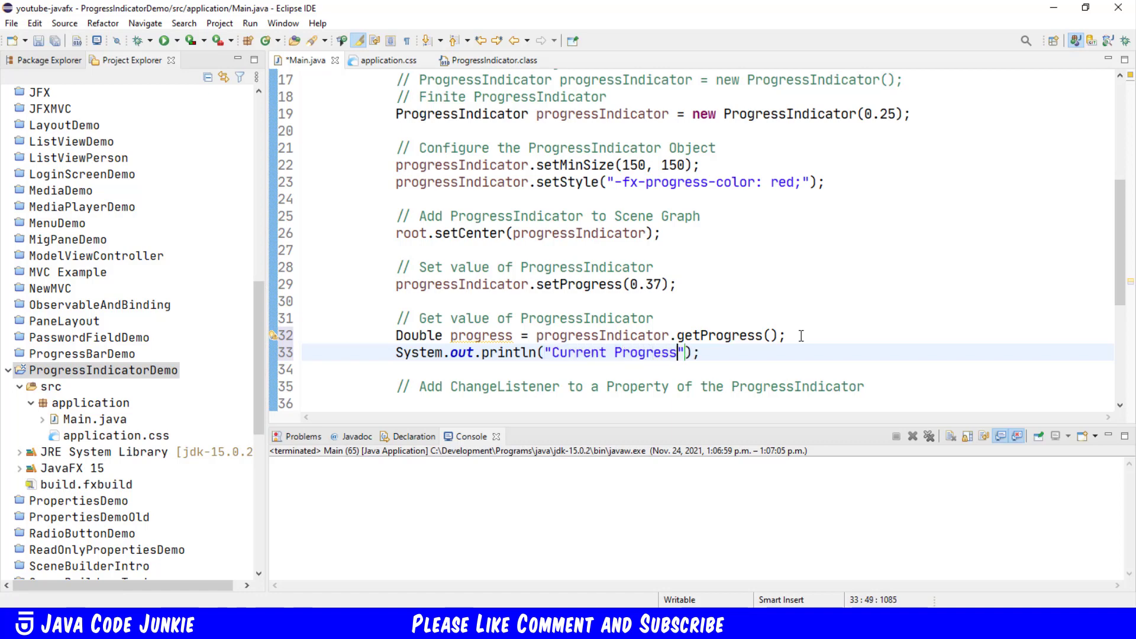
pyautogui.write(':')
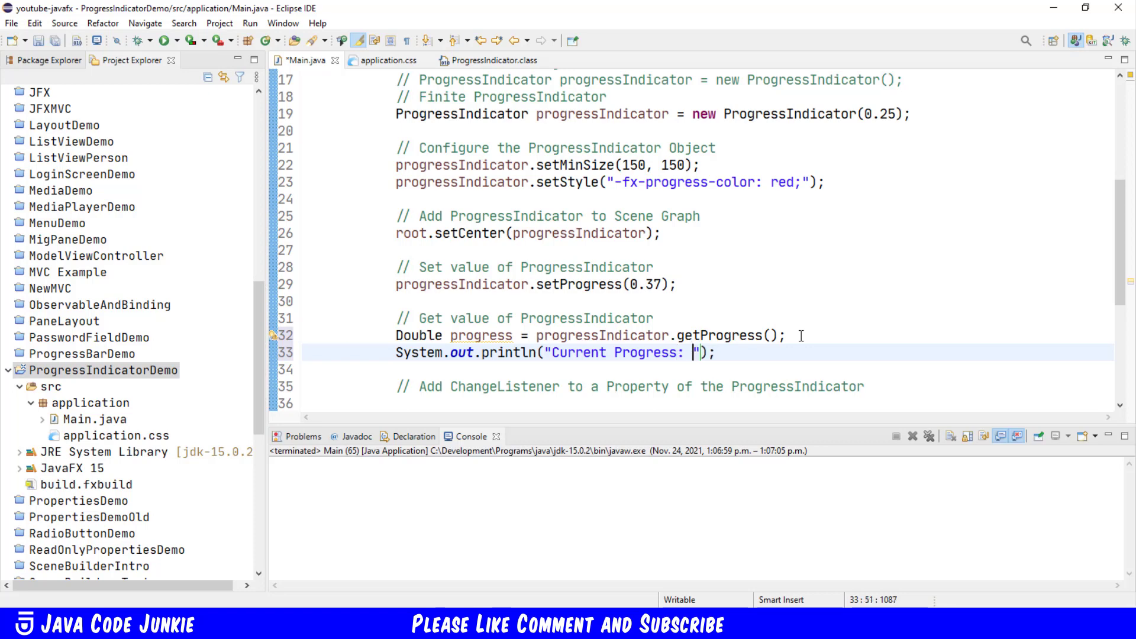
pyautogui.write('+ progre')
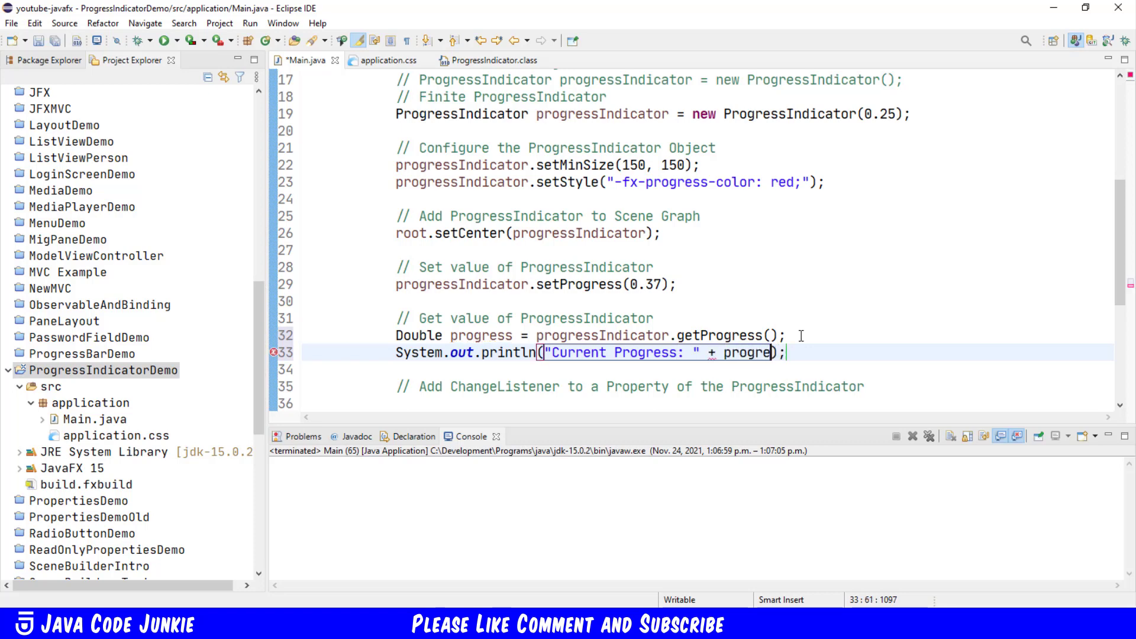
pyautogui.write('ss')
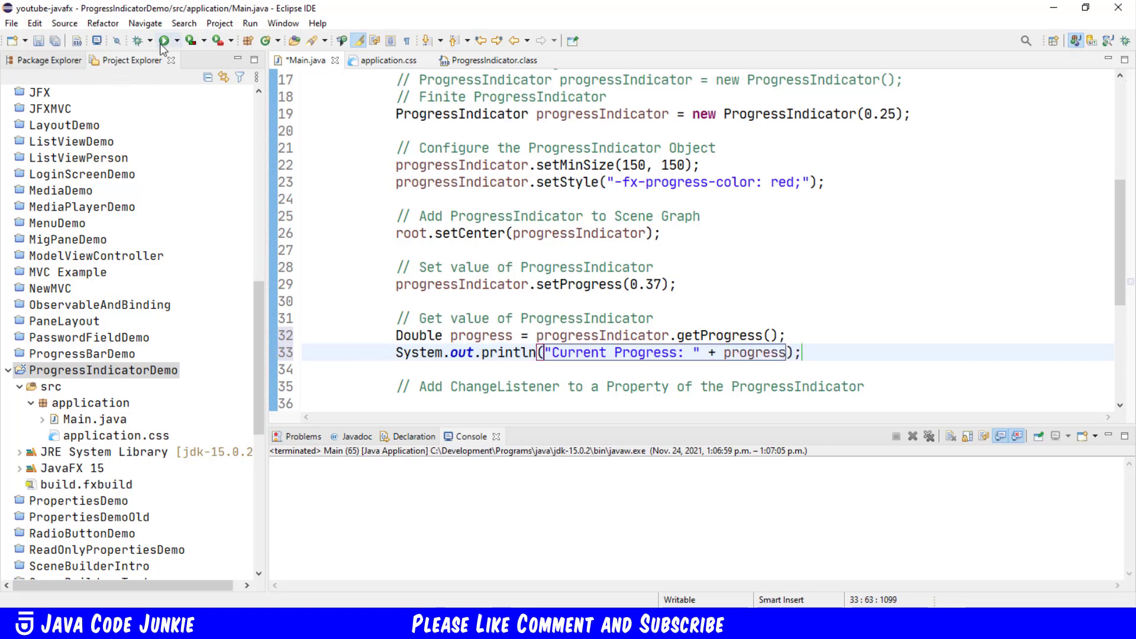
# Step: Launch Main to see the red 37% indicator and 'Current Progress: 0.37' in the console
pyautogui.click(166, 40)
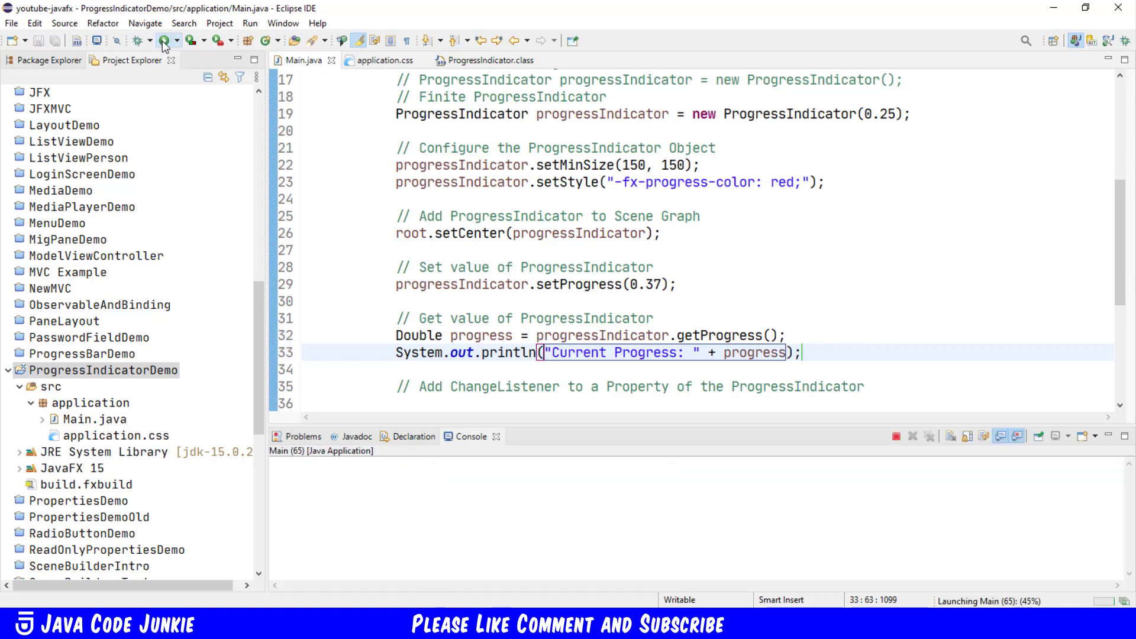
pyautogui.click(164, 40)
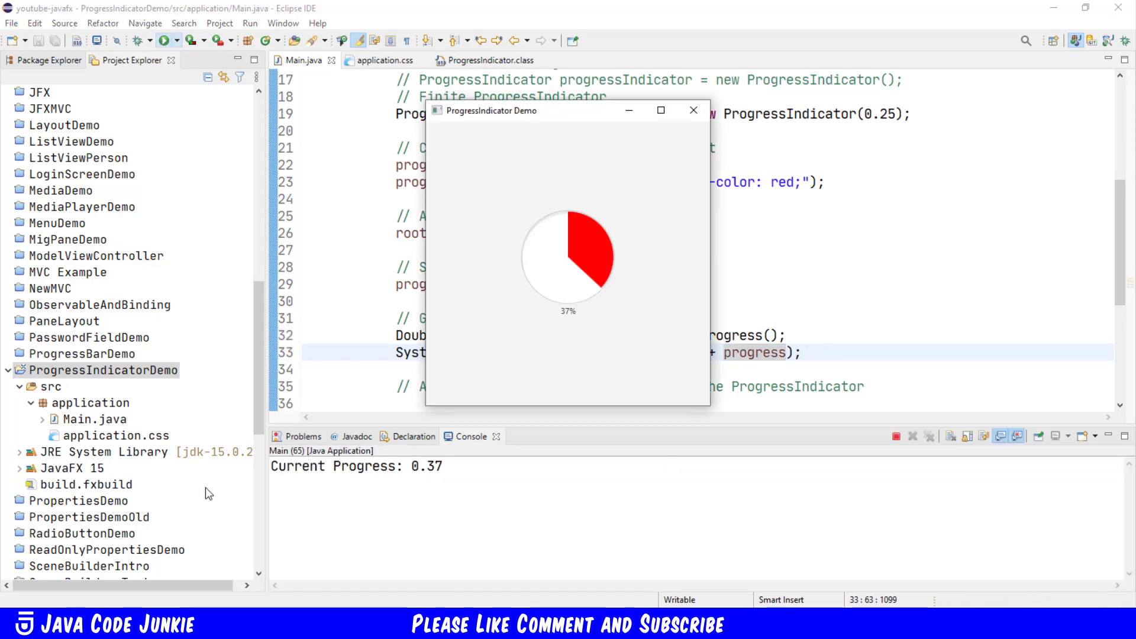
pyautogui.moveTo(693, 110)
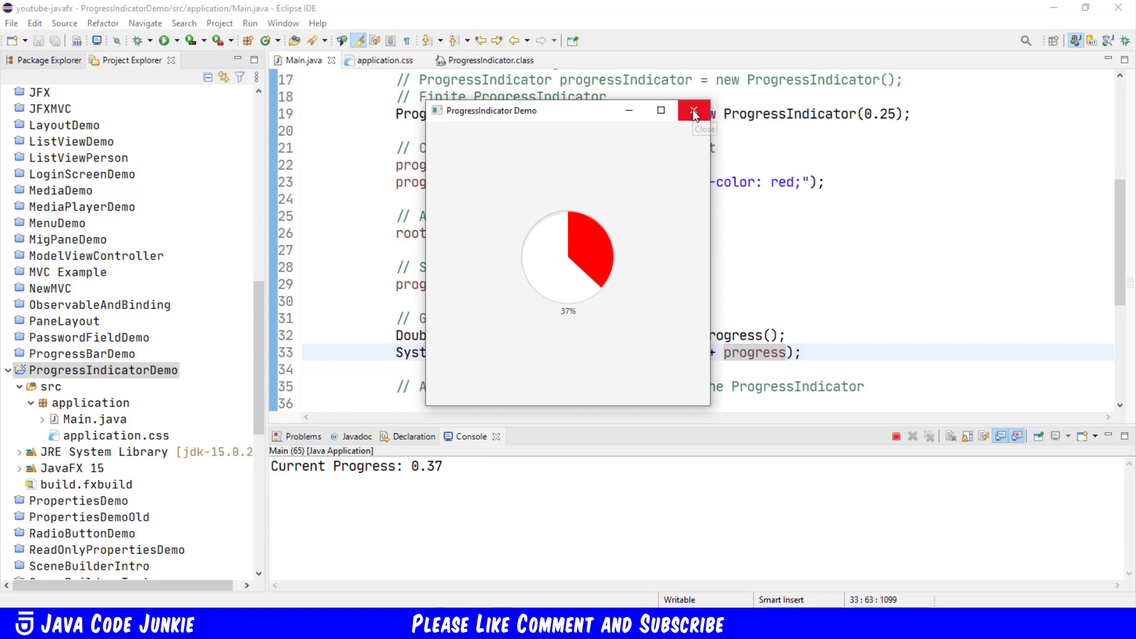
pyautogui.moveTo(694, 112)
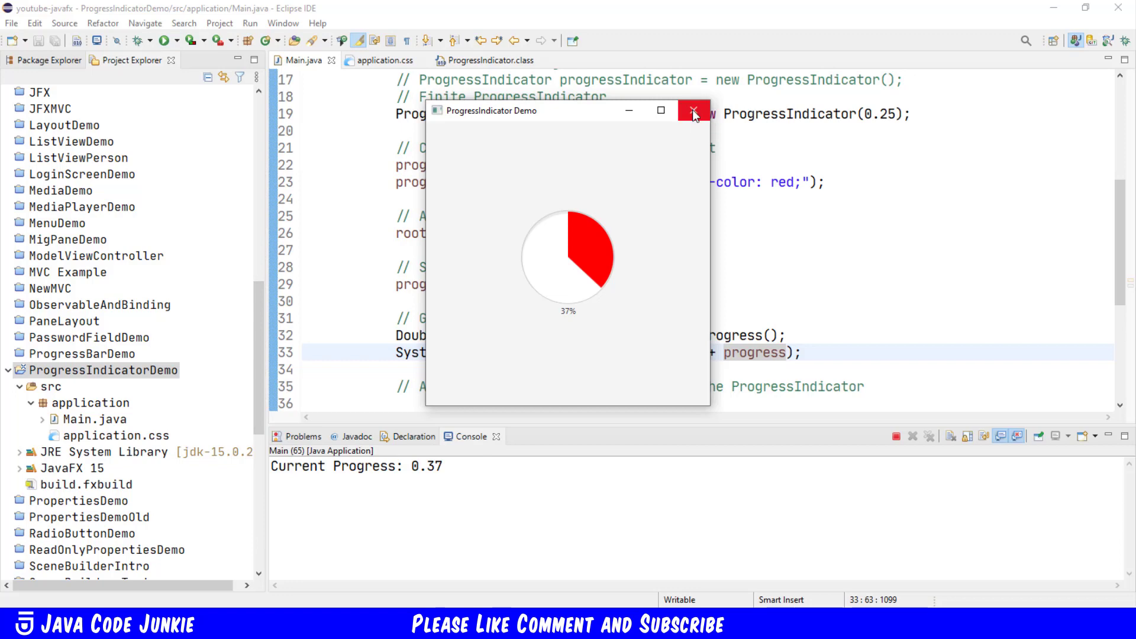
# Step: Close the demo window and register an anonymous ChangeListener<Number> on progressIndicator.progressProperty() with an empty body
pyautogui.click(693, 110)
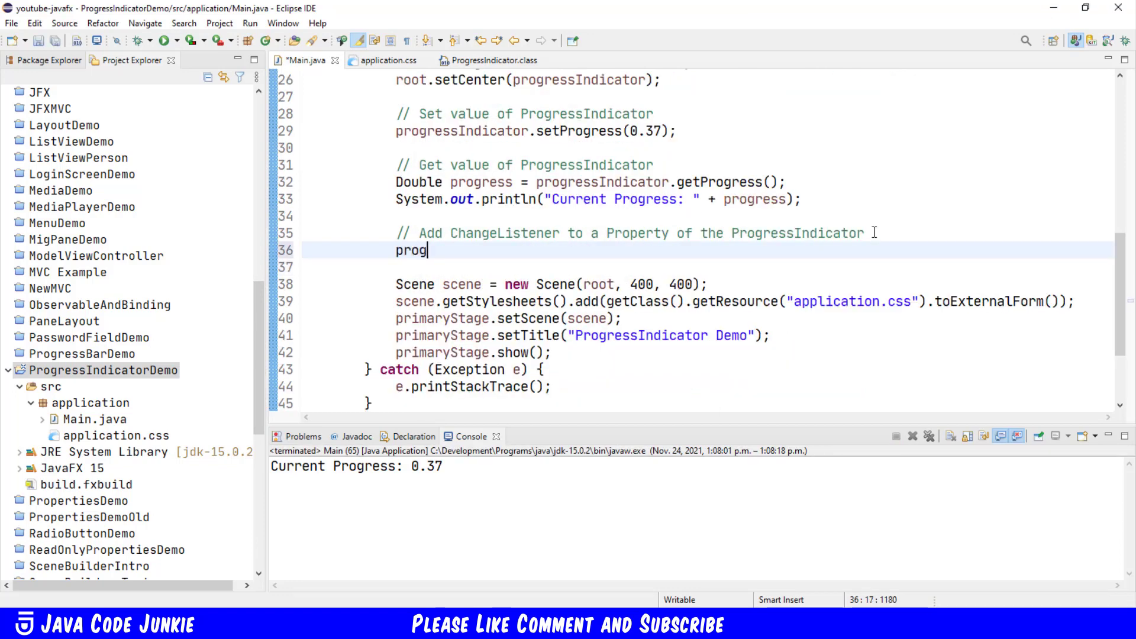
pyautogui.write('re')
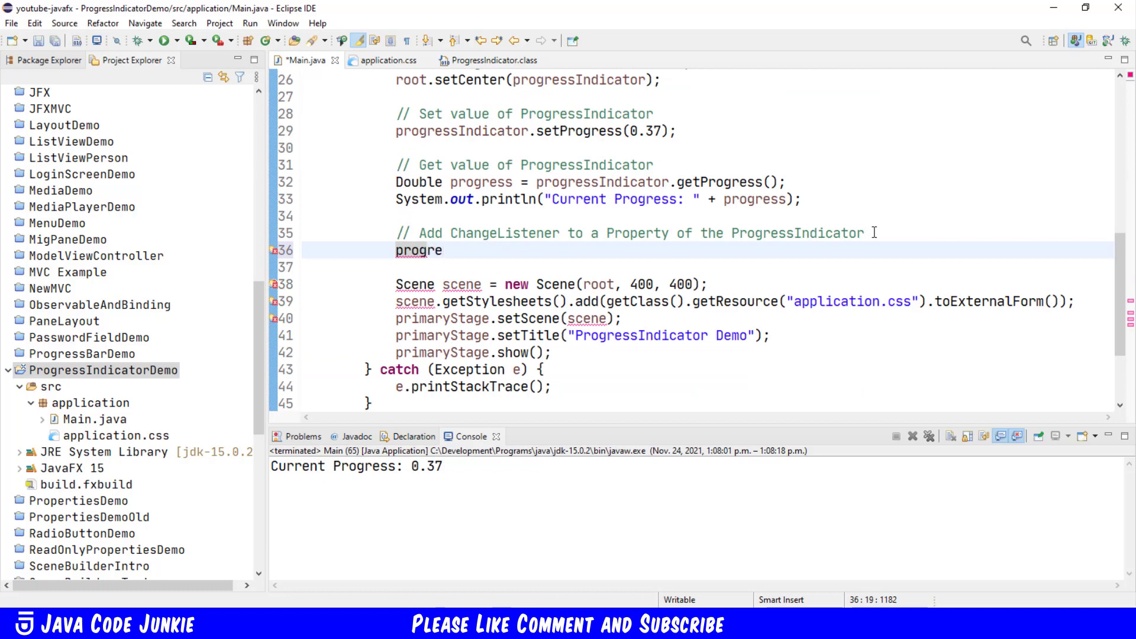
pyautogui.write('ssIndicator.progressProperty(')
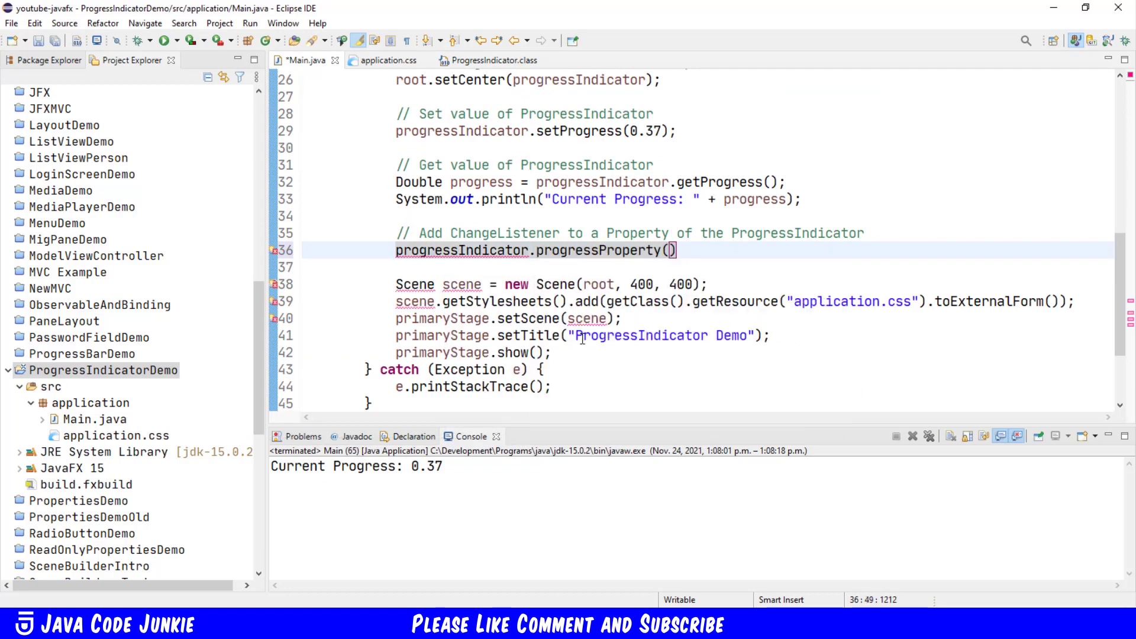
pyautogui.write('.')
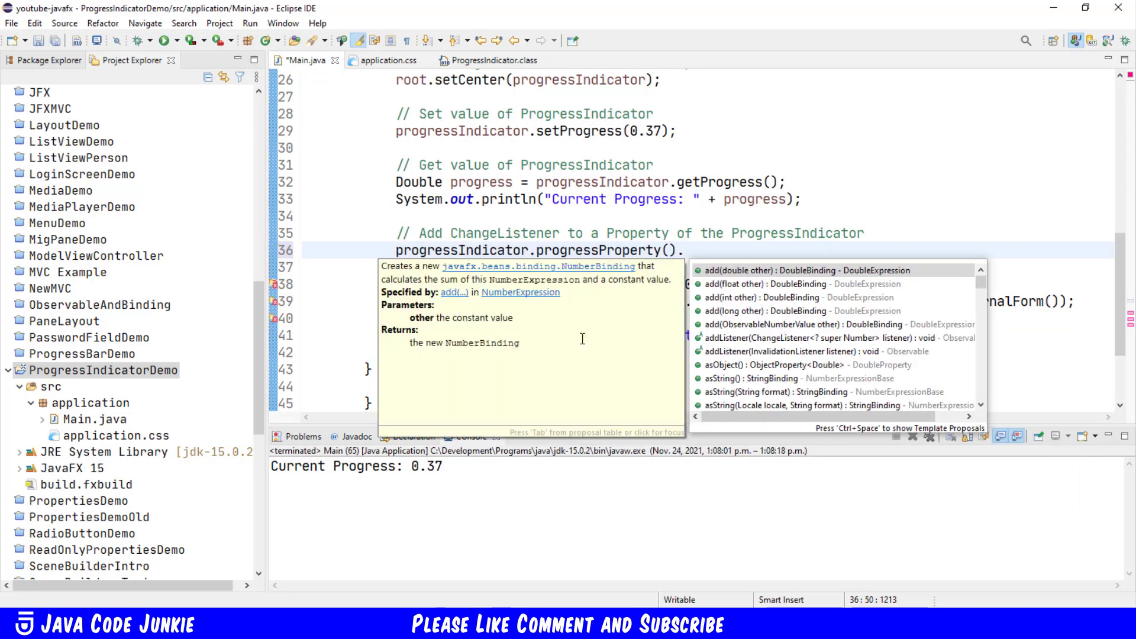
pyautogui.write('.addListener(new C);')
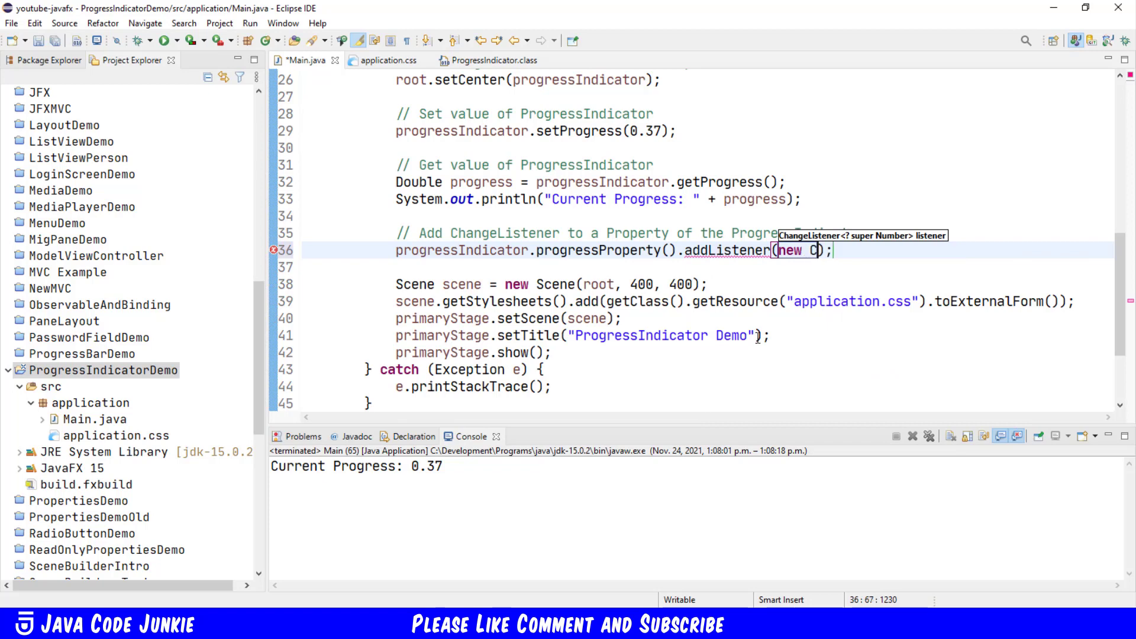
pyautogui.write('hangeListener')
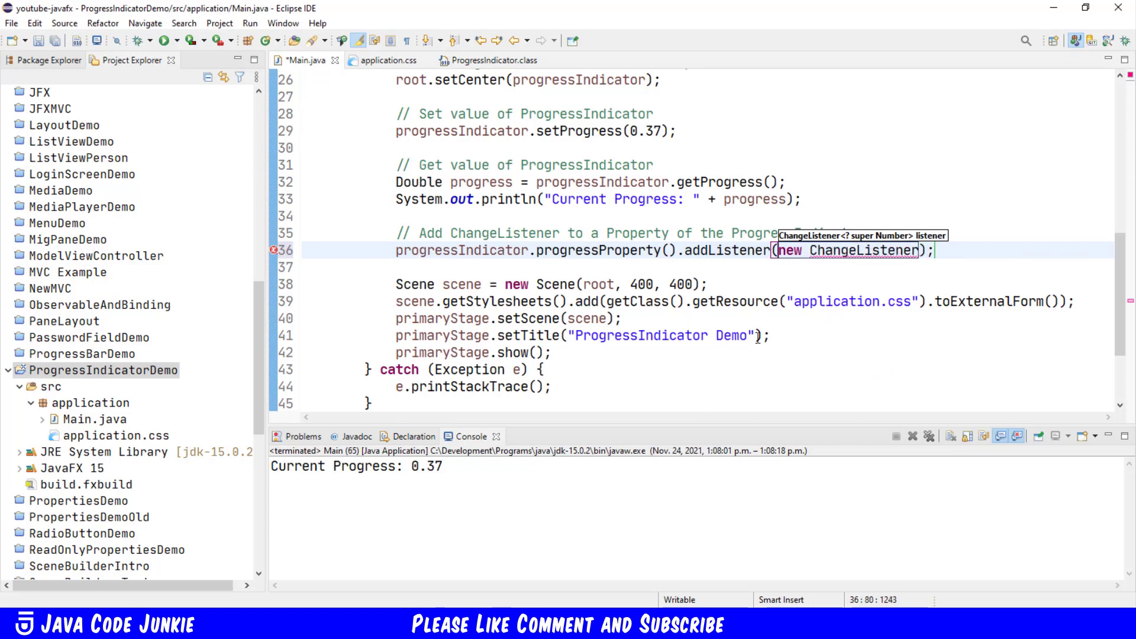
pyautogui.write('<>')
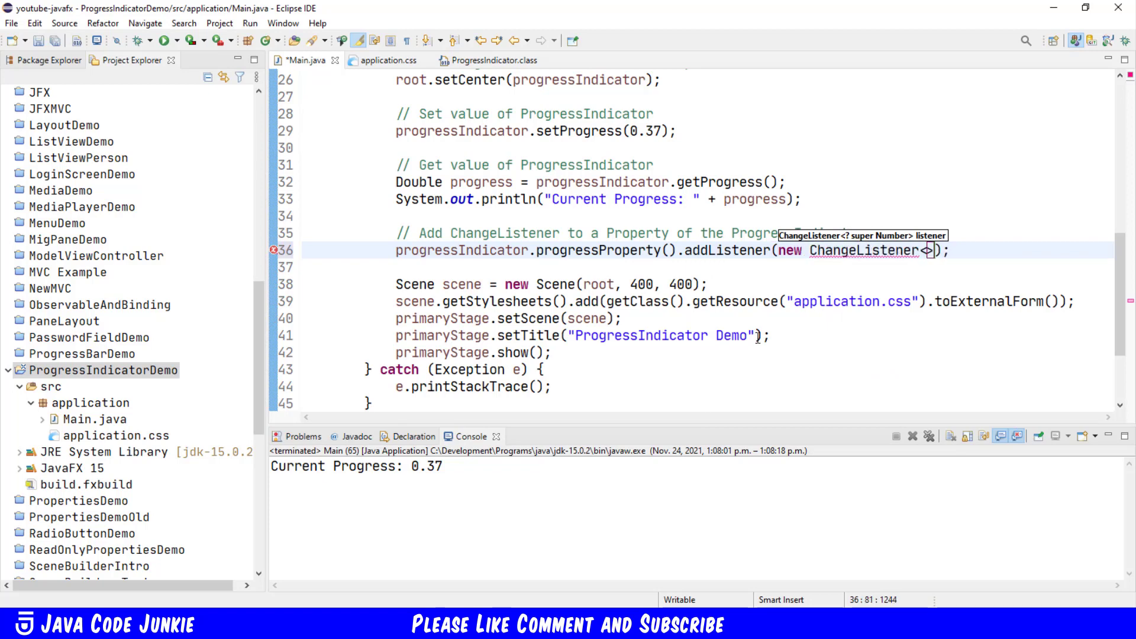
pyautogui.write('Number')
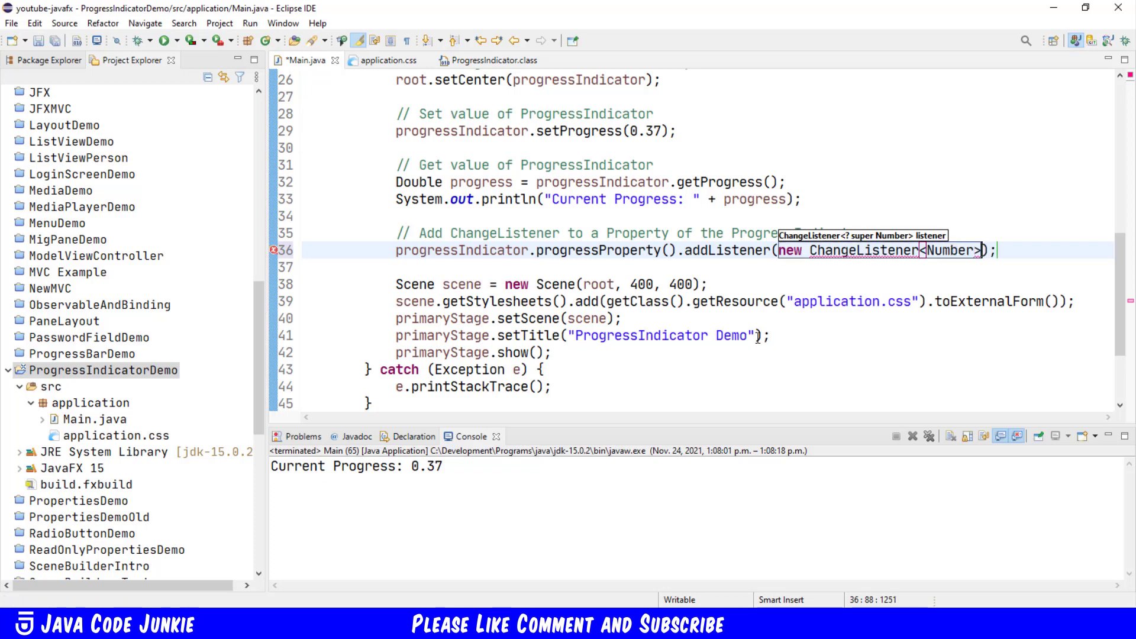
pyautogui.write('() {')
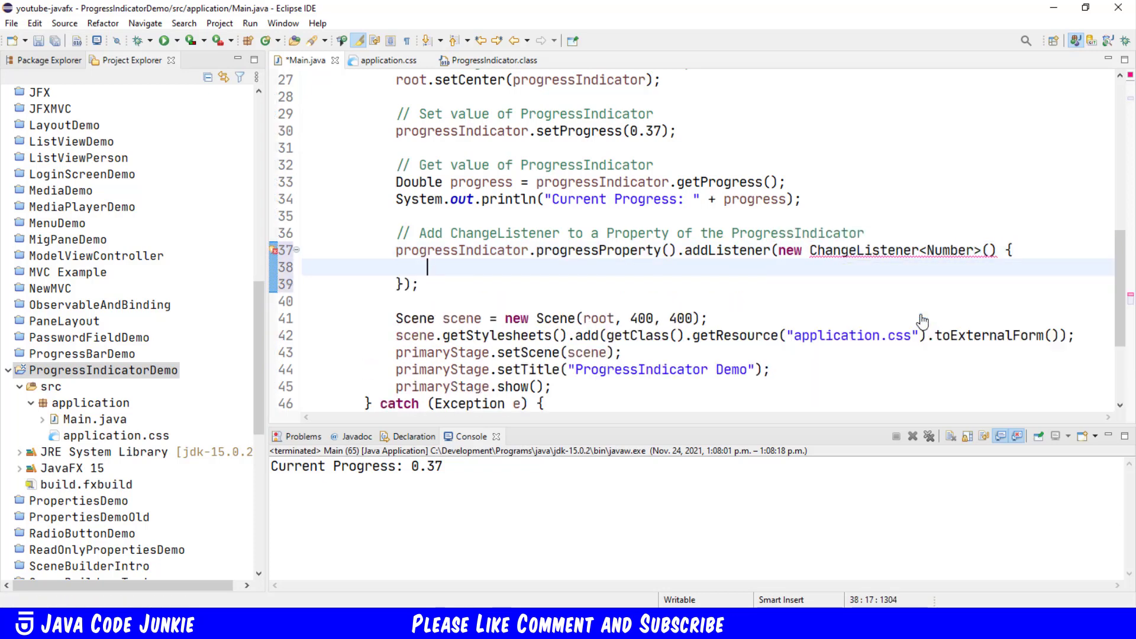
pyautogui.moveTo(795, 312)
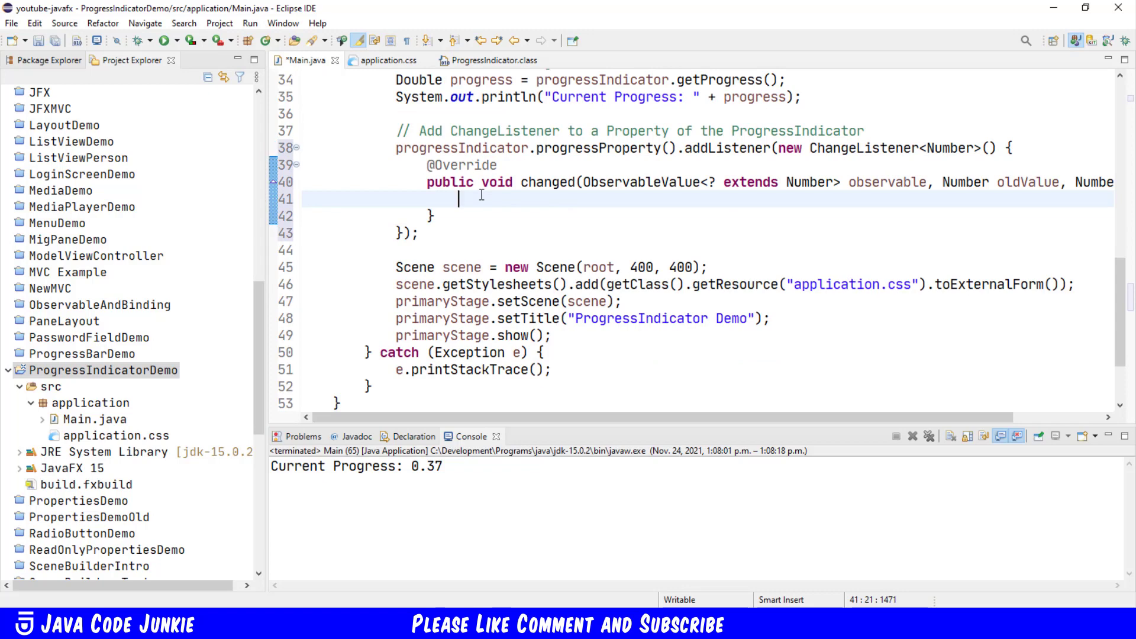
# Step: In changed(), print "Progress Changed: " + newValue via the sysout template
pyautogui.write('sysout')
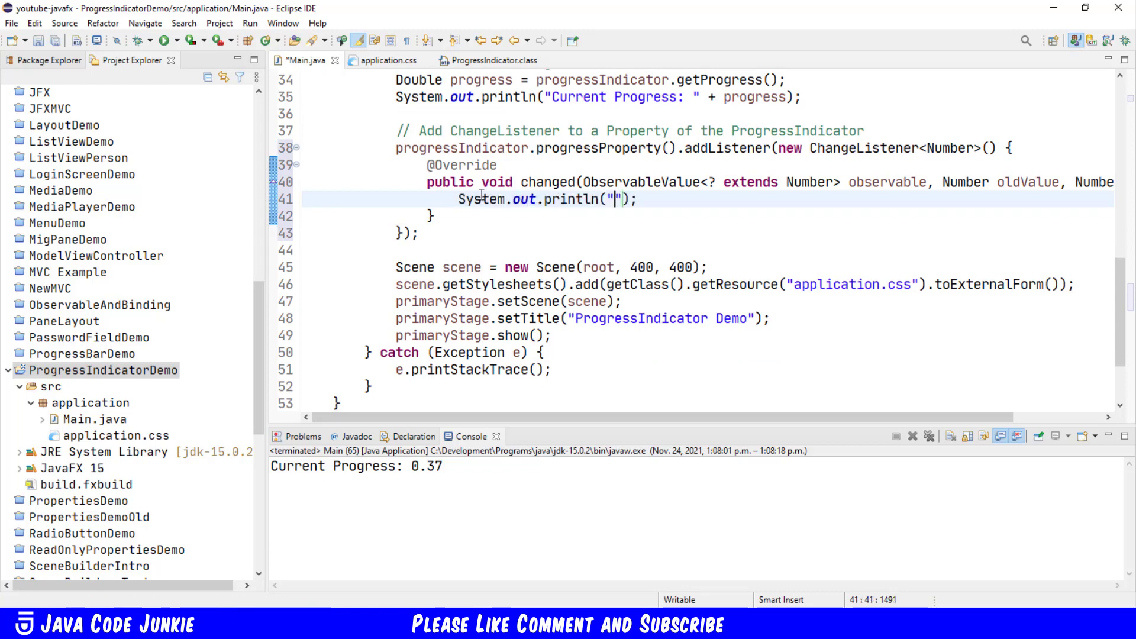
pyautogui.write('P')
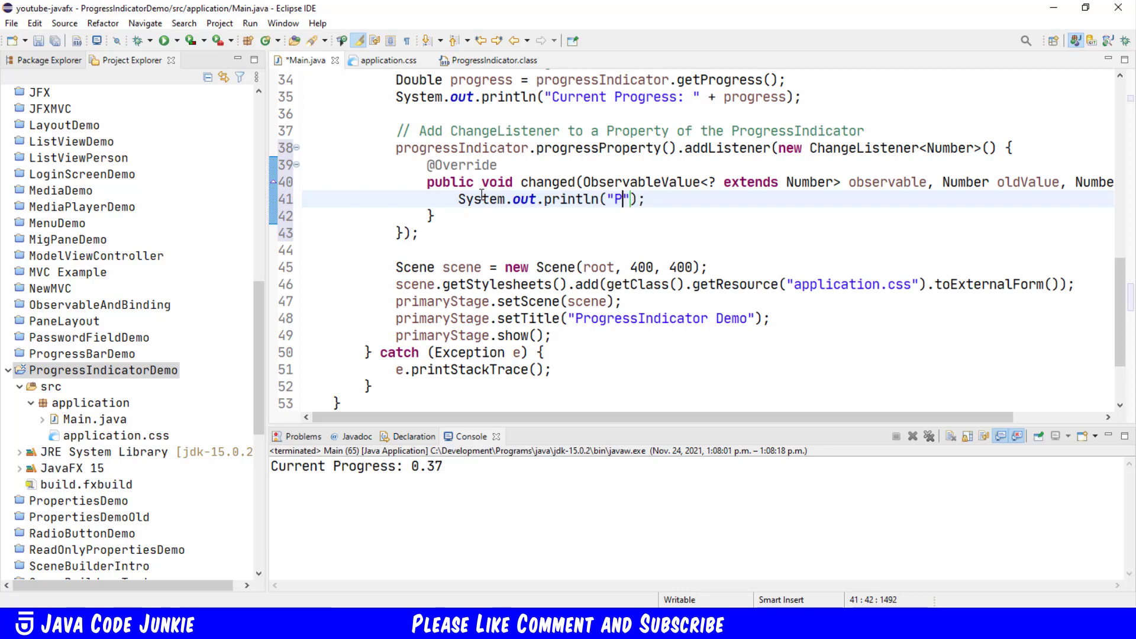
pyautogui.write('rogress')
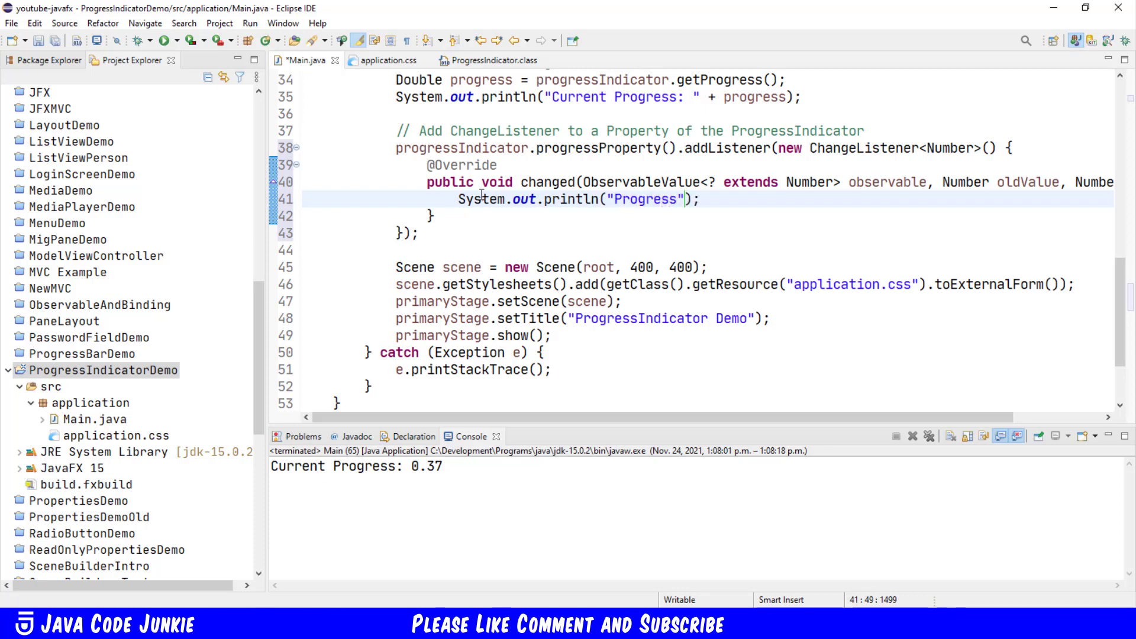
pyautogui.write('Changed:')
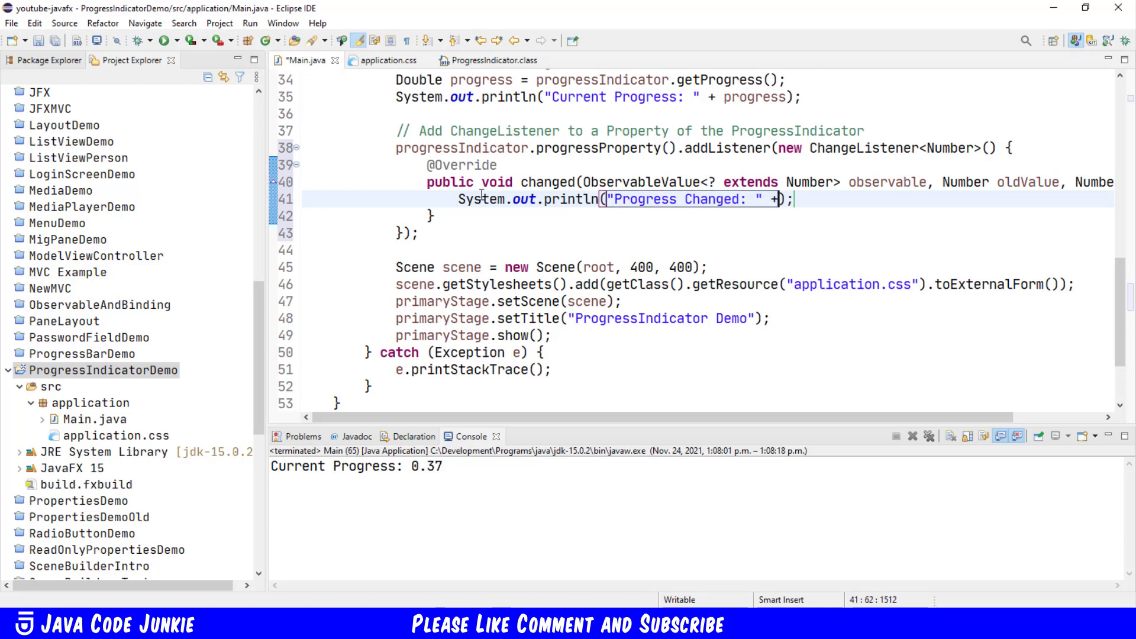
pyautogui.write('newValue')
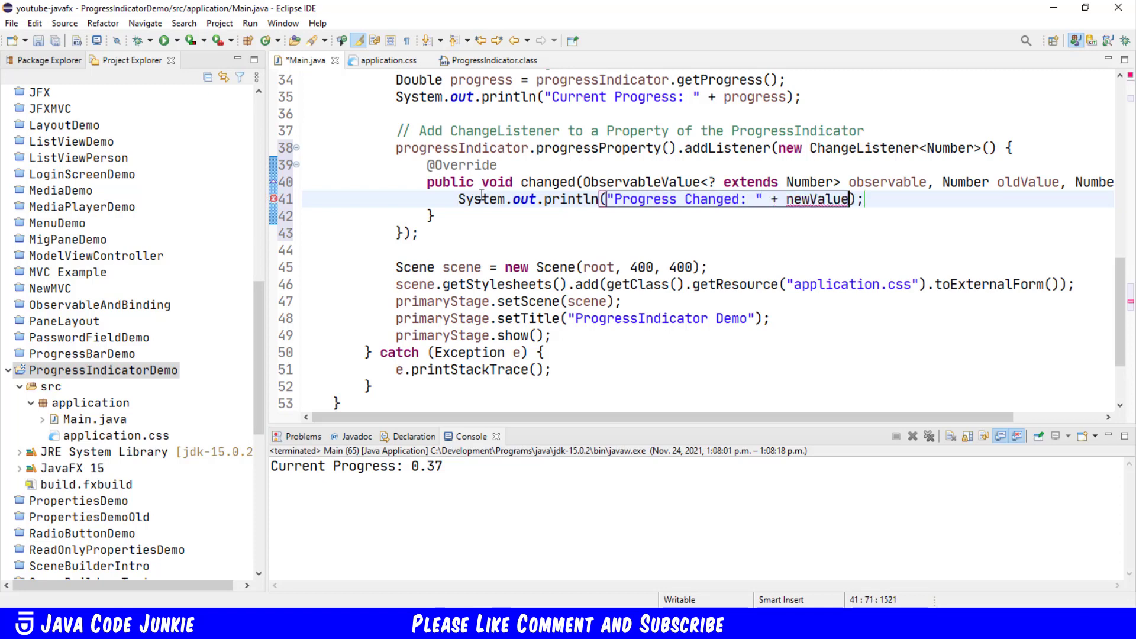
pyautogui.moveTo(163, 40)
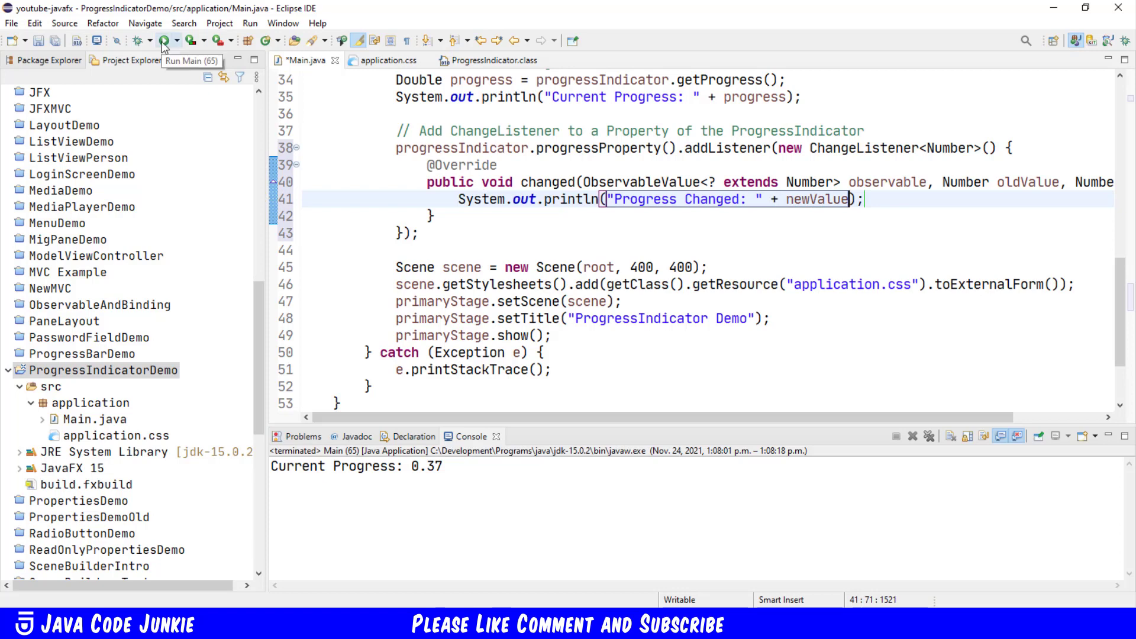
# Step: Save and run Main, confirm the red indicator at 37% and Current Progress: 0.37, then close the demo window
pyautogui.click(165, 40)
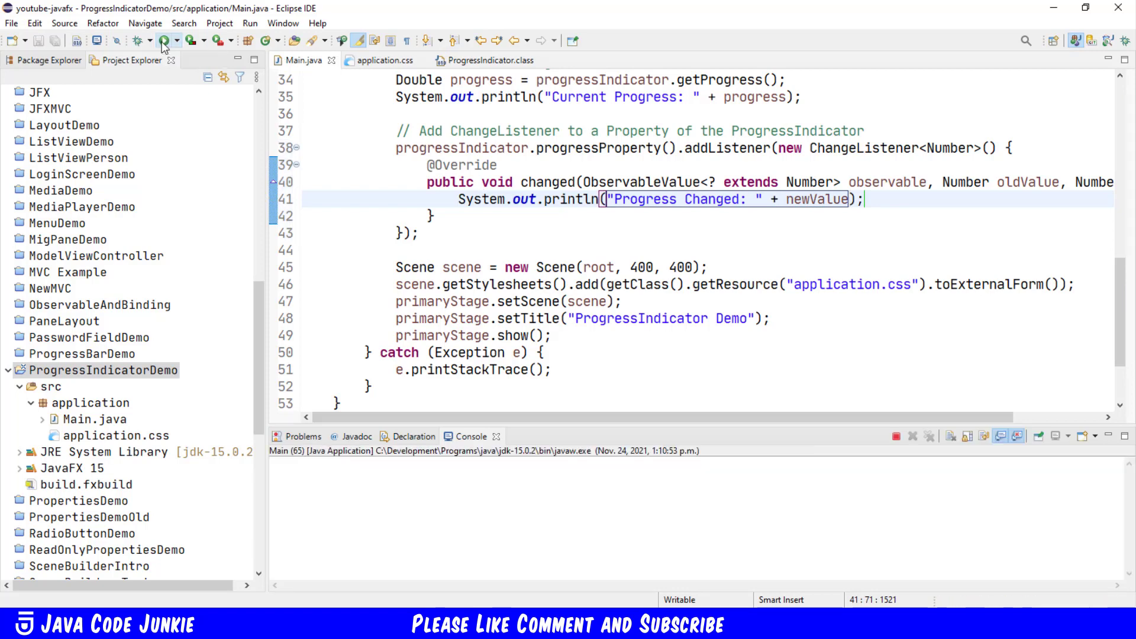
pyautogui.click(166, 40)
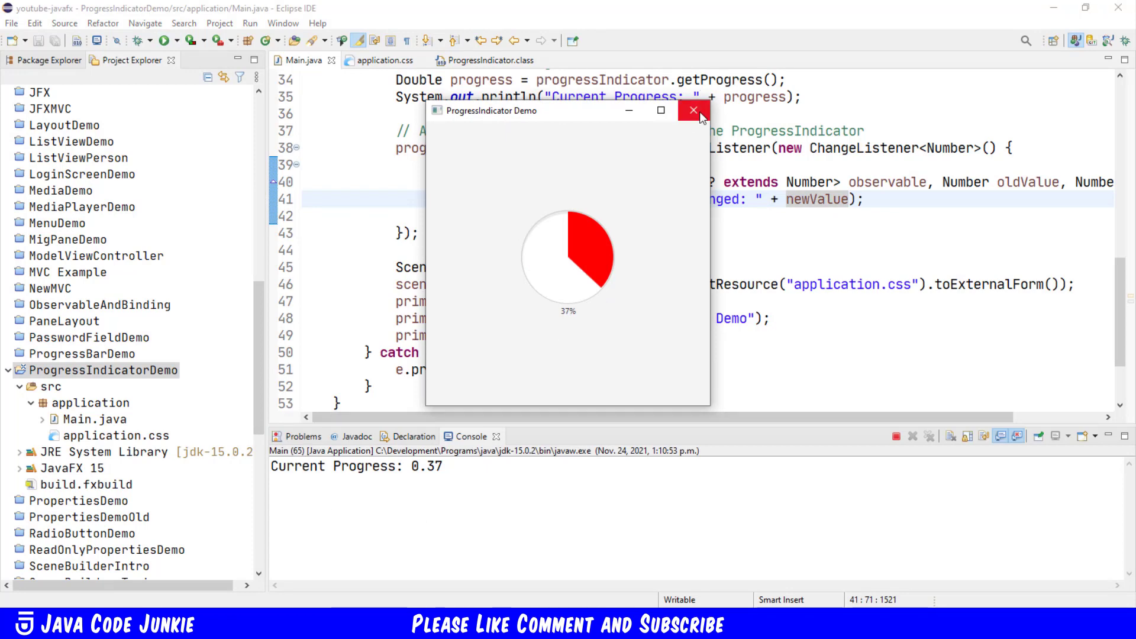
pyautogui.click(693, 110)
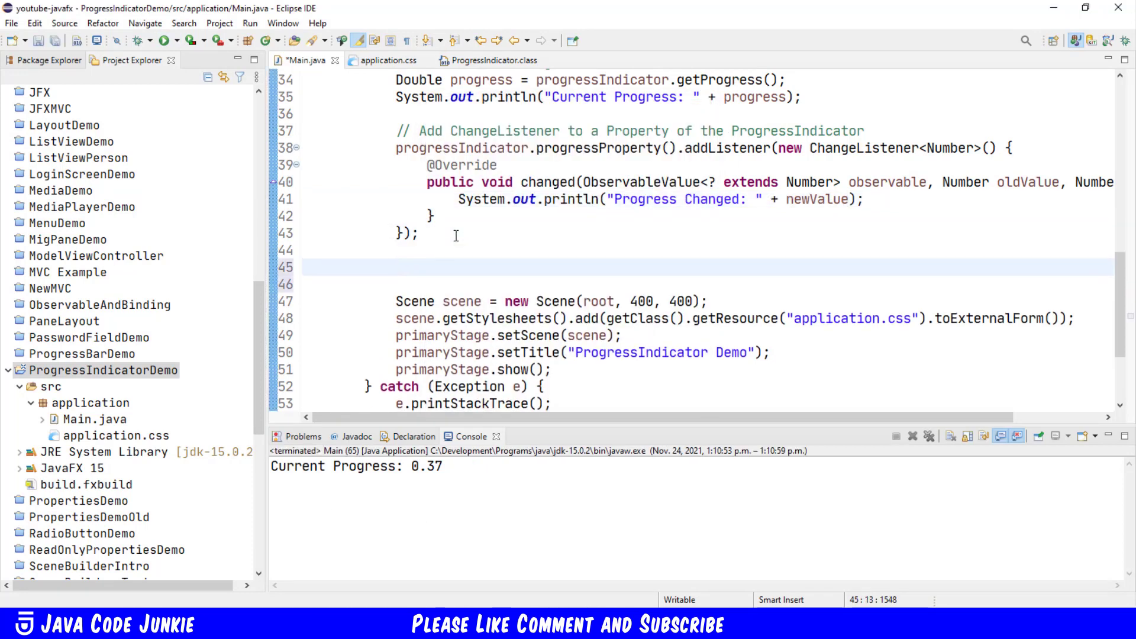
# Step: Add progressIndicator.setProgress(0.75); after the listener block
pyautogui.write('progressIndicator.setProgress(0);')
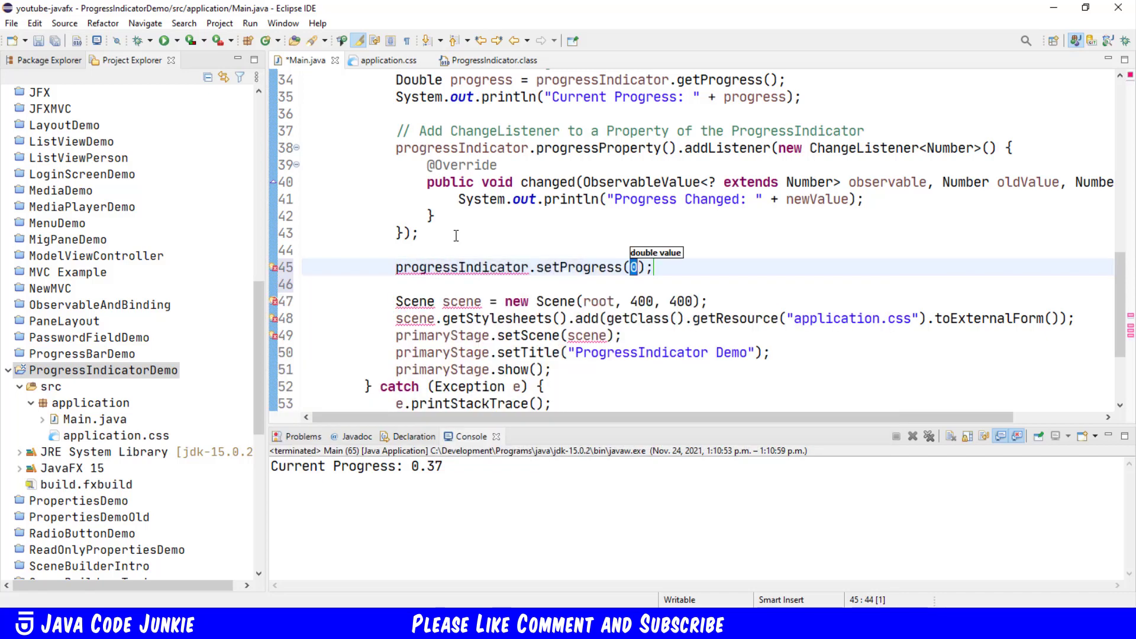
pyautogui.write('.75')
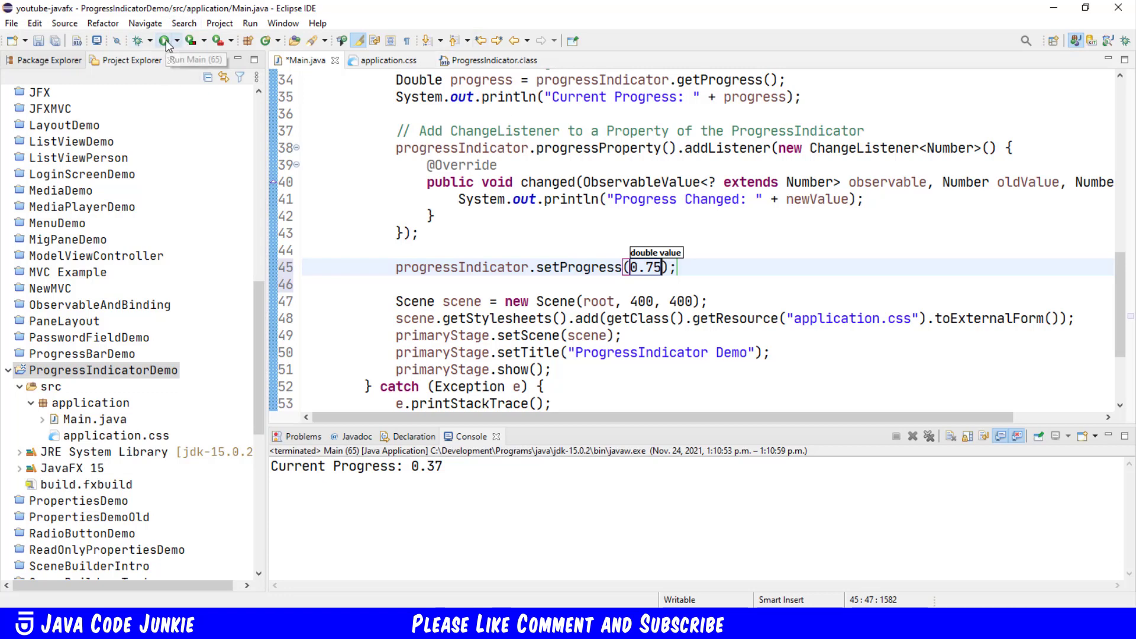
# Step: Run Main again so the indicator fills to 75% and the console logs Progress Changed: 0.75
pyautogui.click(166, 40)
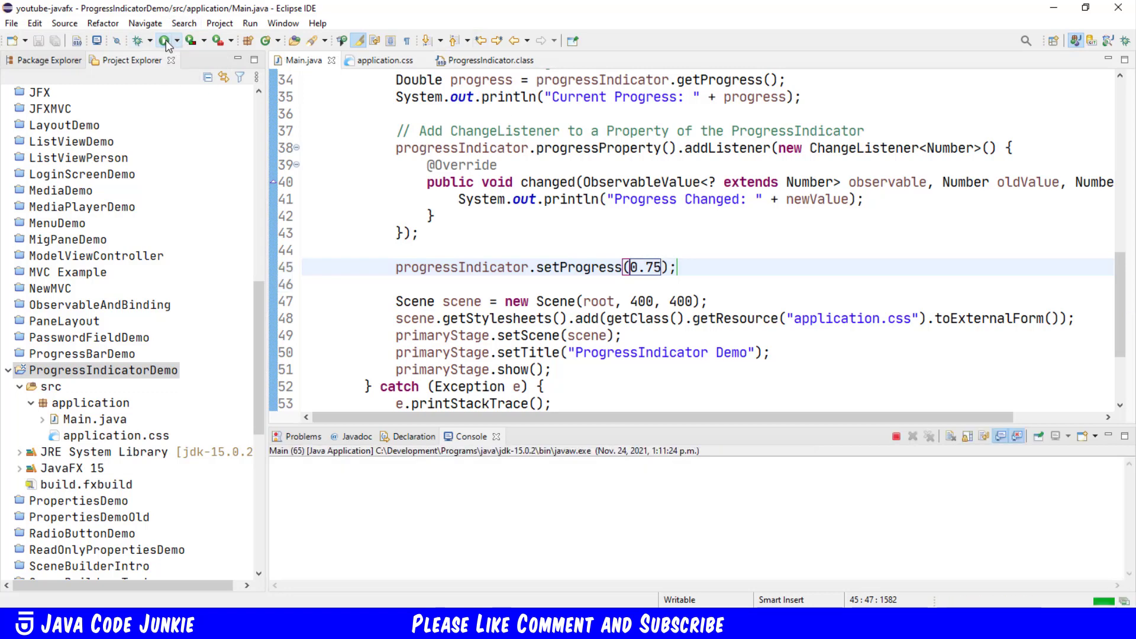
pyautogui.click(166, 41)
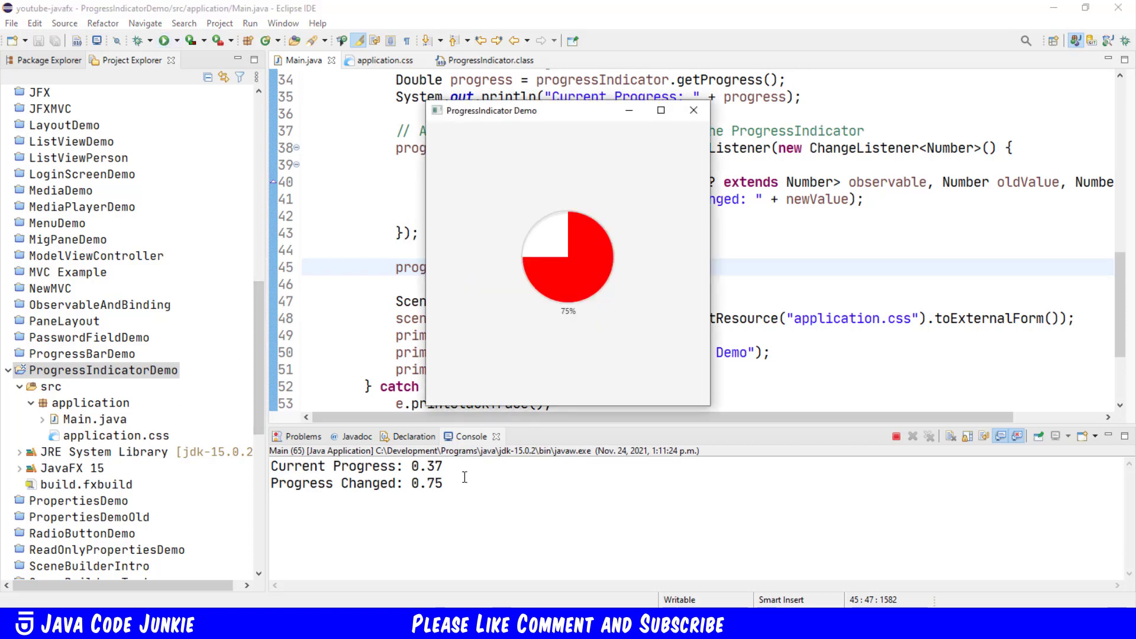
pyautogui.moveTo(447, 491)
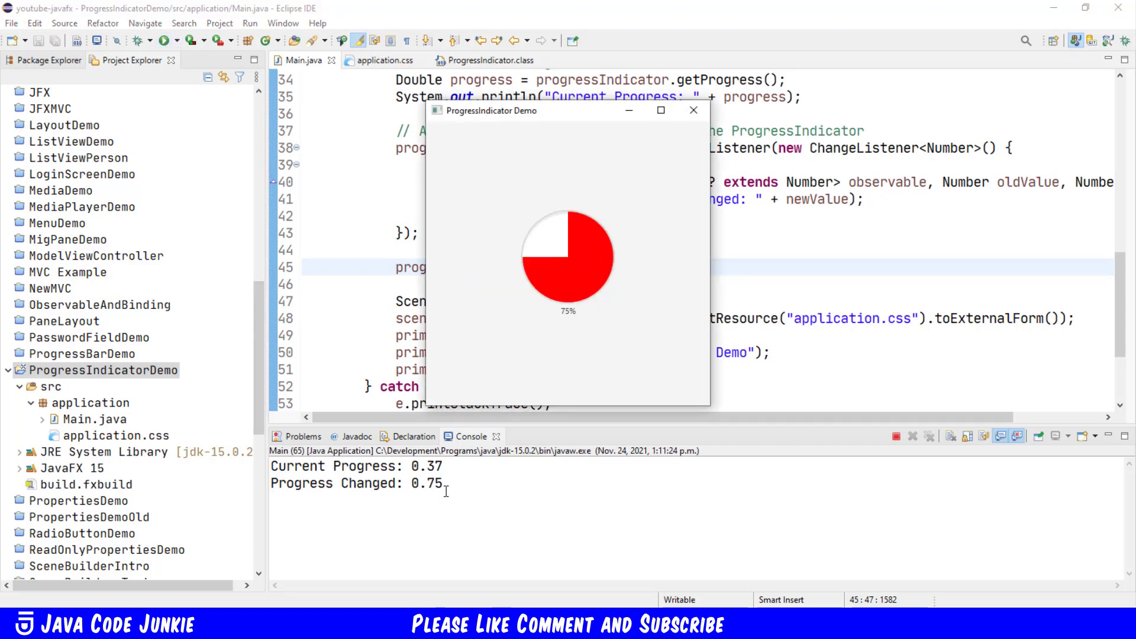